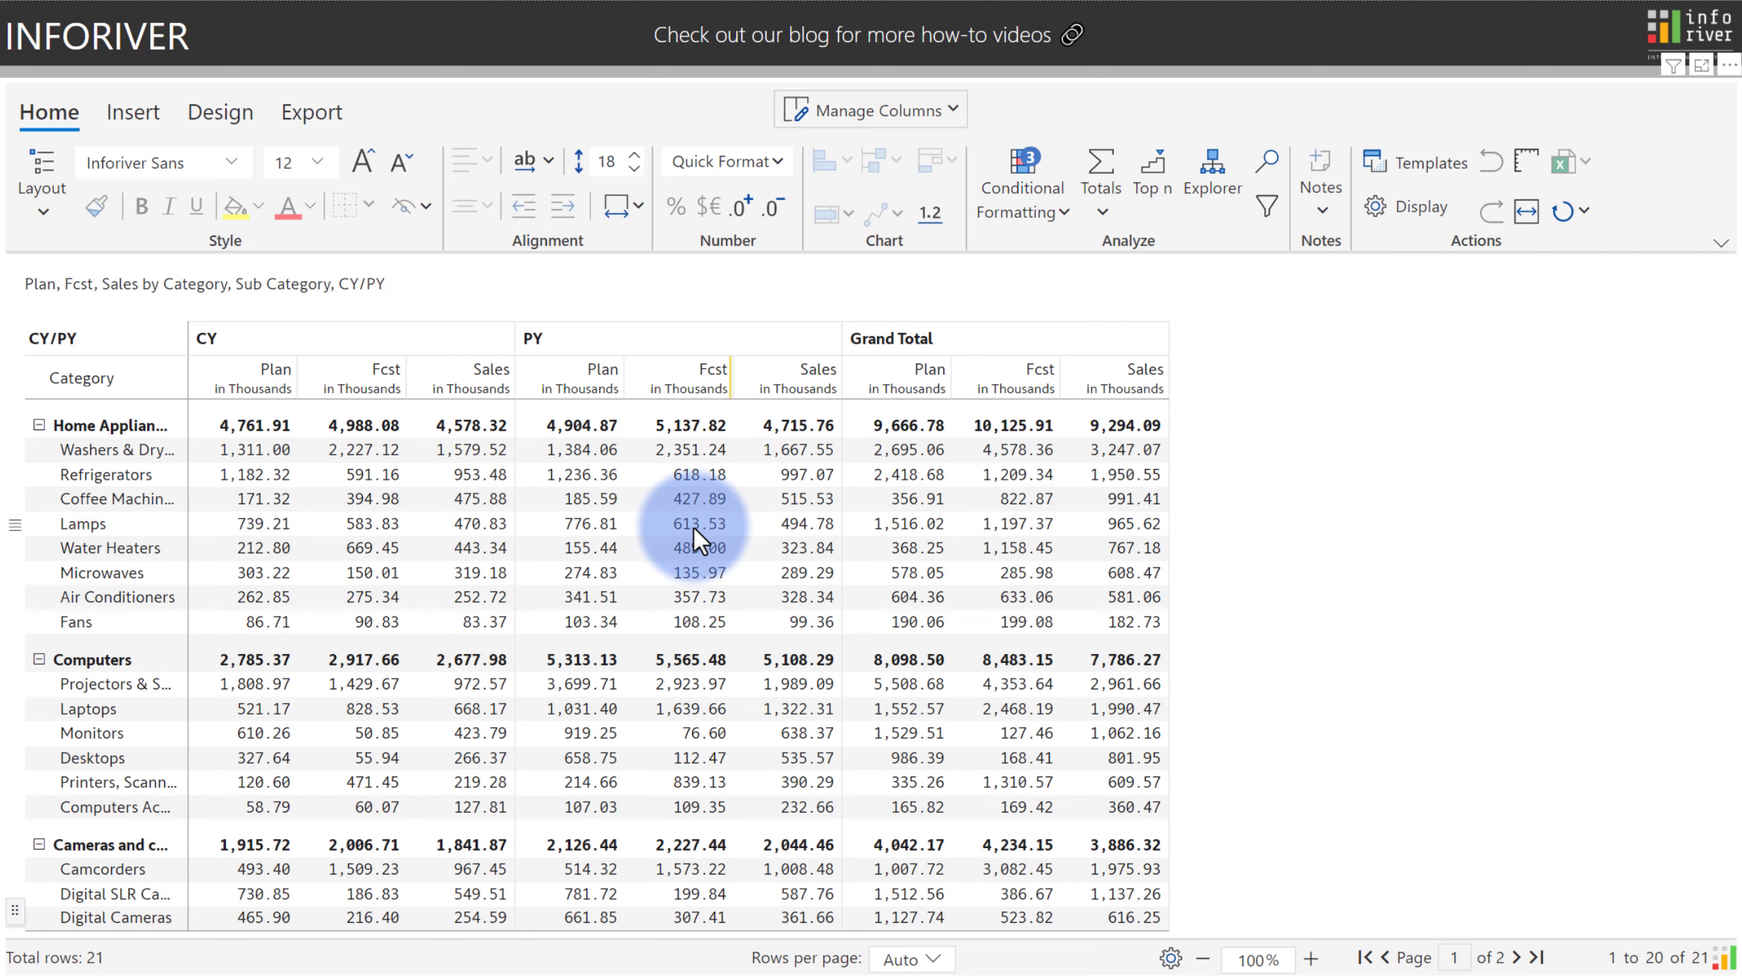
Select the Lamps PY Fcst value 613.53 and start a new note on it
click(679, 523)
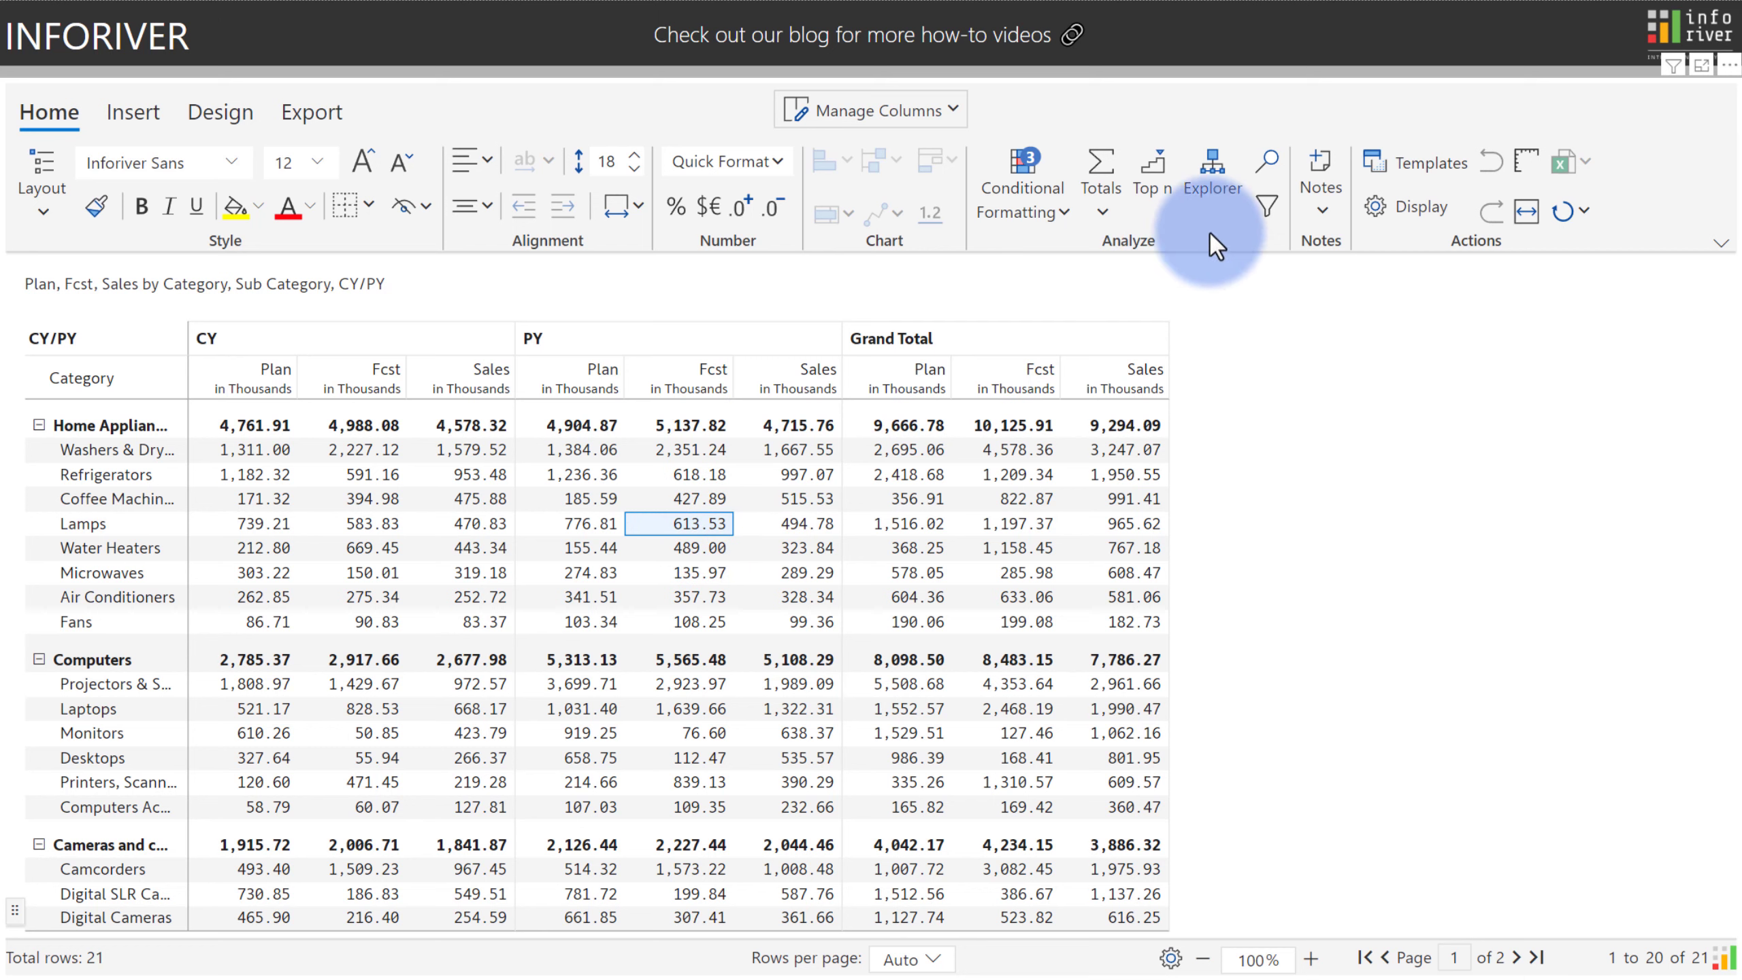
click(1320, 177)
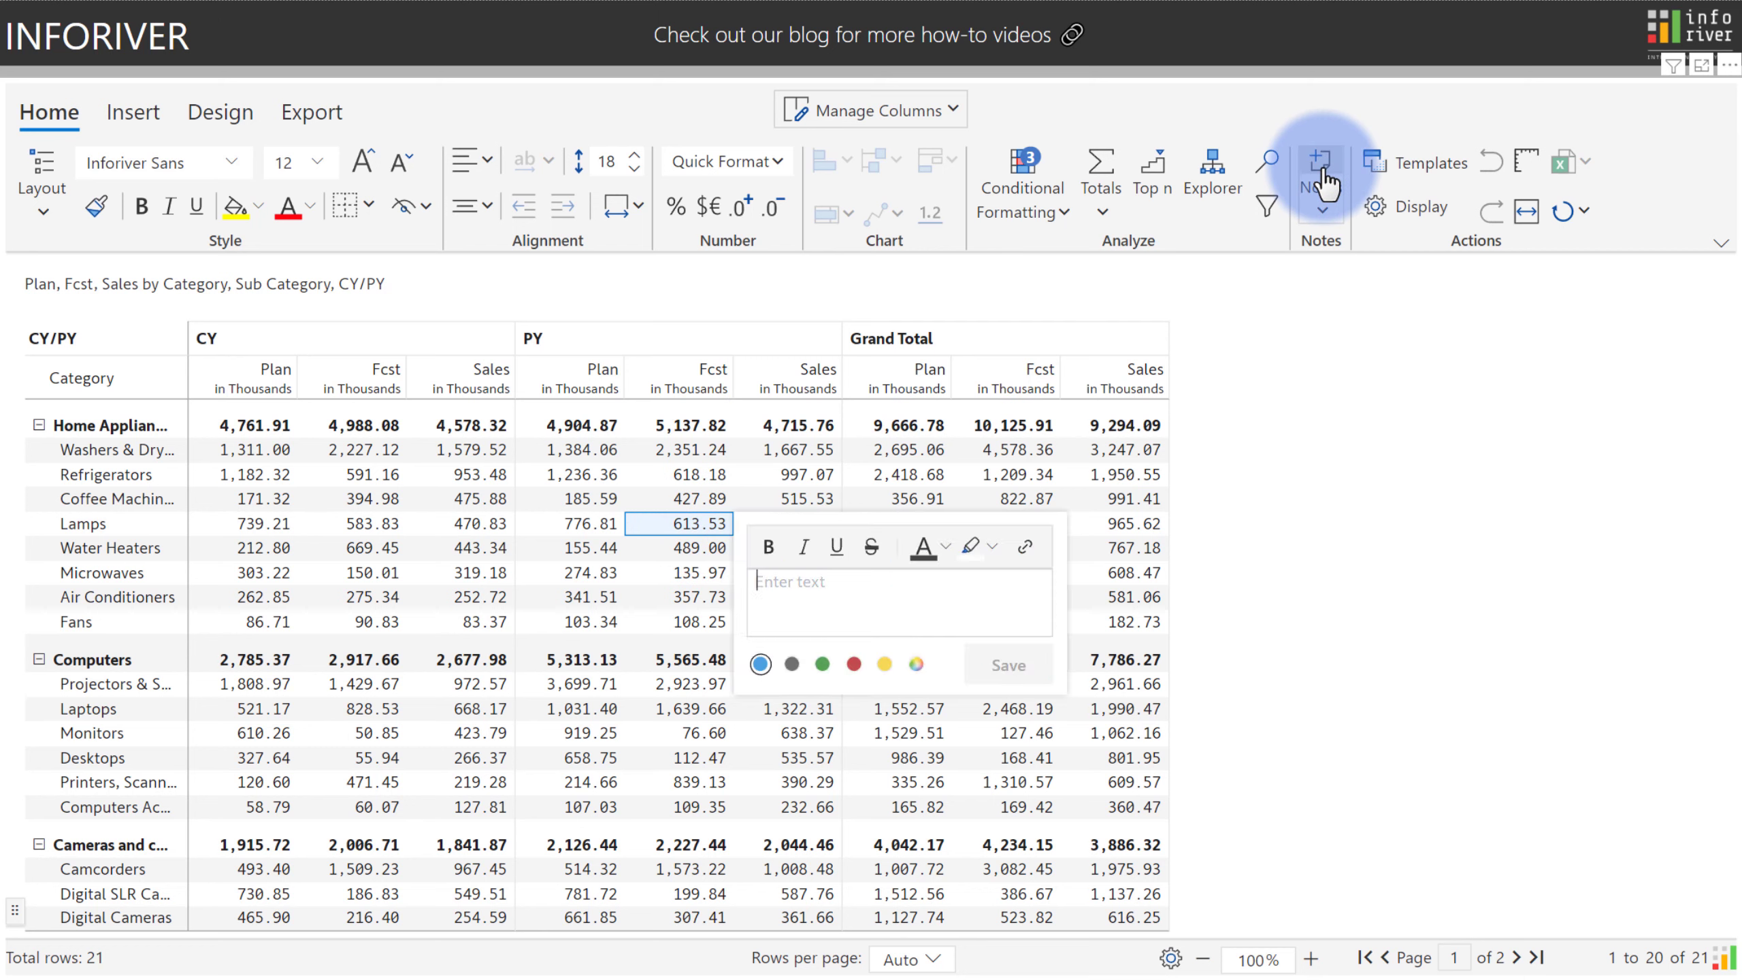
mouse_move(841, 597)
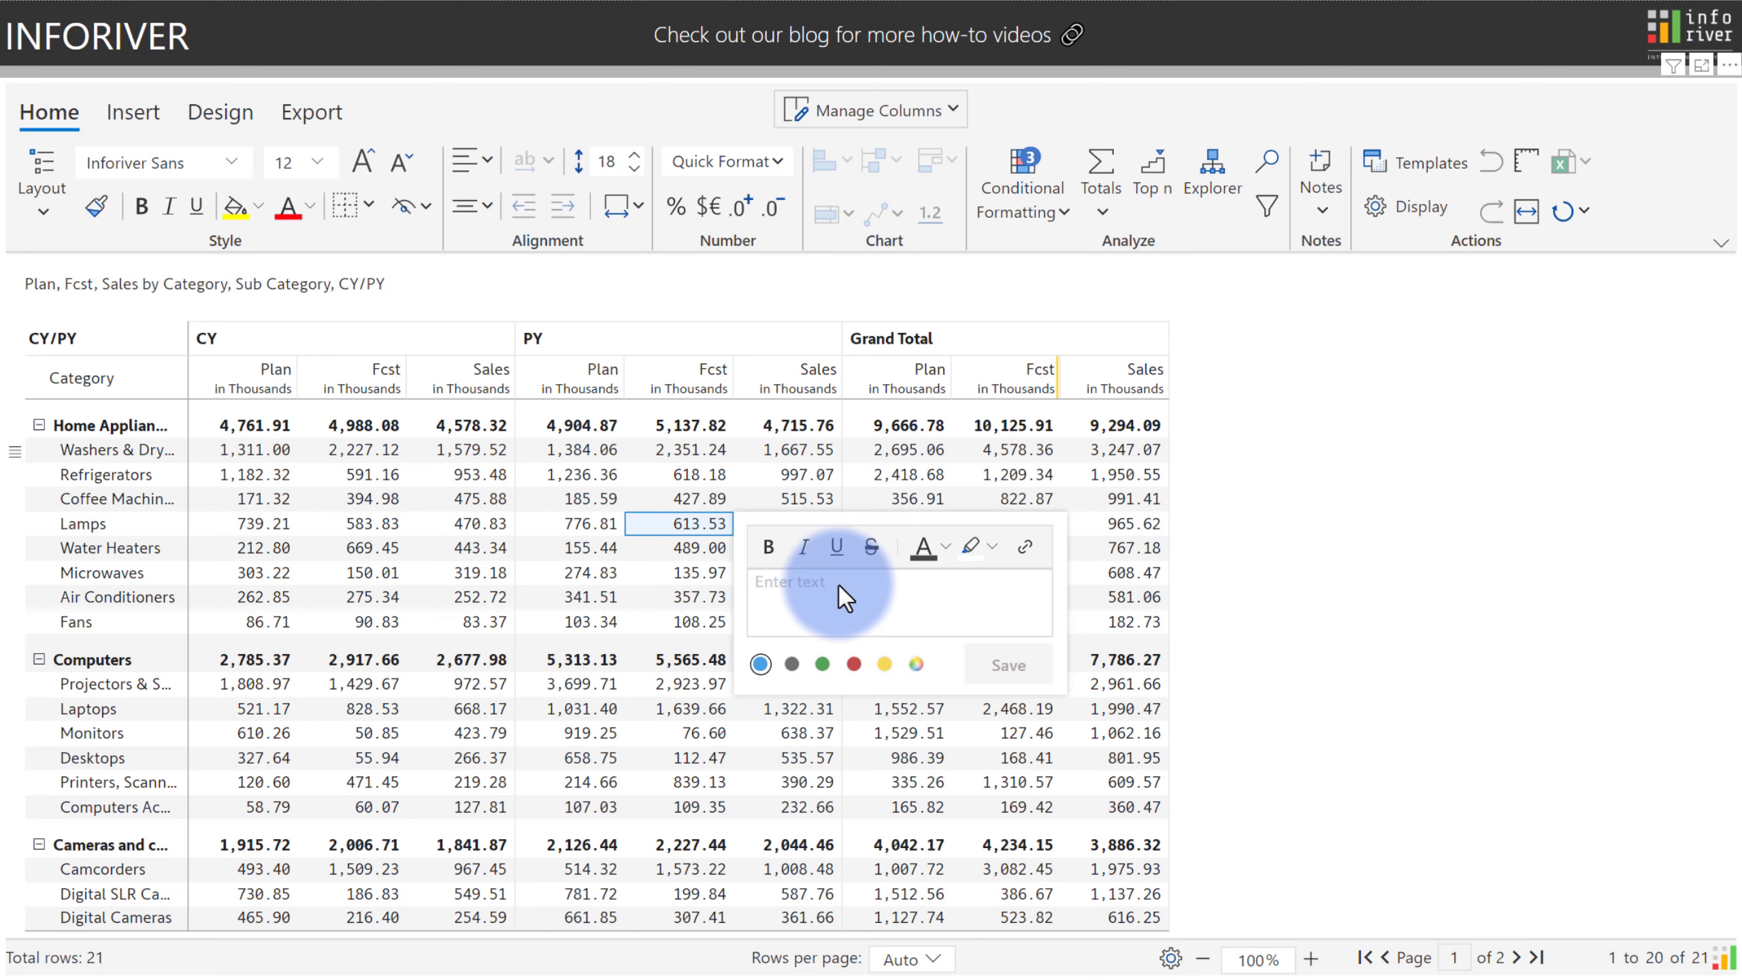
mouse_move(767, 546)
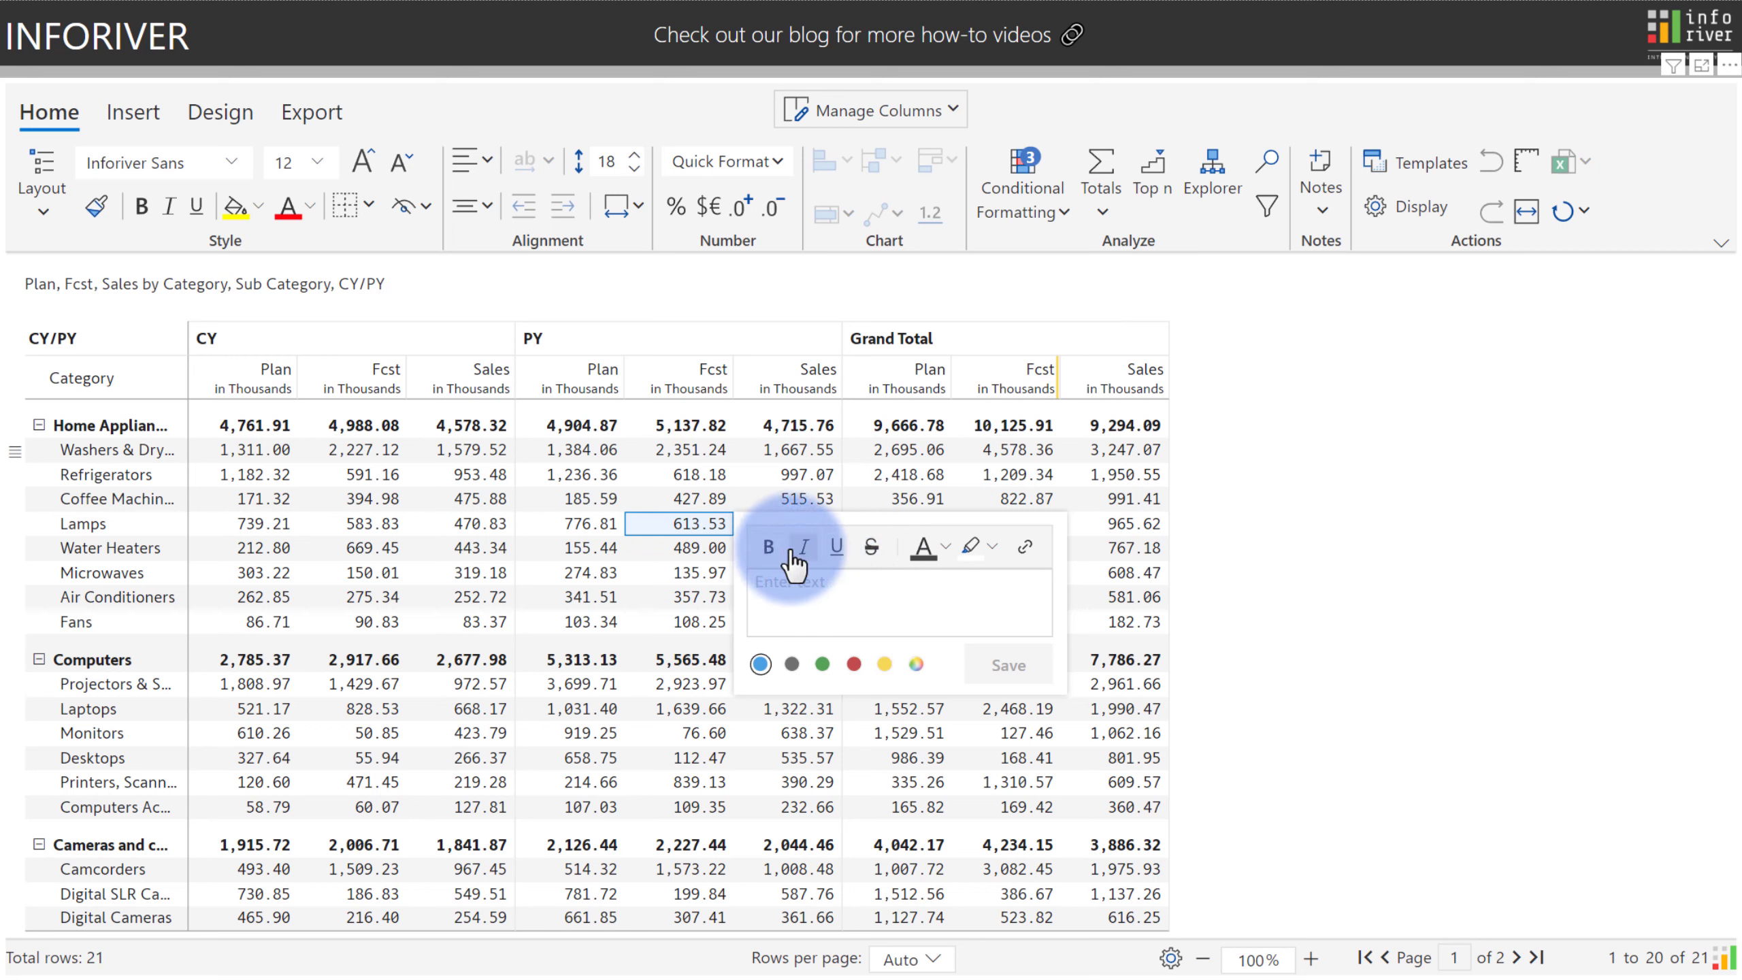
mouse_move(872, 553)
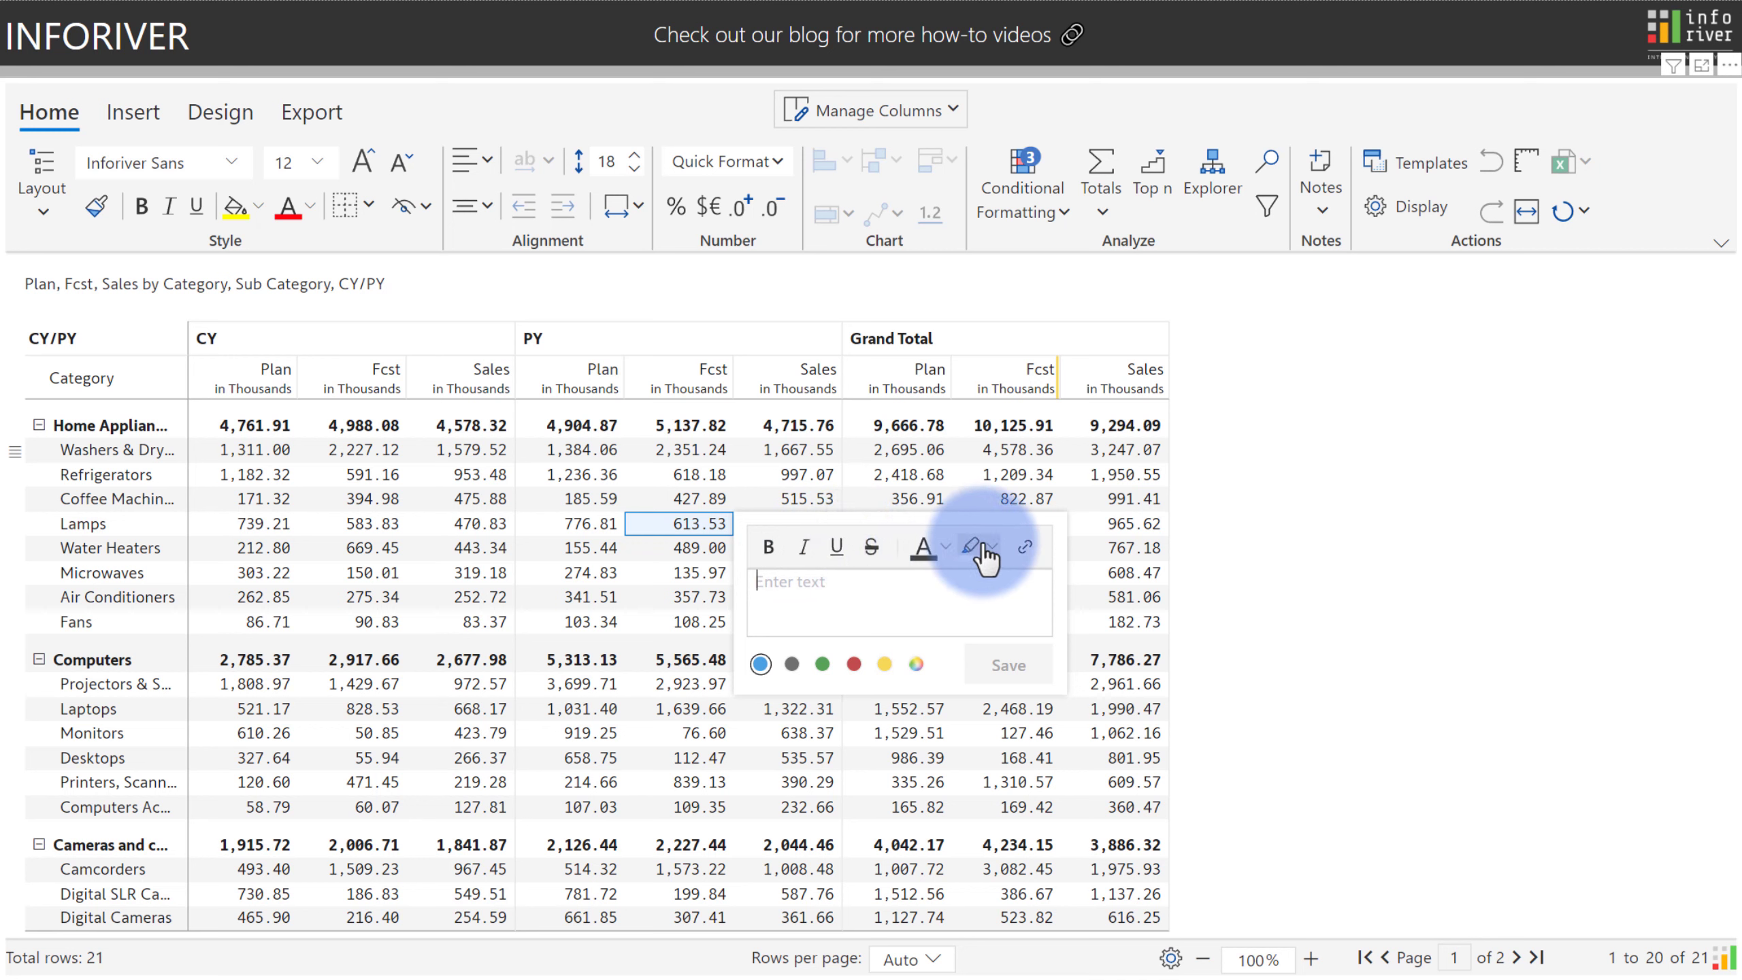
mouse_move(1022, 550)
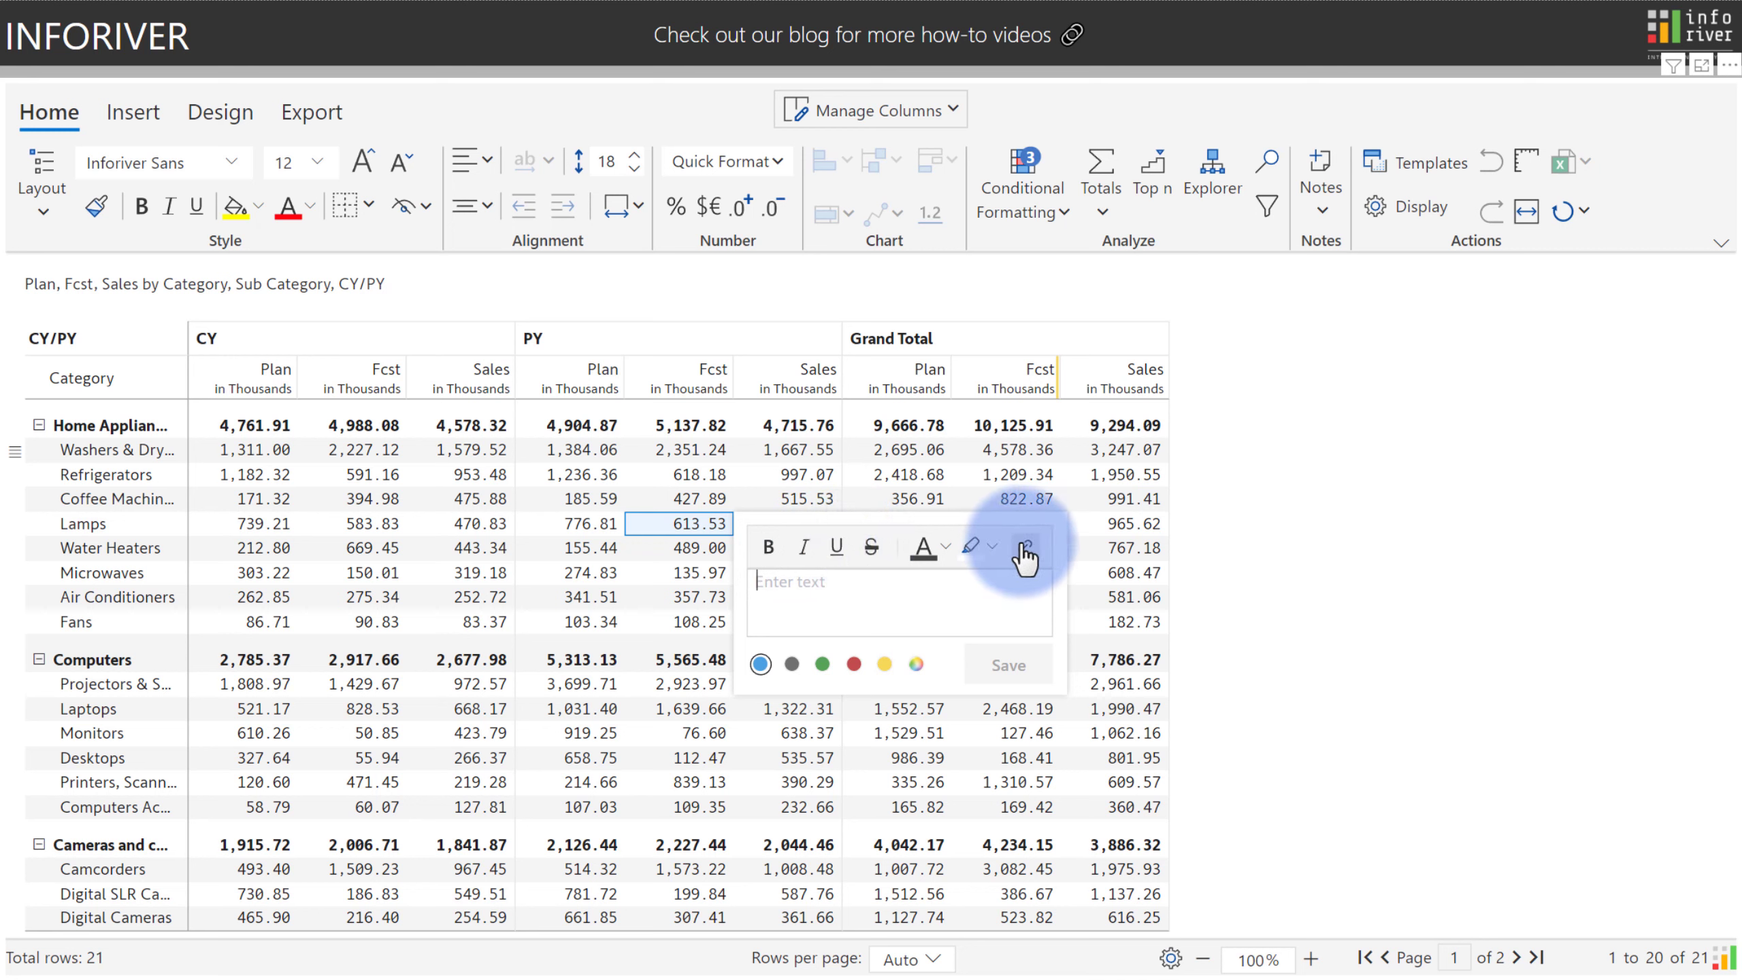
mouse_move(1023, 544)
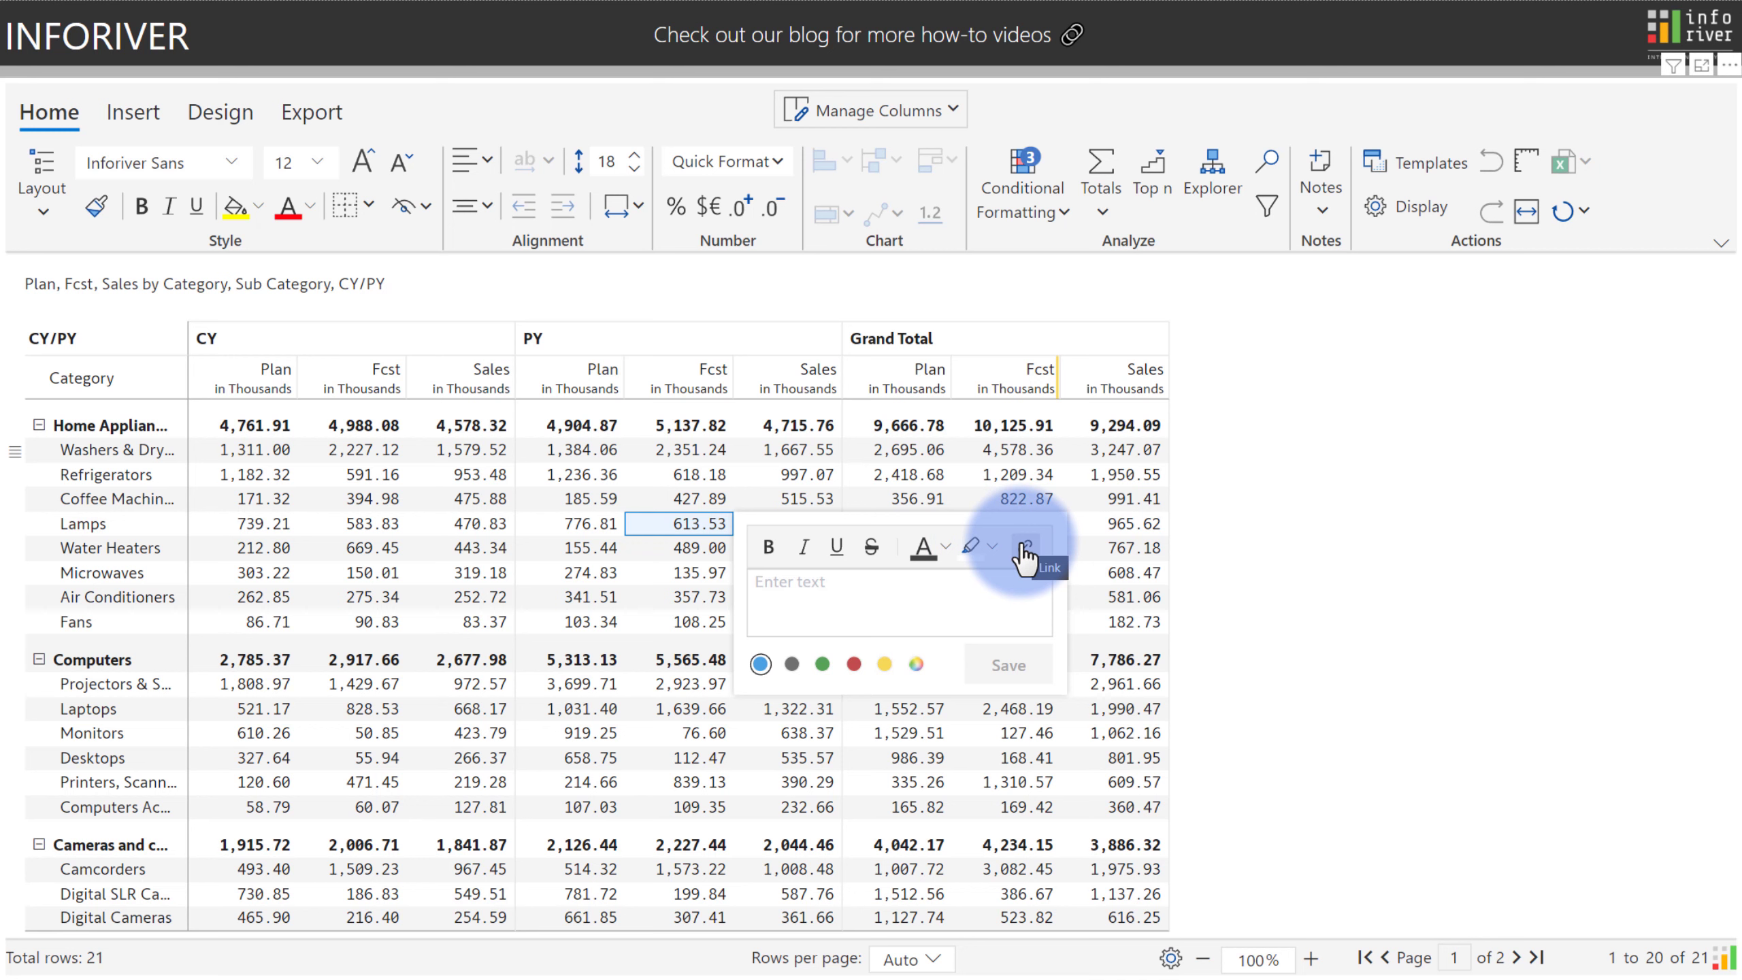
text(Sal)
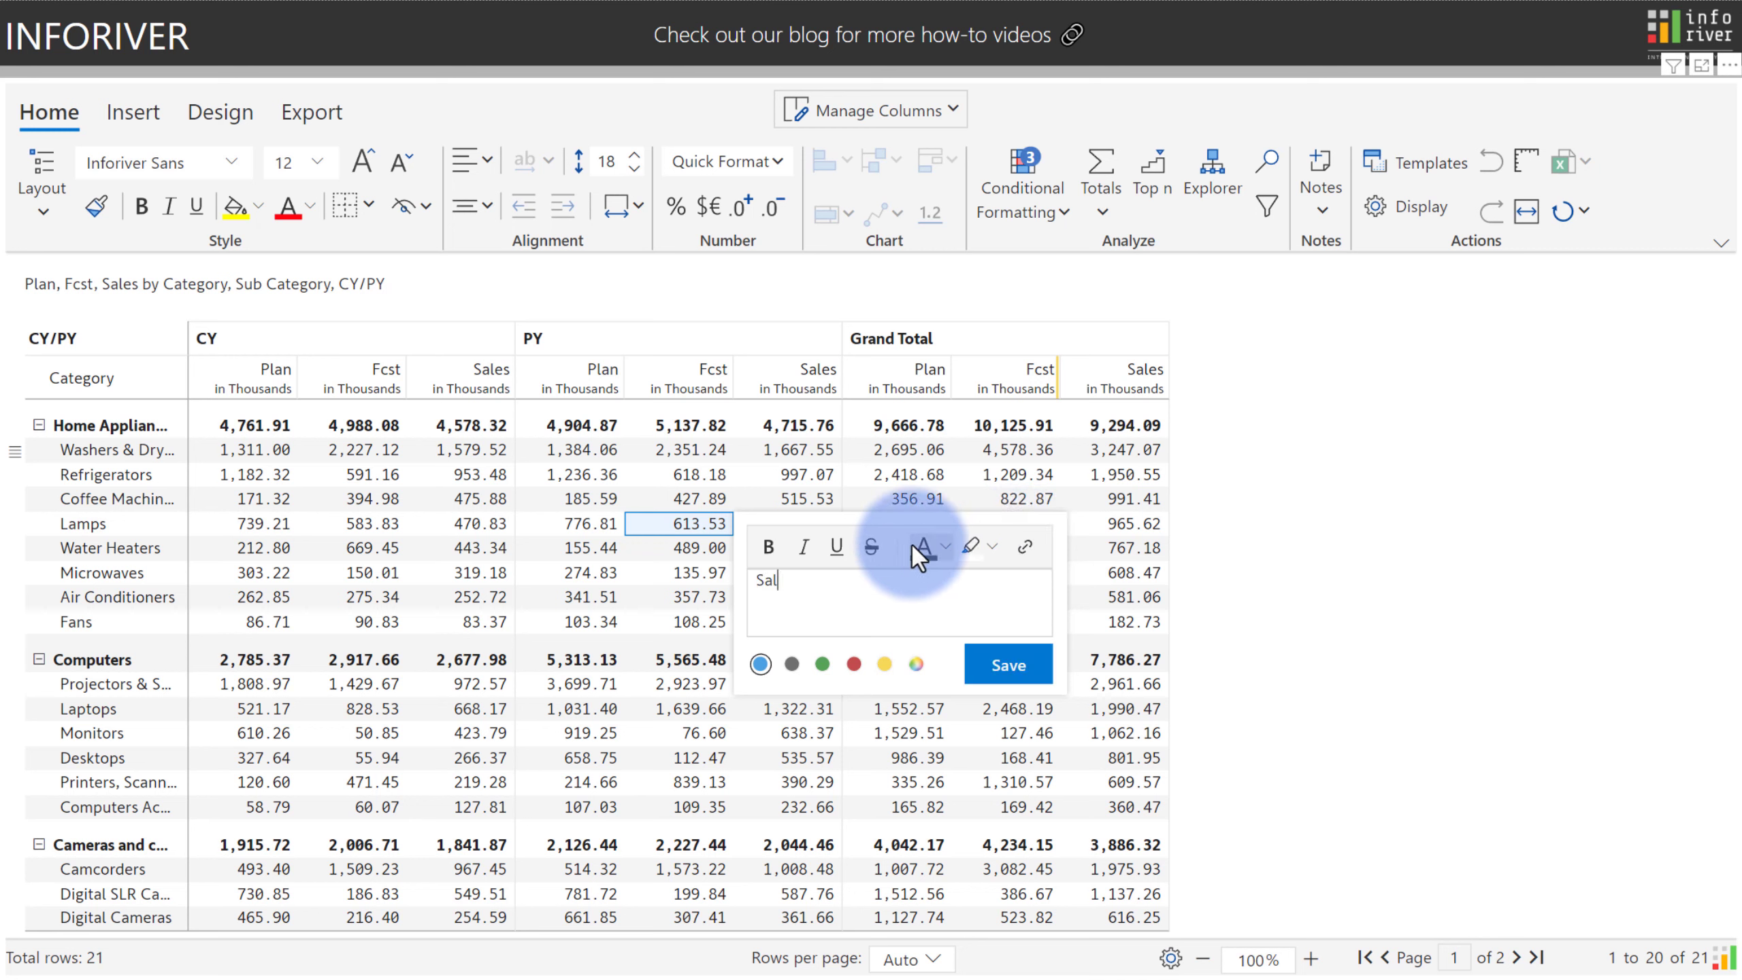
text(es were great this month!)
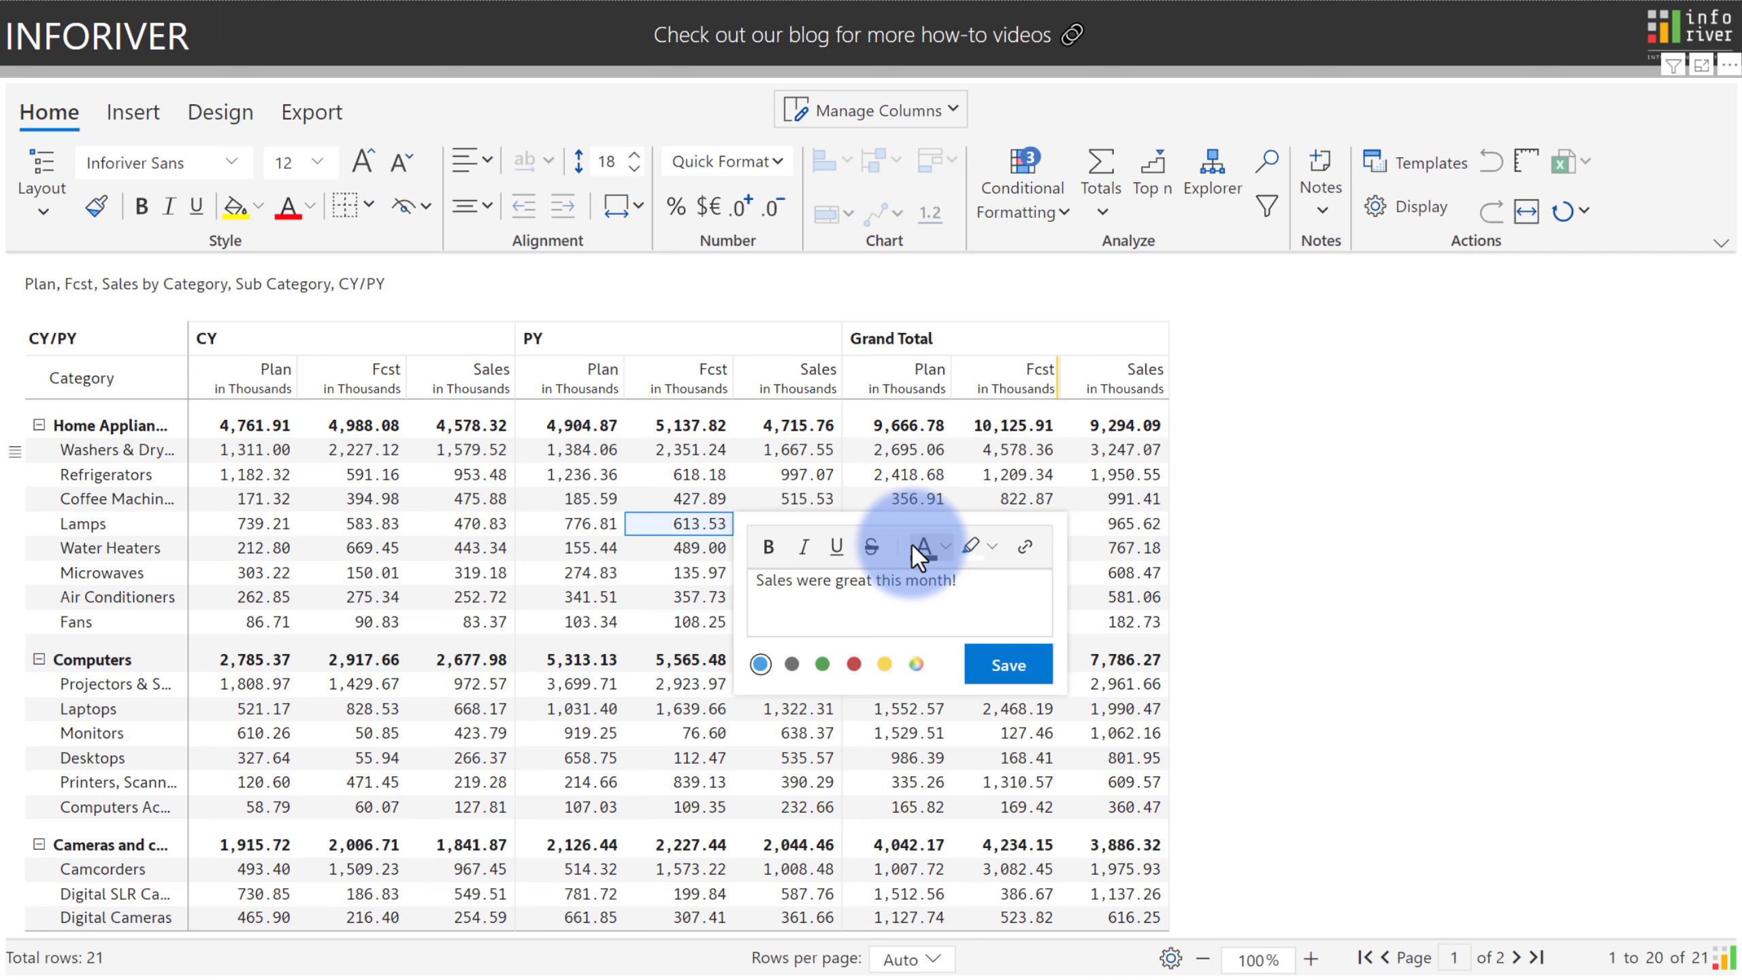
text(Link)
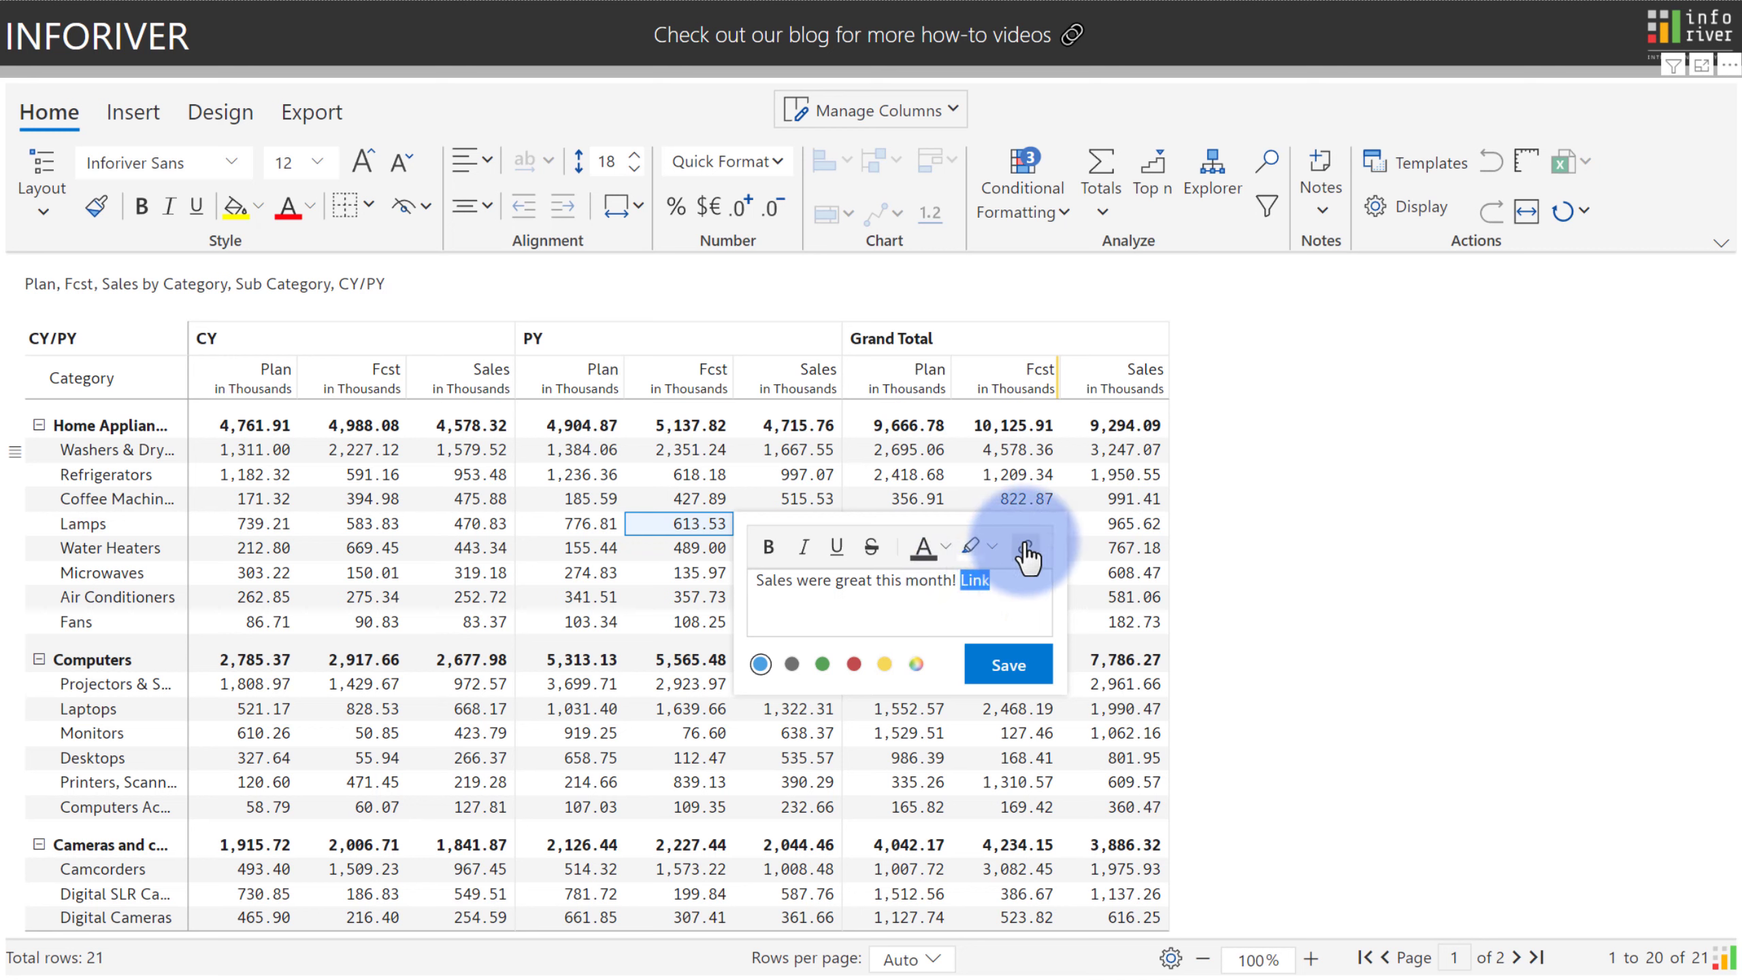
click(1024, 546)
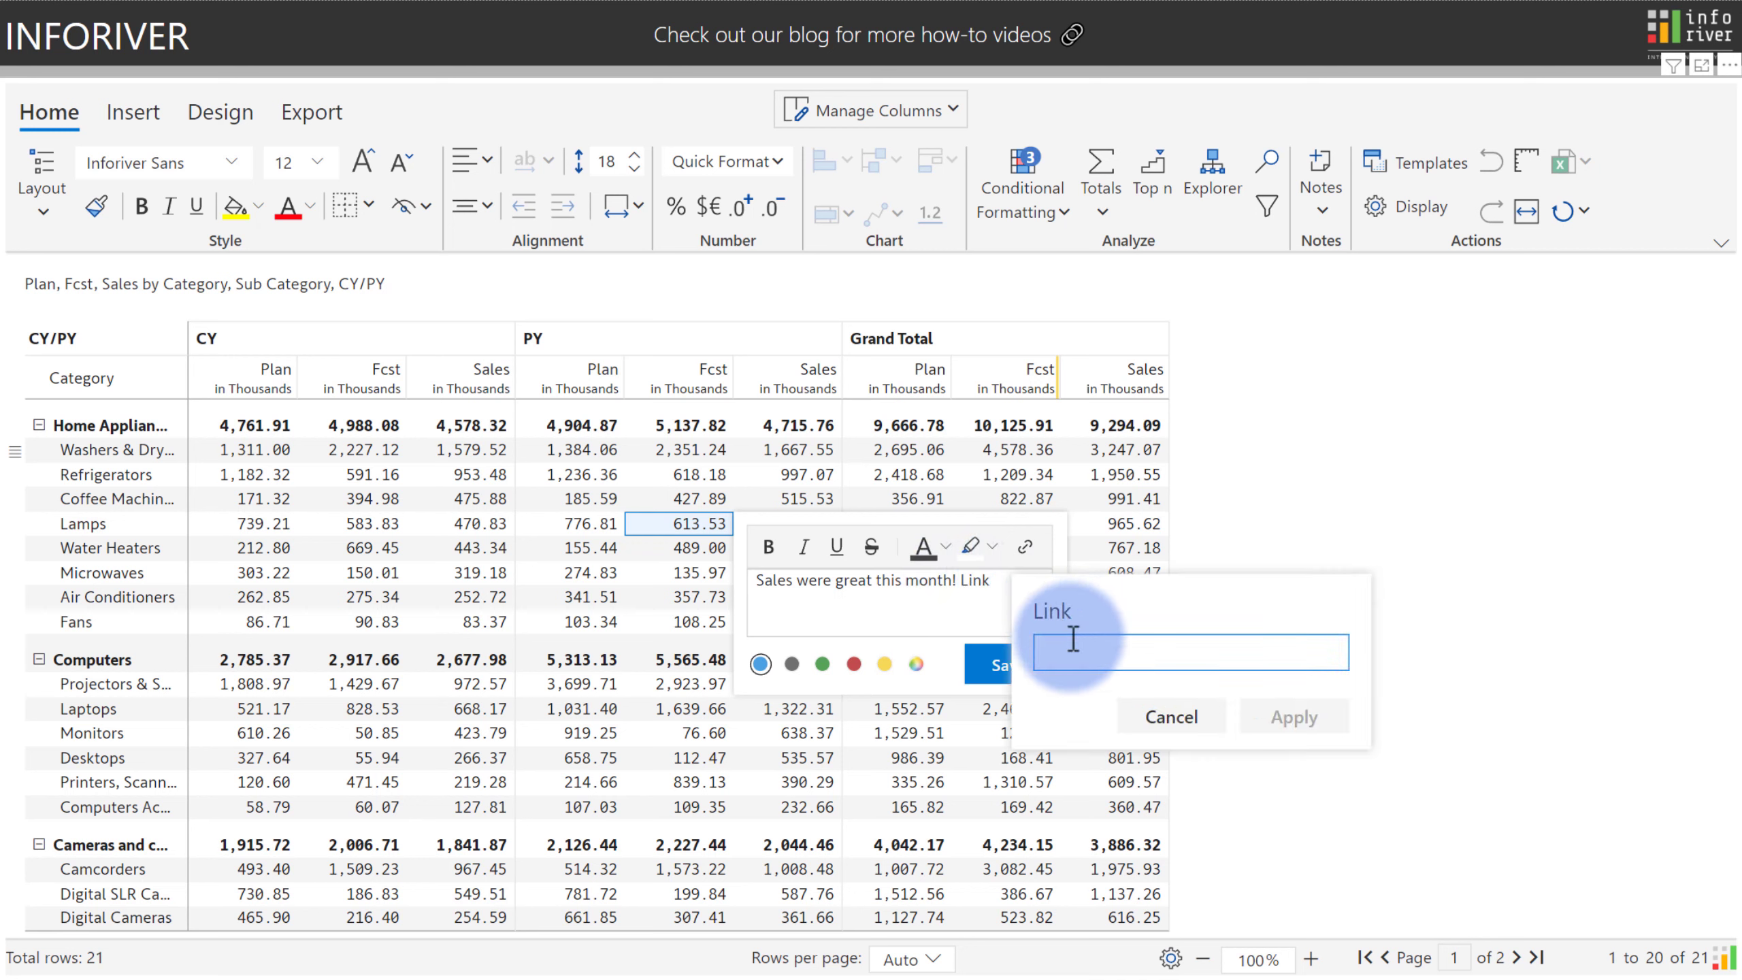
text(www.inforiver.com)
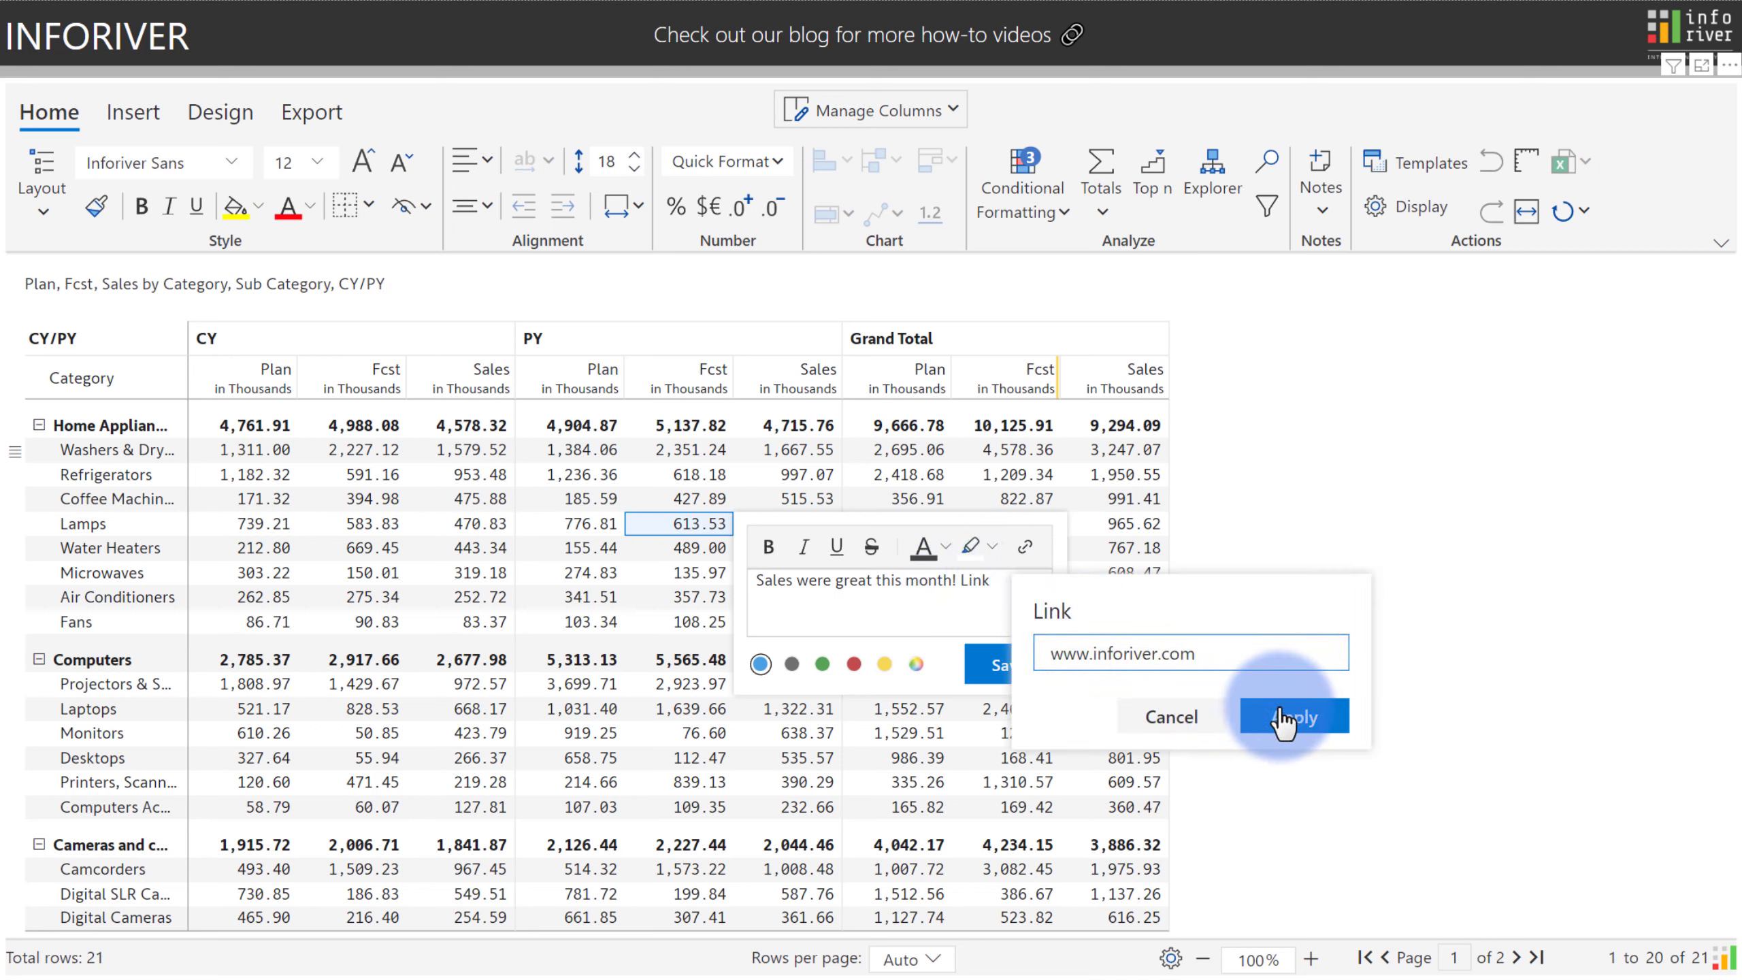
click(1292, 715)
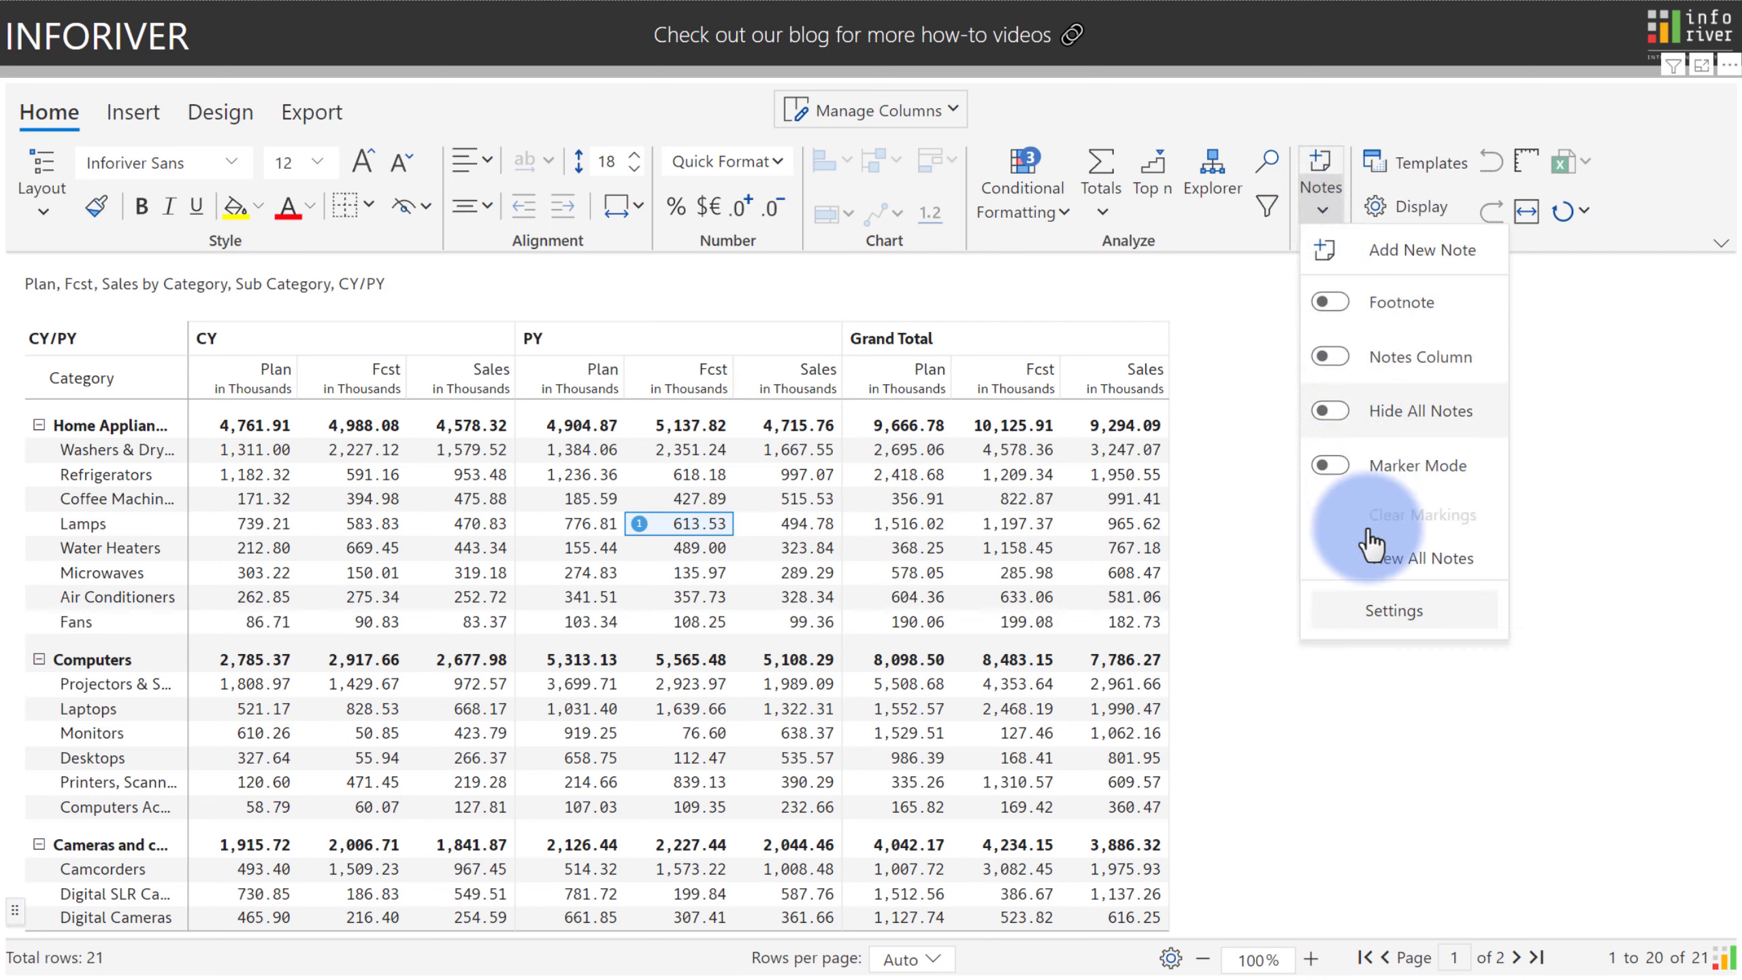
Check the notes settings, keeping numbered 12px indicators at default position, and cancel
click(1401, 609)
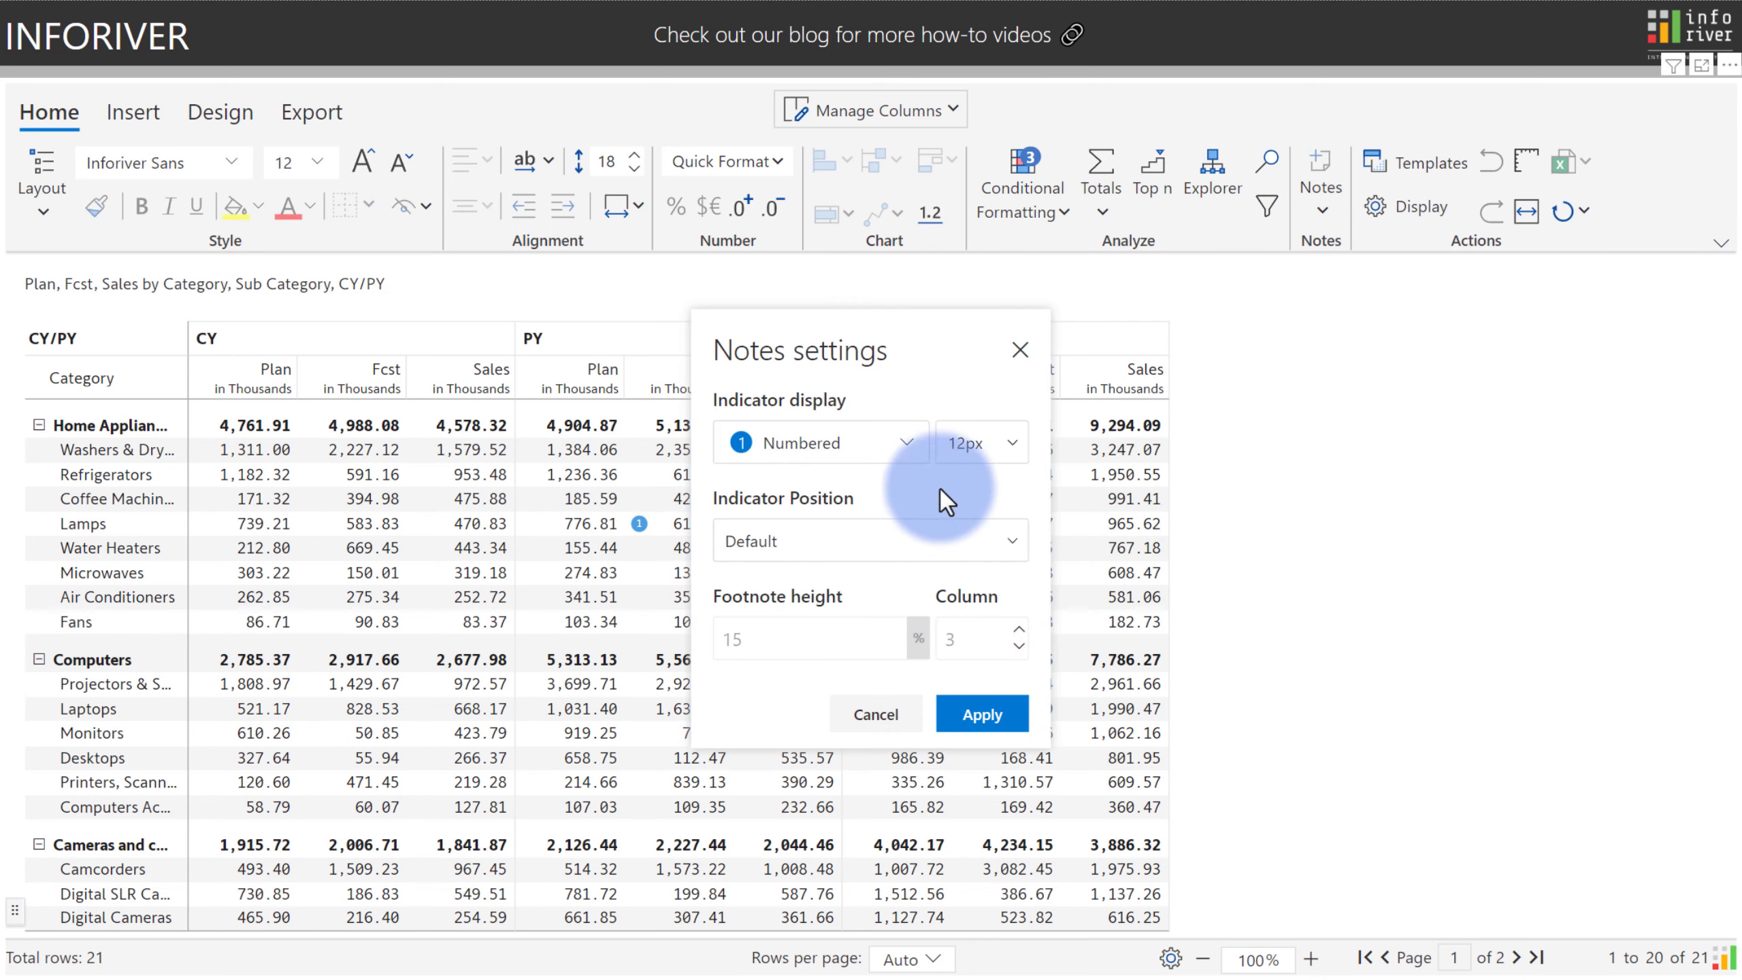
mouse_move(949, 455)
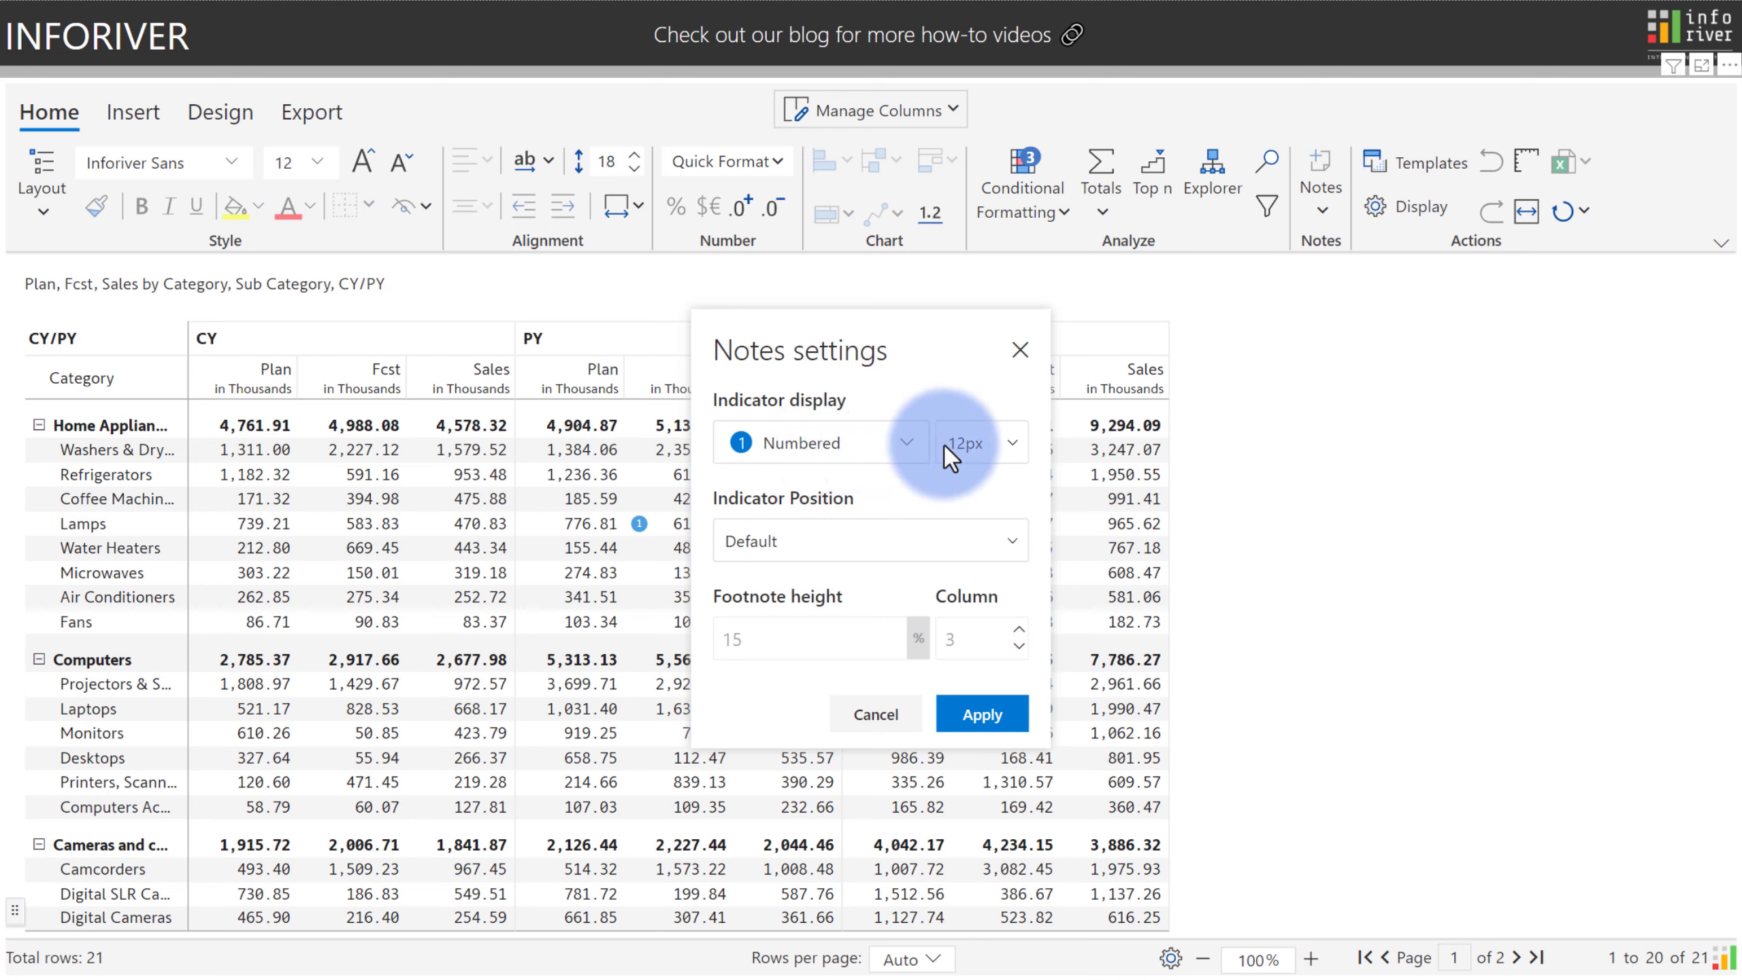
mouse_move(819, 542)
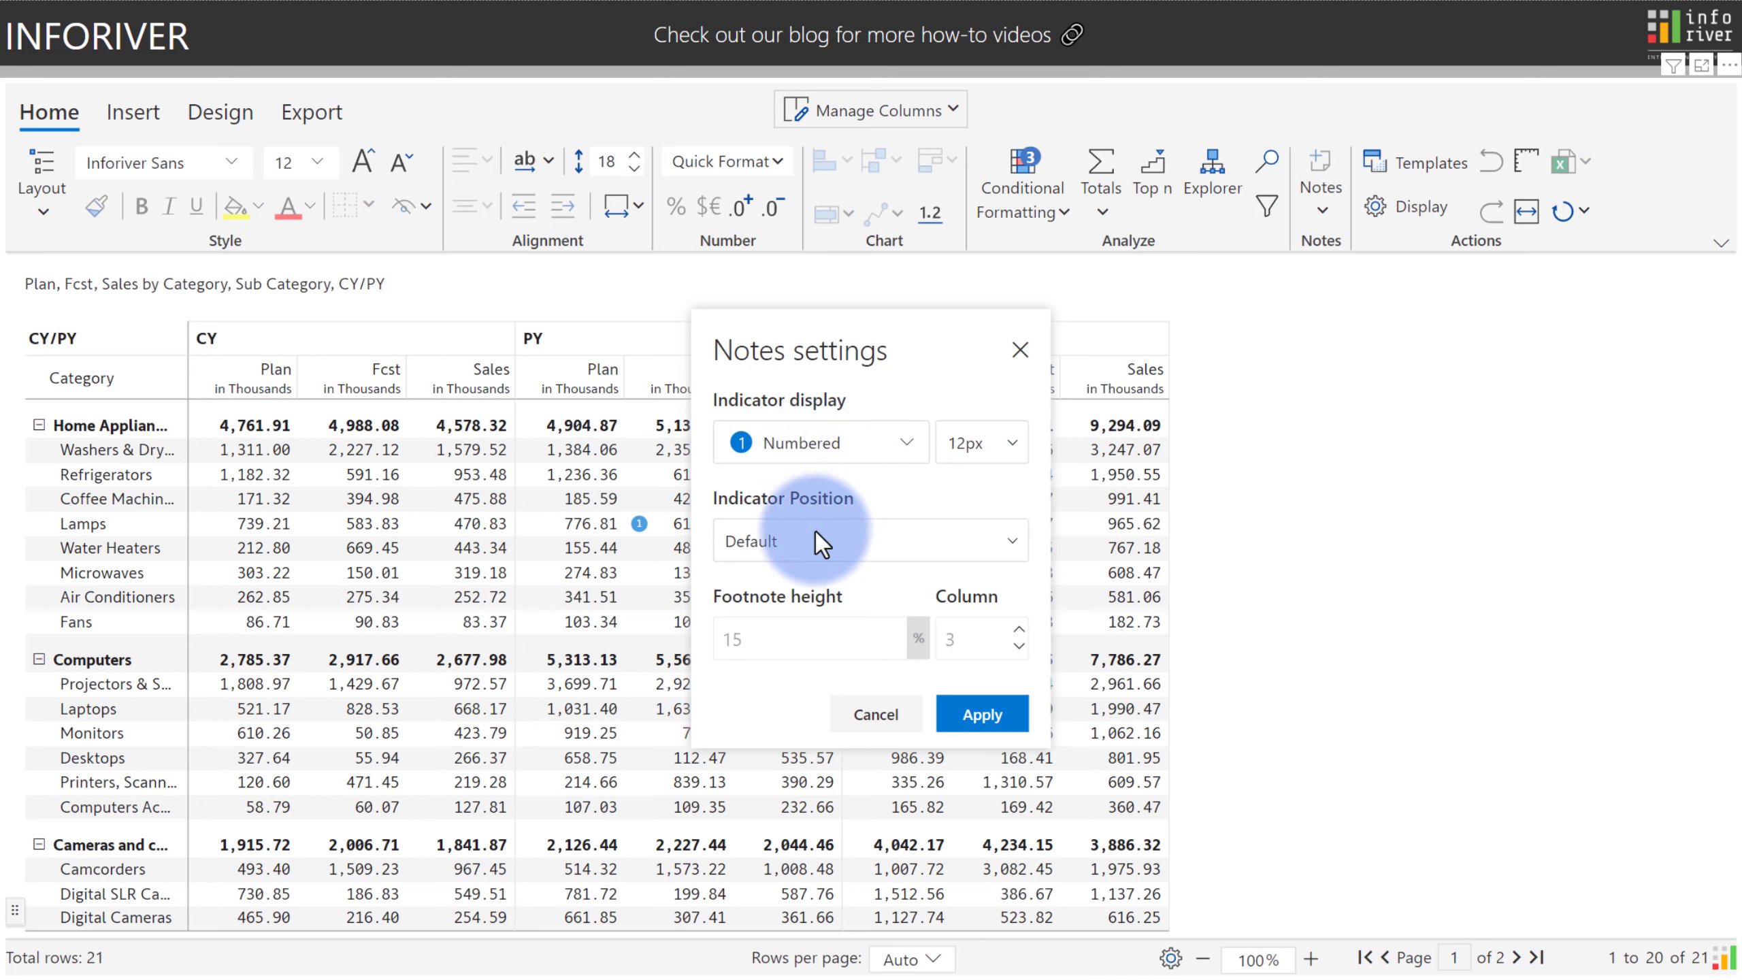
mouse_move(913, 637)
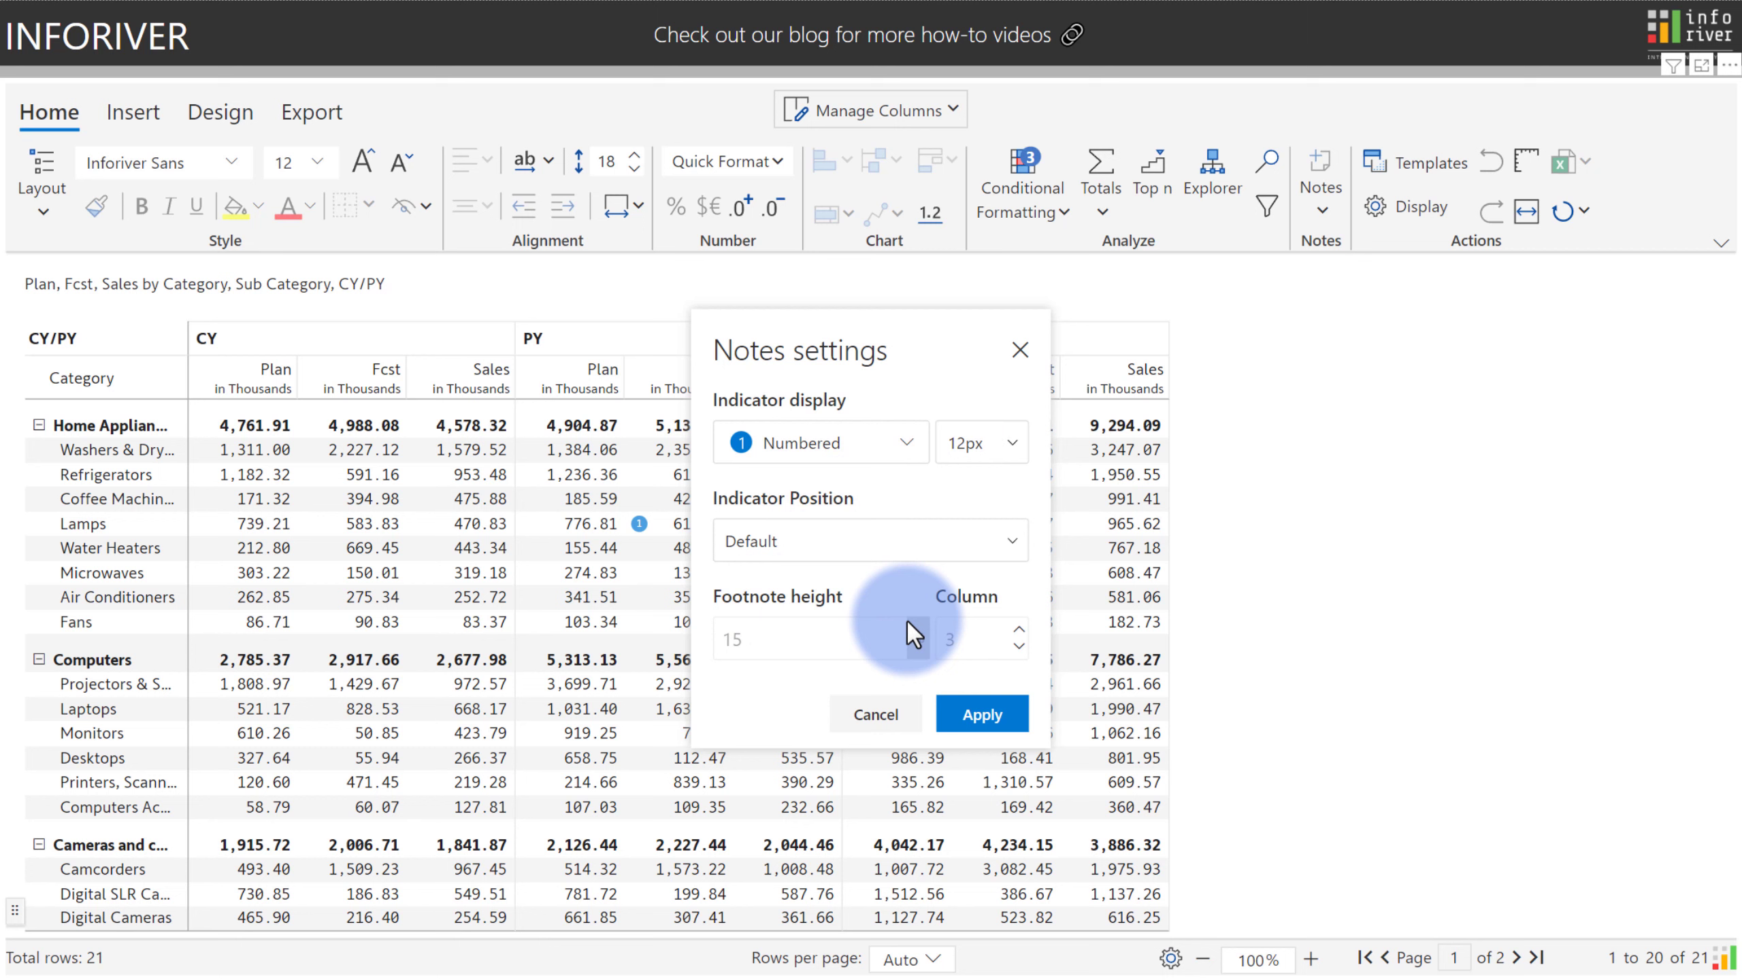
mouse_move(925, 674)
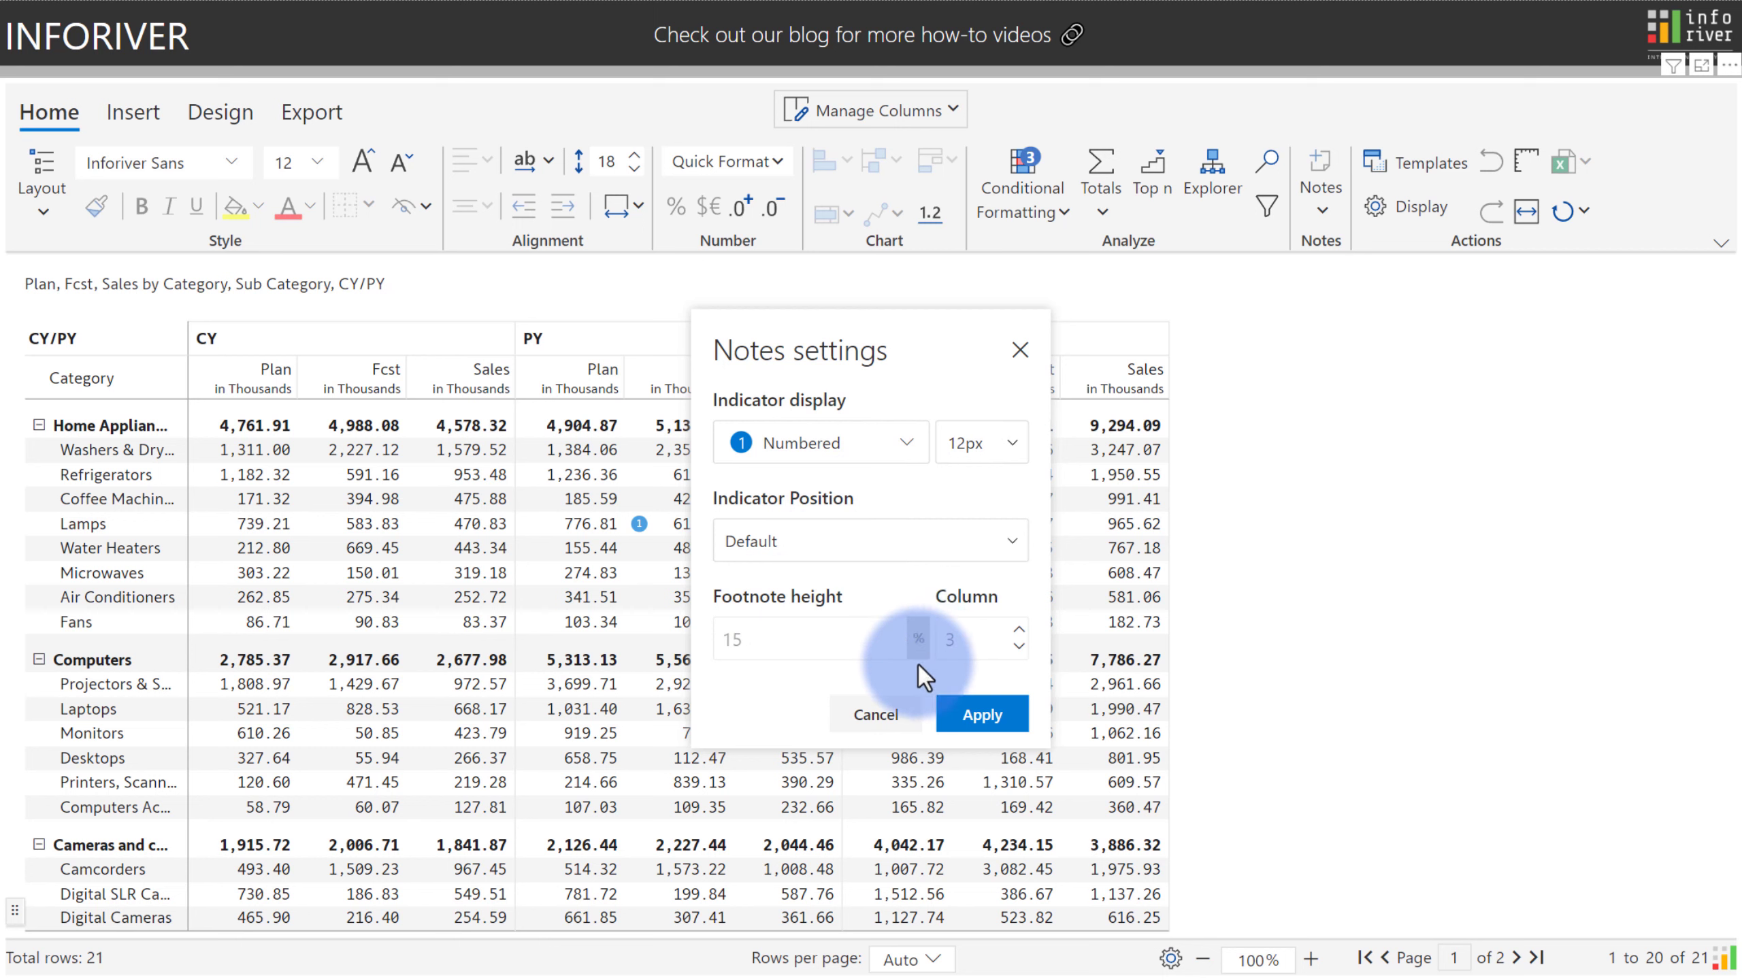
click(1320, 178)
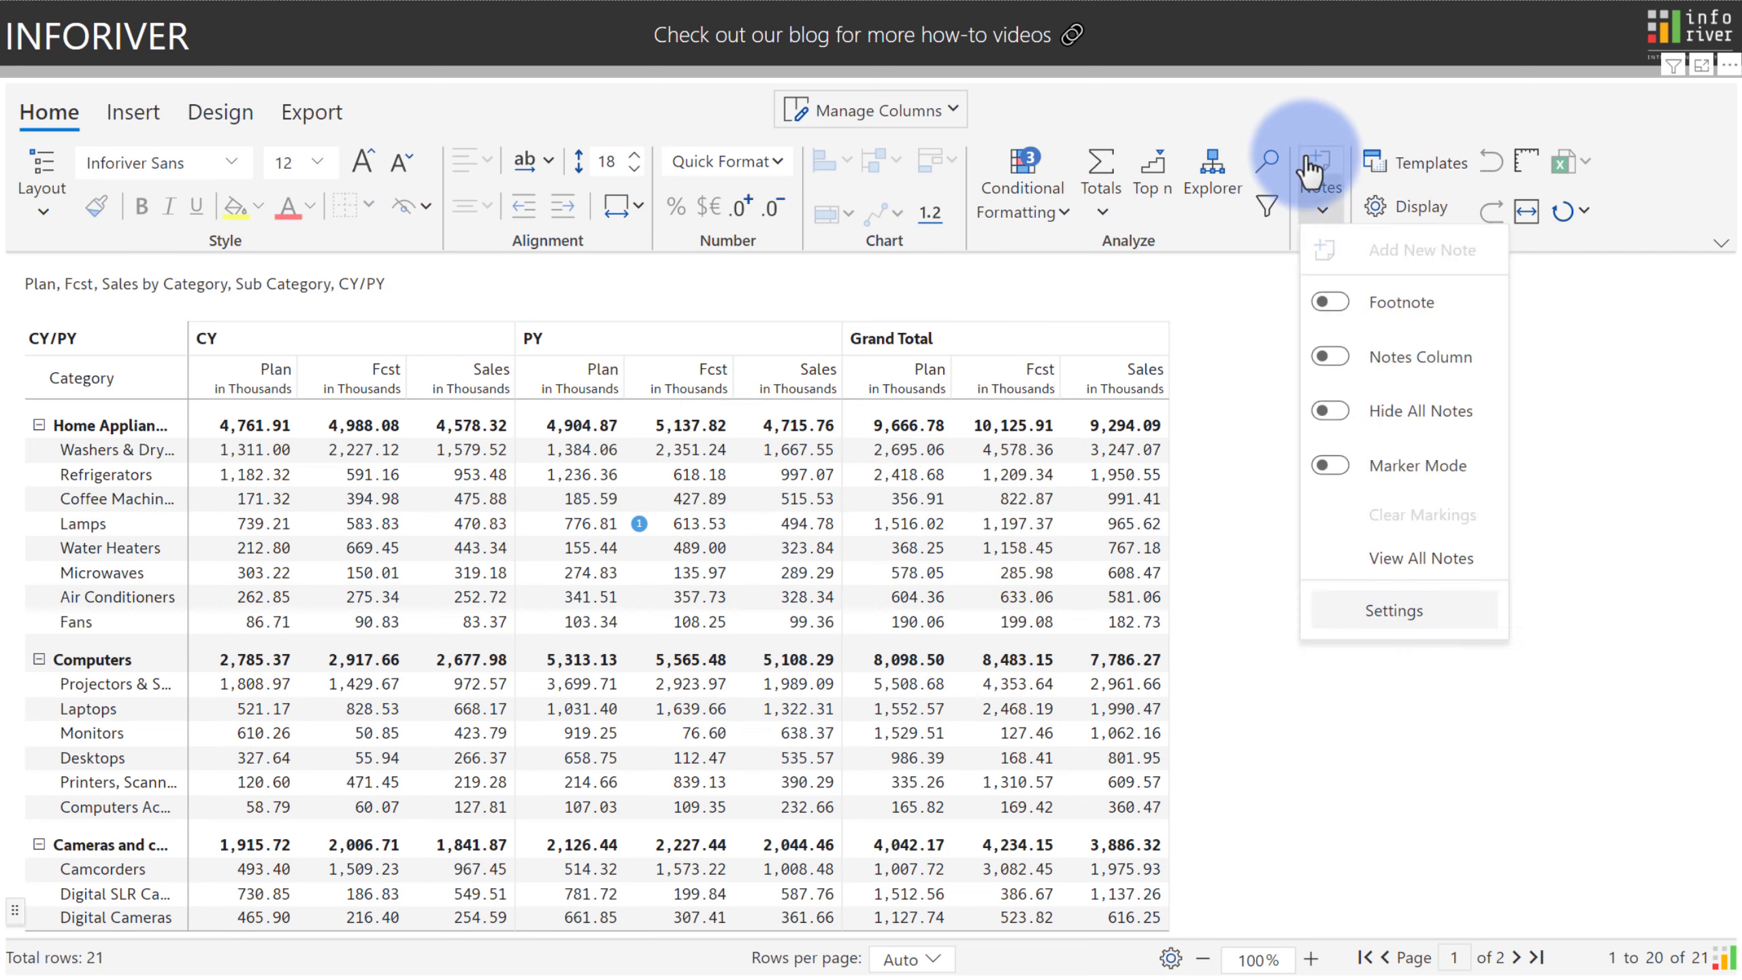
mouse_move(1329, 302)
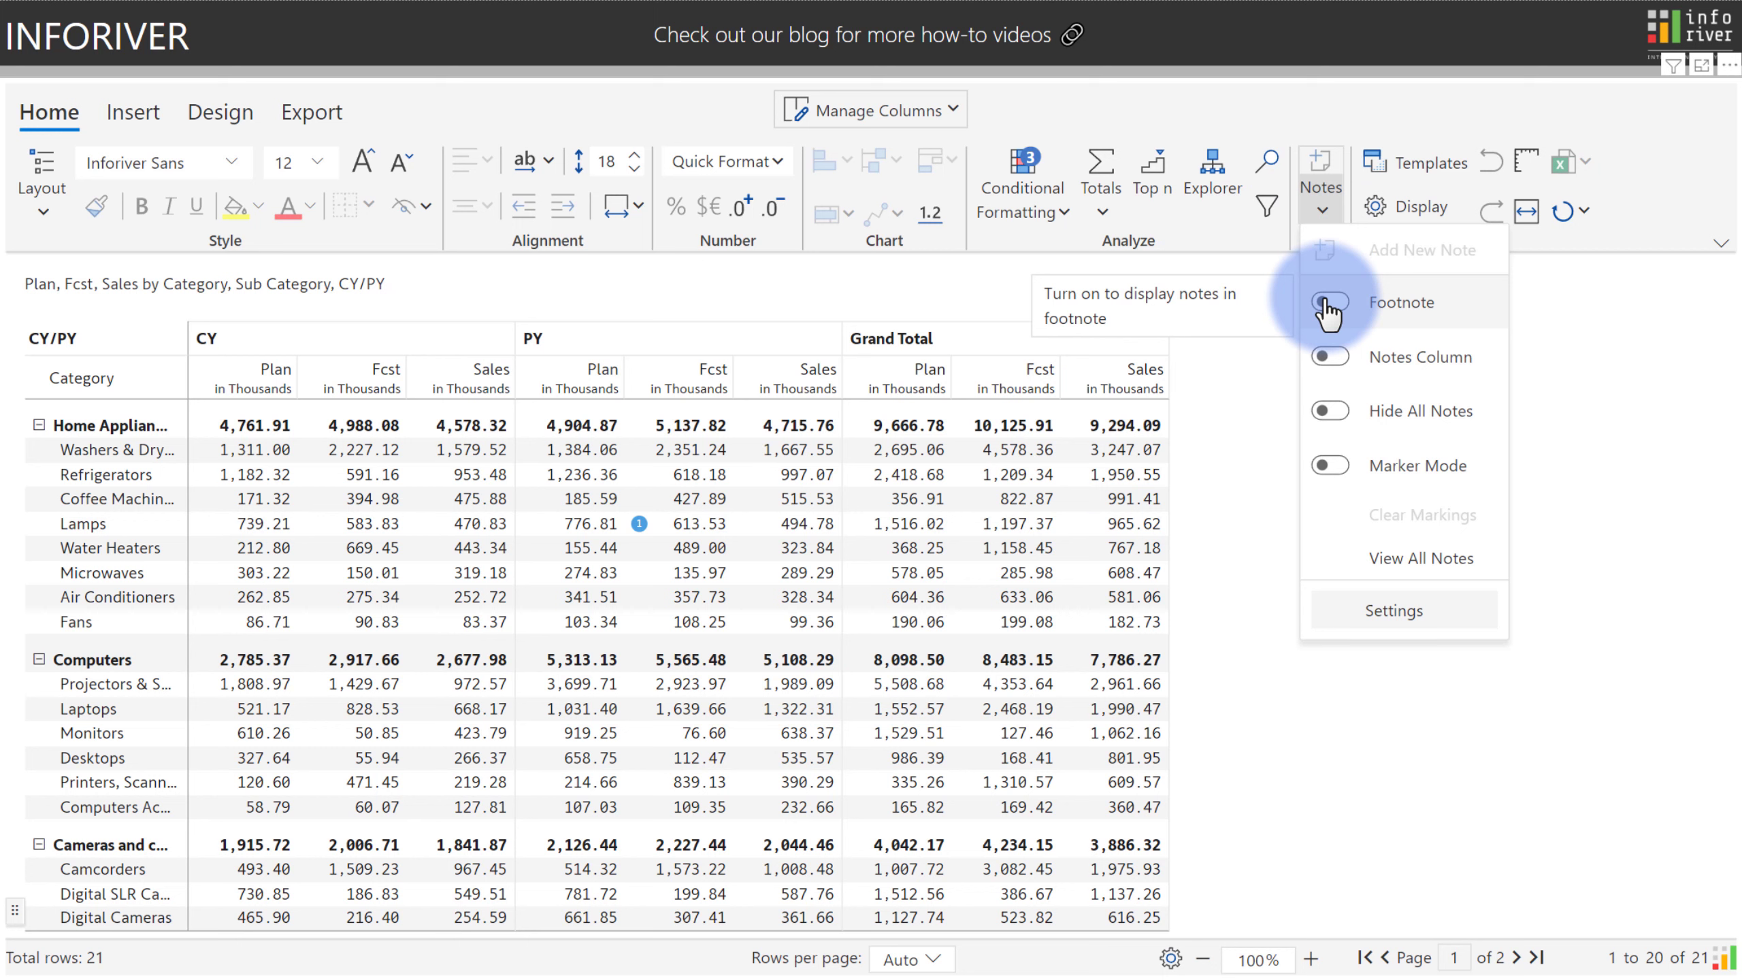
Turn on Footnote display and view the Lamps footnote beside its cell
click(1327, 301)
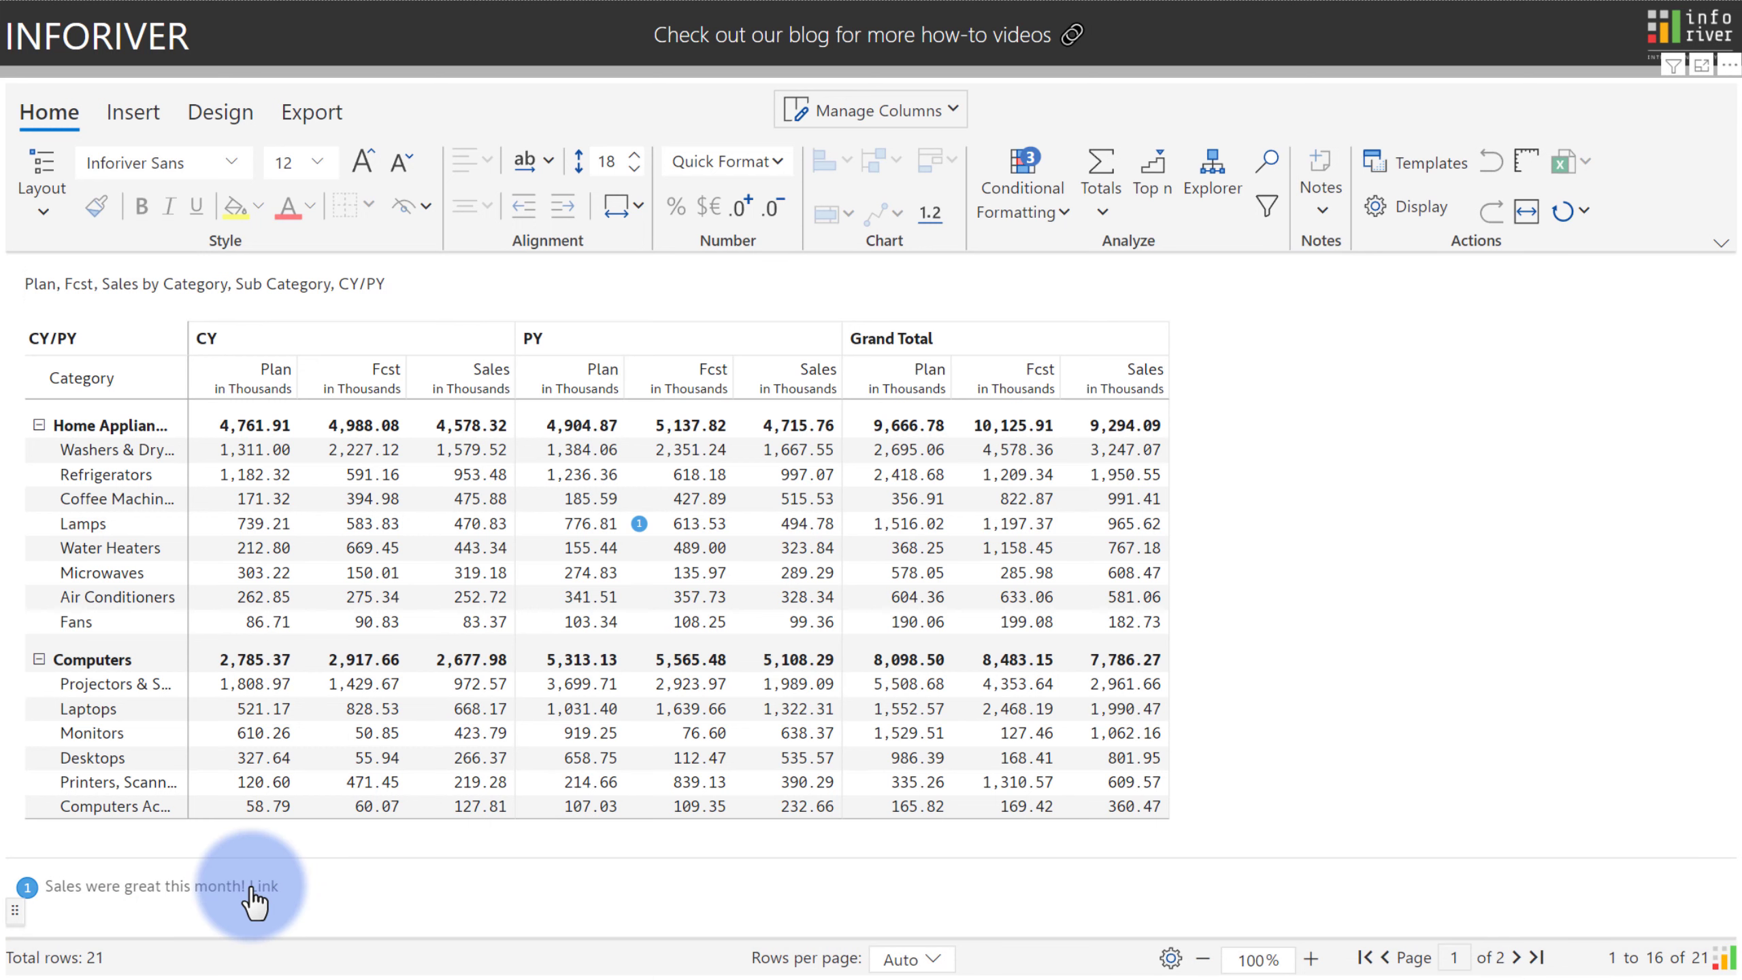
click(639, 524)
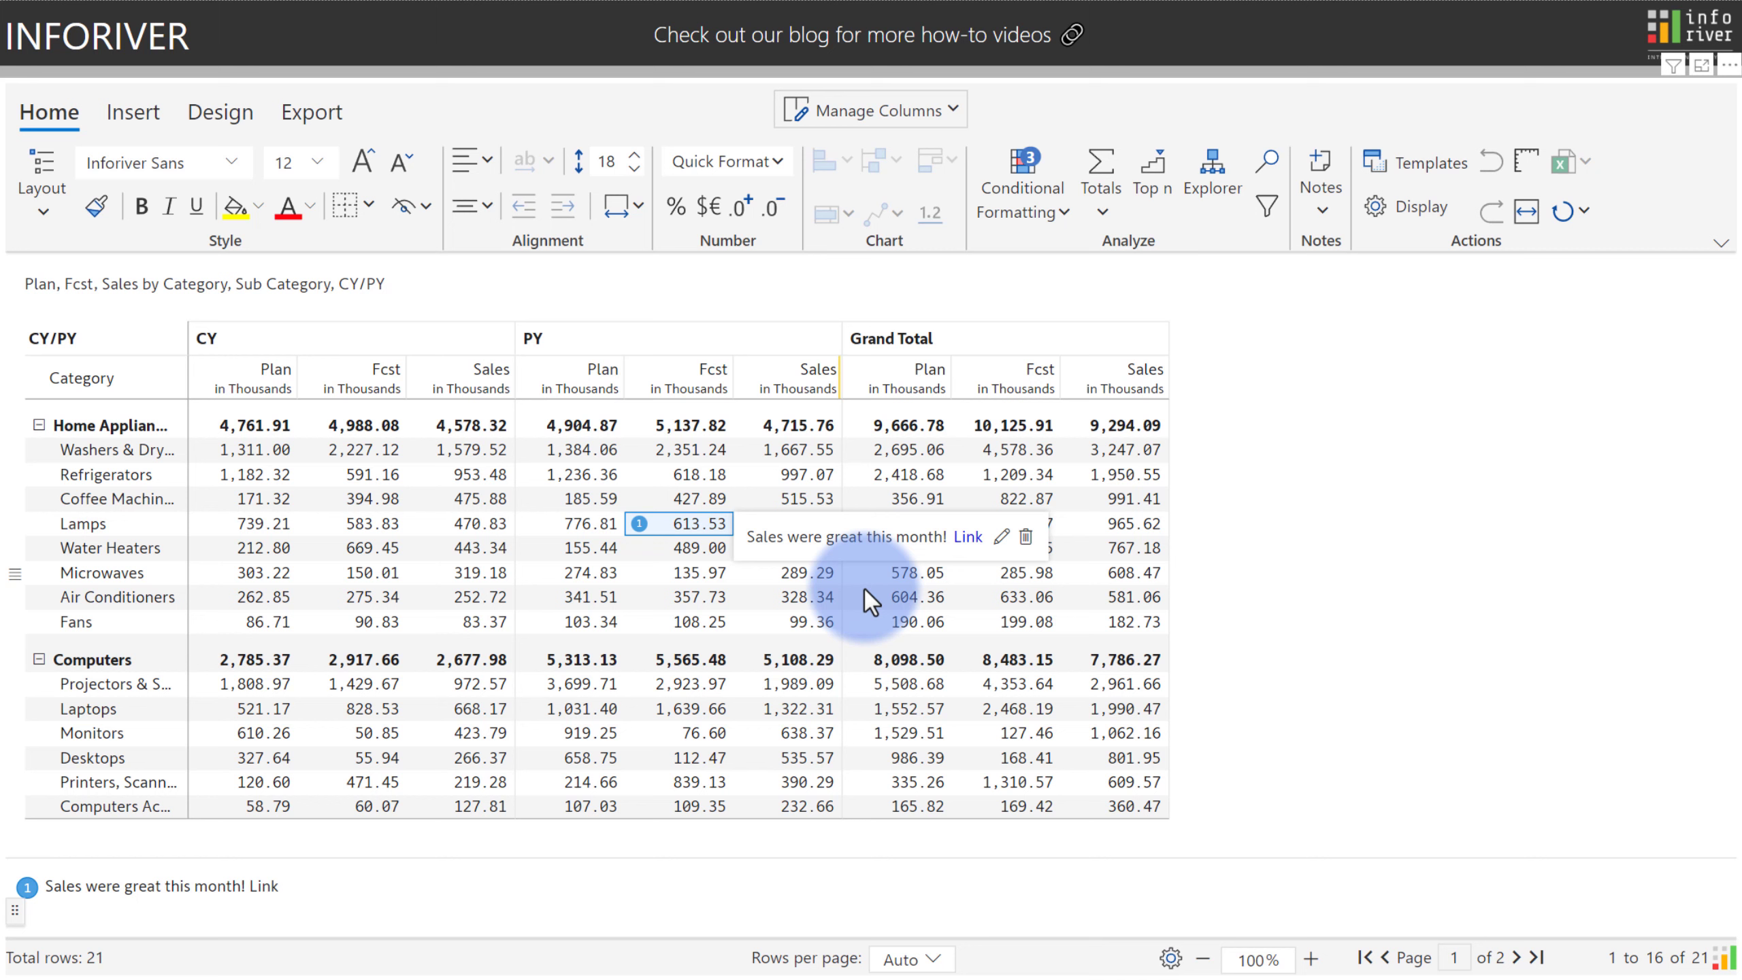
mouse_move(981, 549)
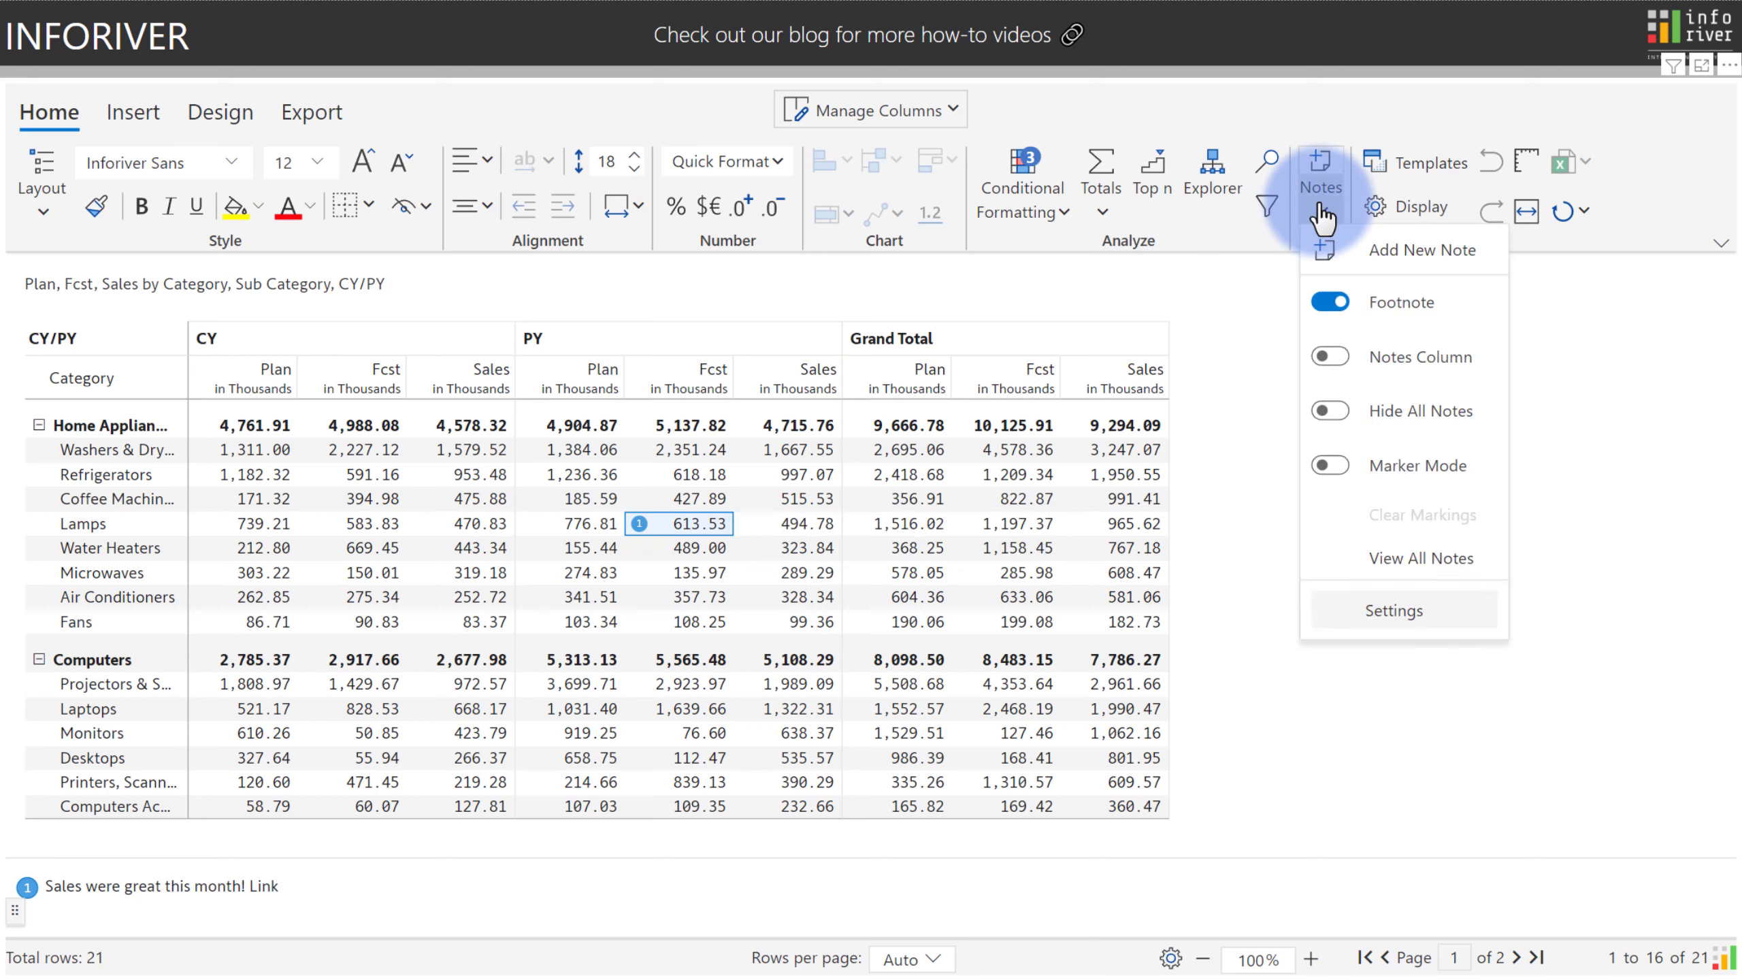
mouse_move(1329, 355)
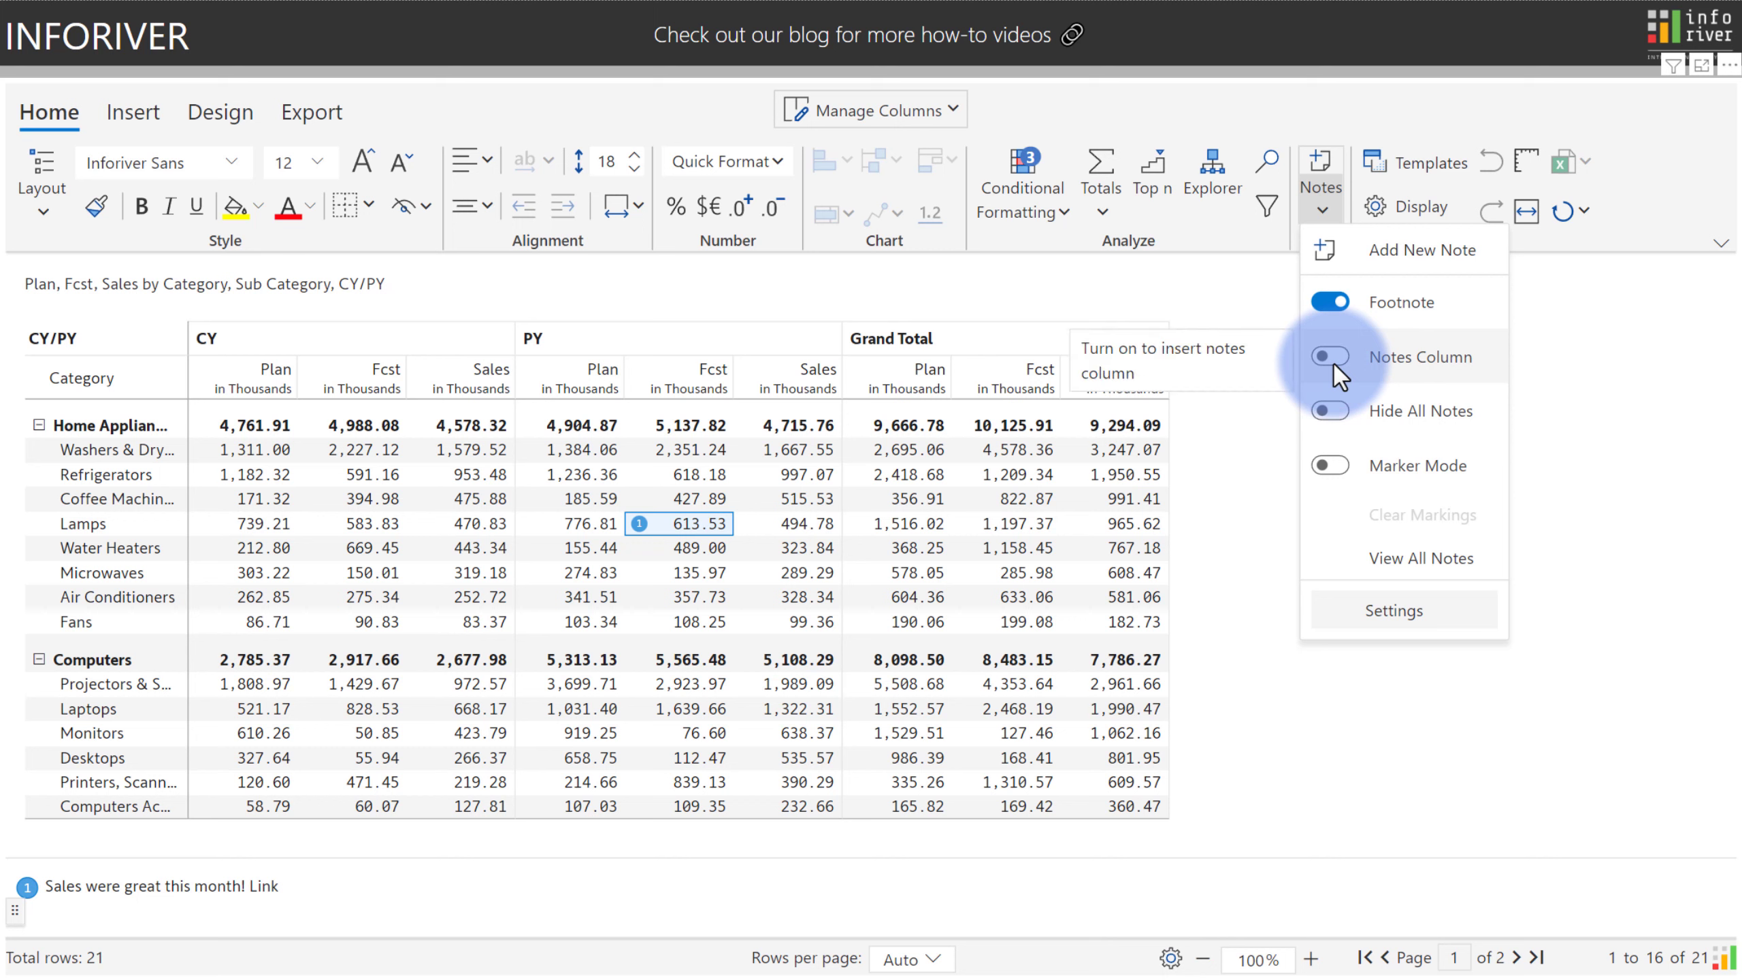
Enable the Notes Column and enter 'Additional Notes' for Washers & Dryers
click(1329, 357)
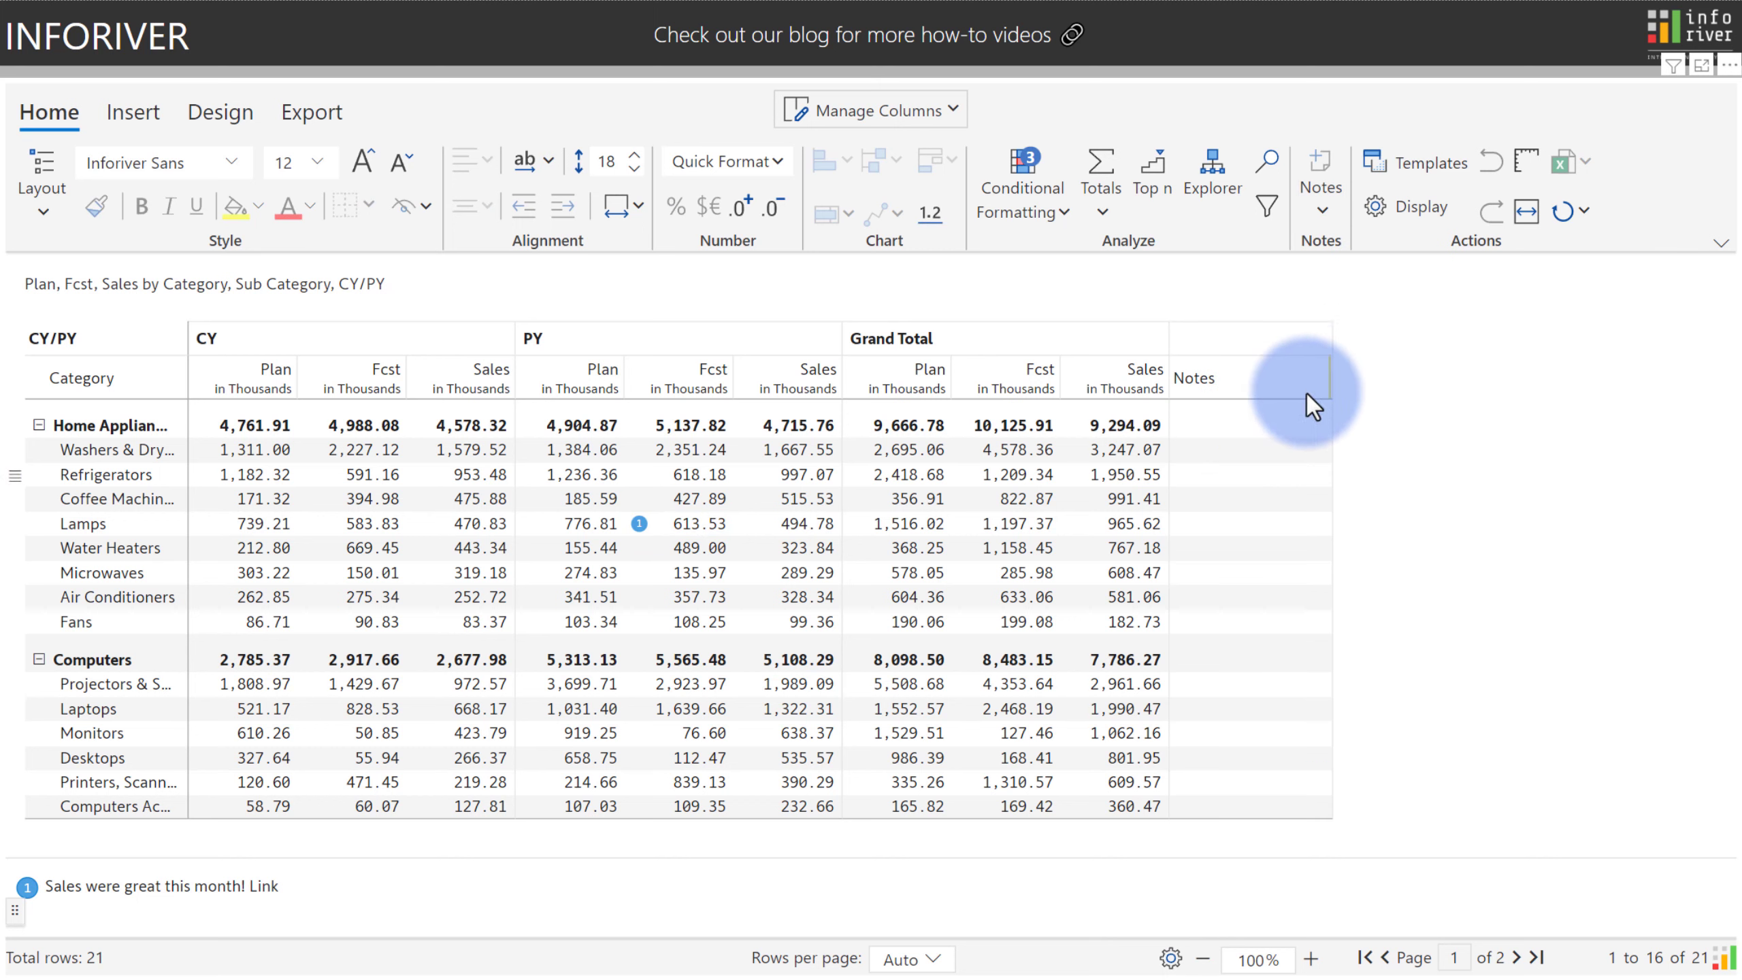
click(1248, 449)
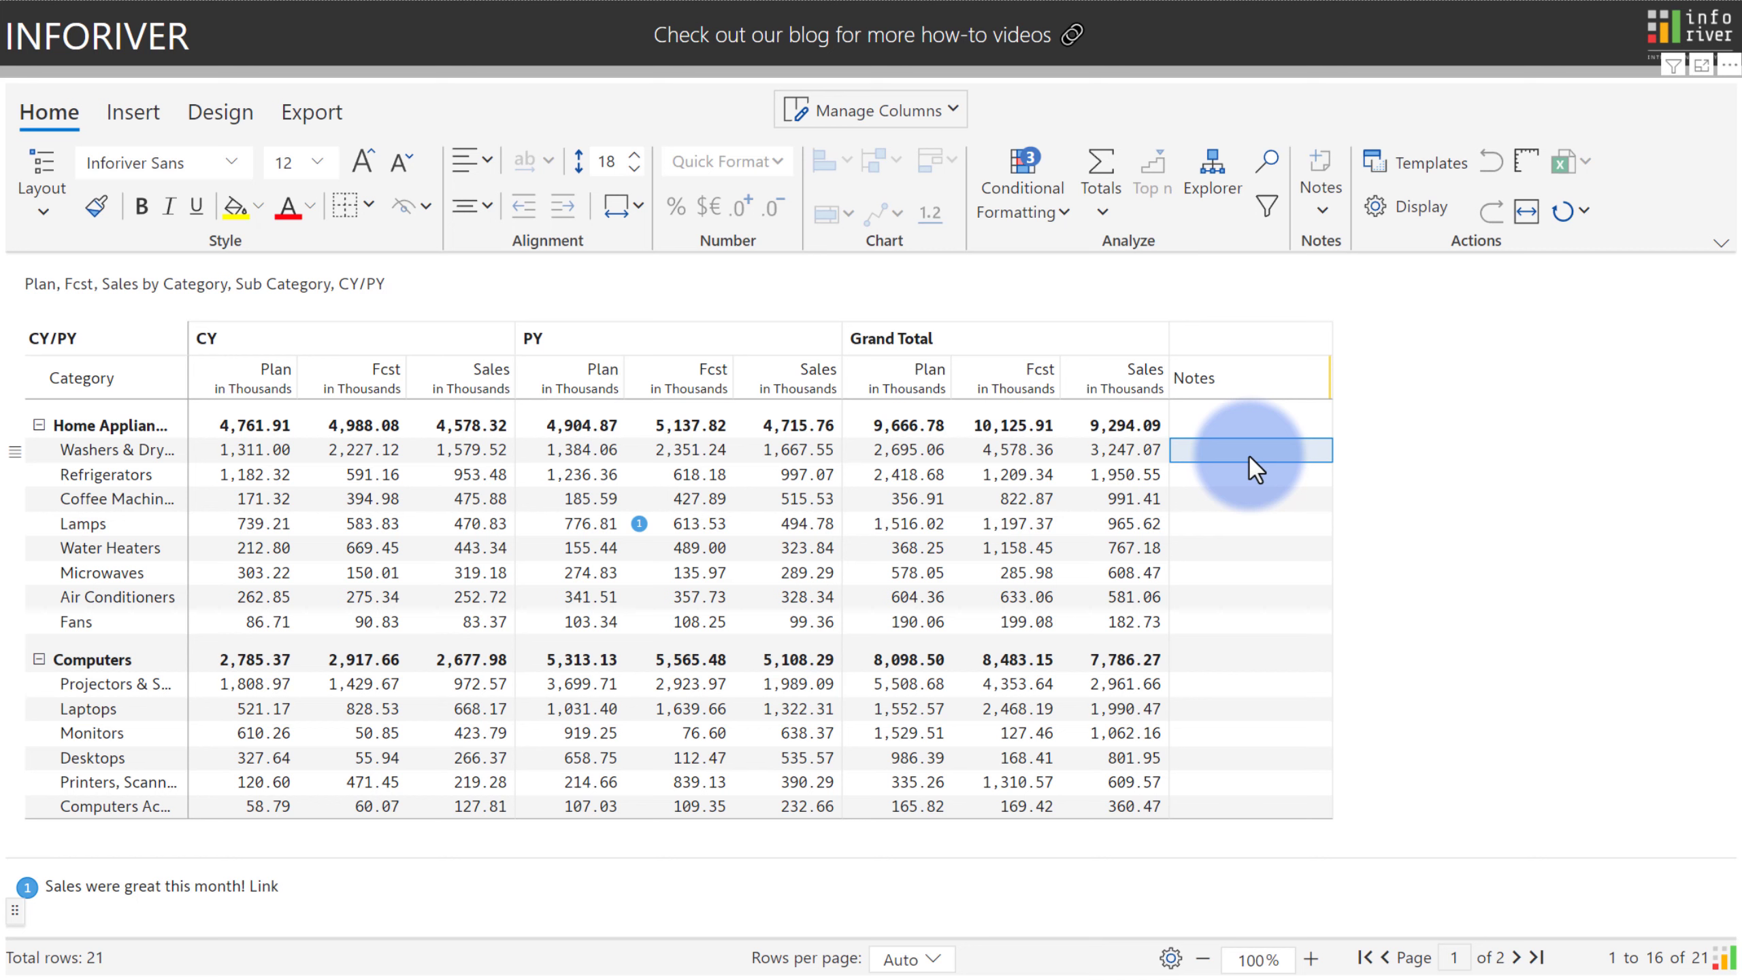
text(Additional)
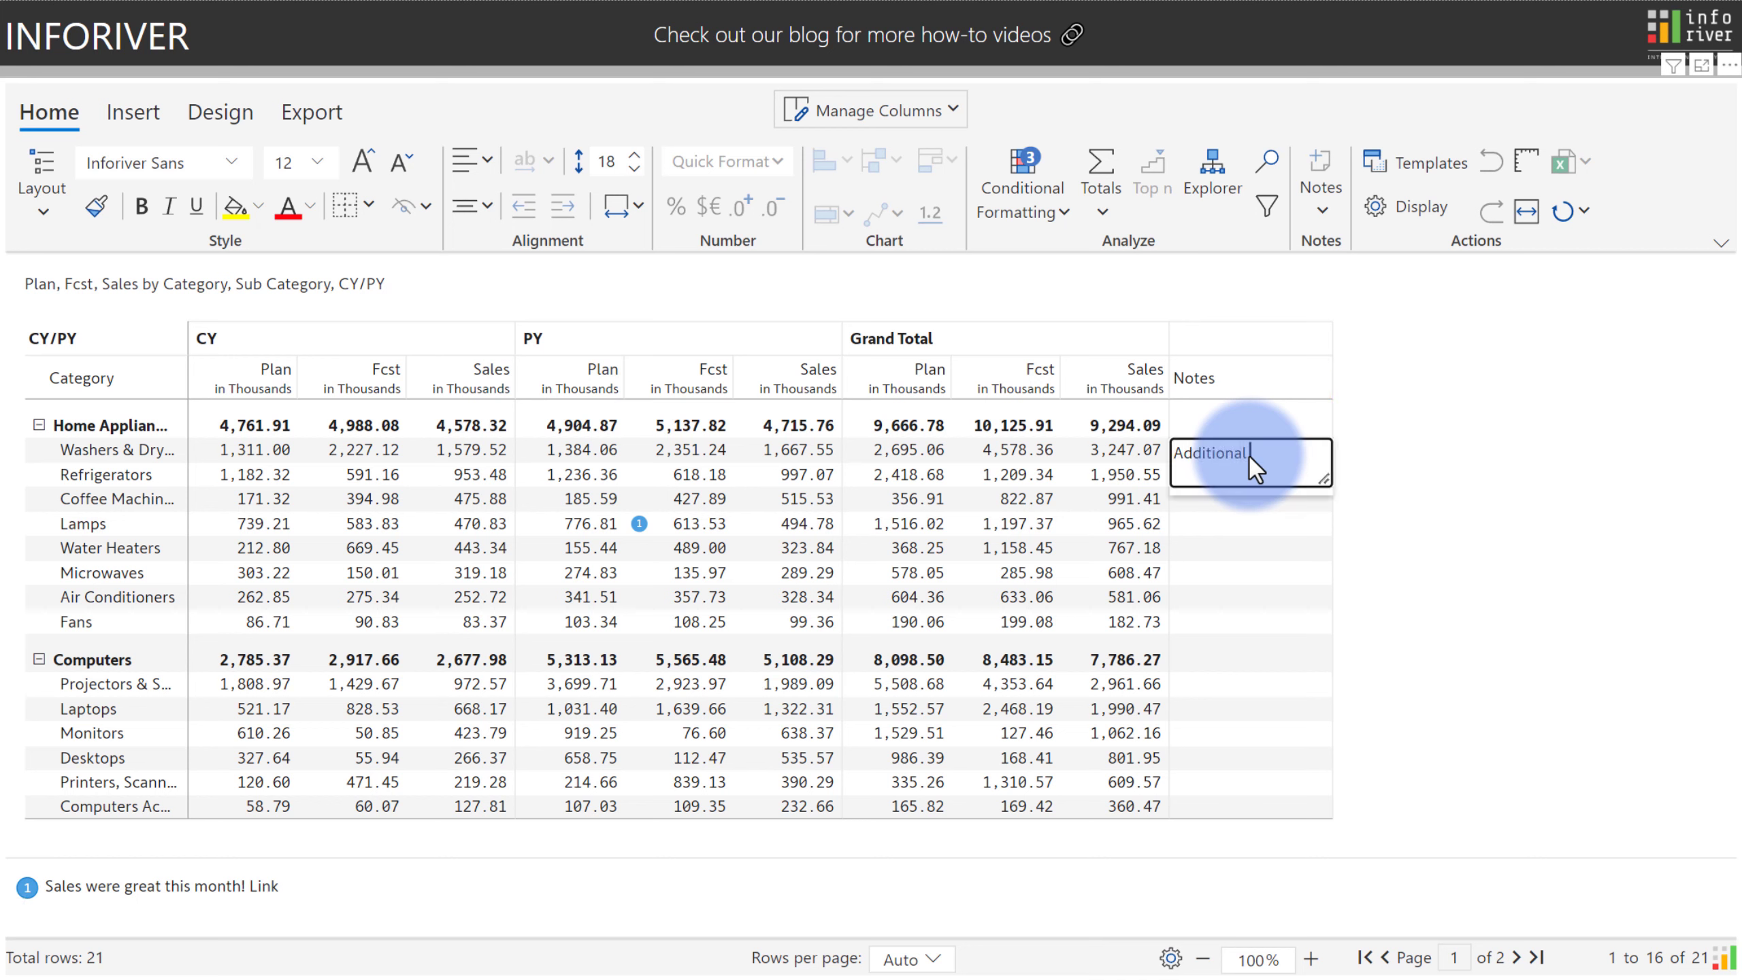
text(Notes)
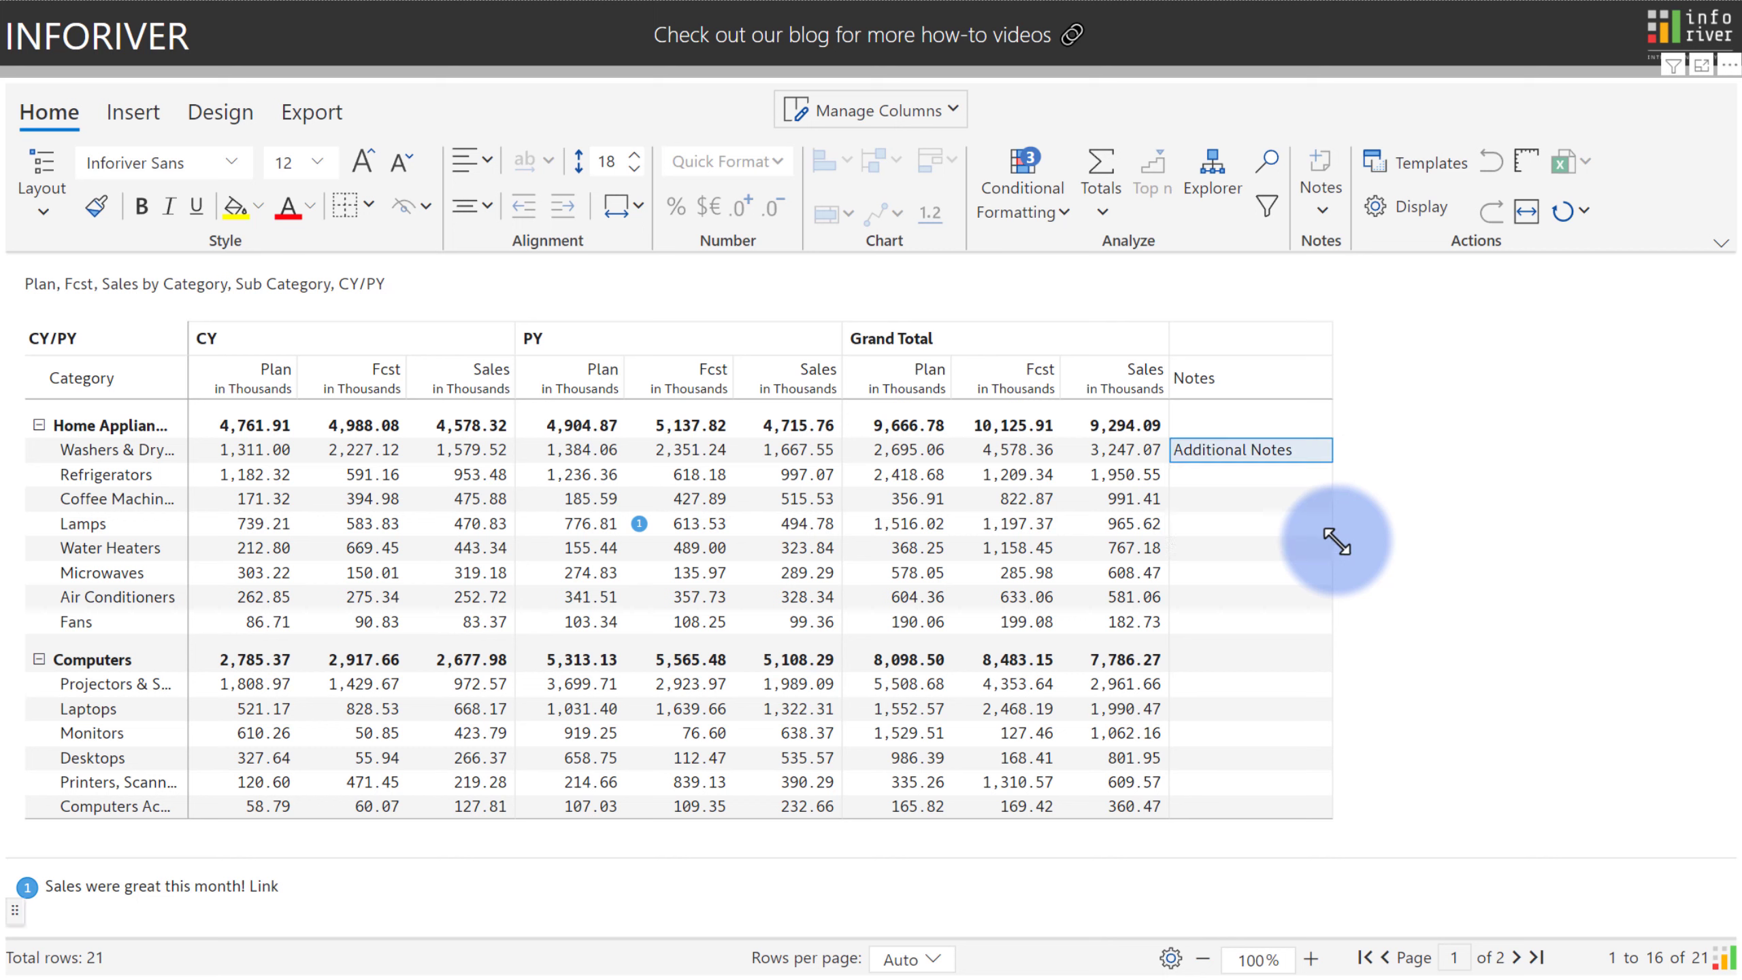
mouse_move(1341, 554)
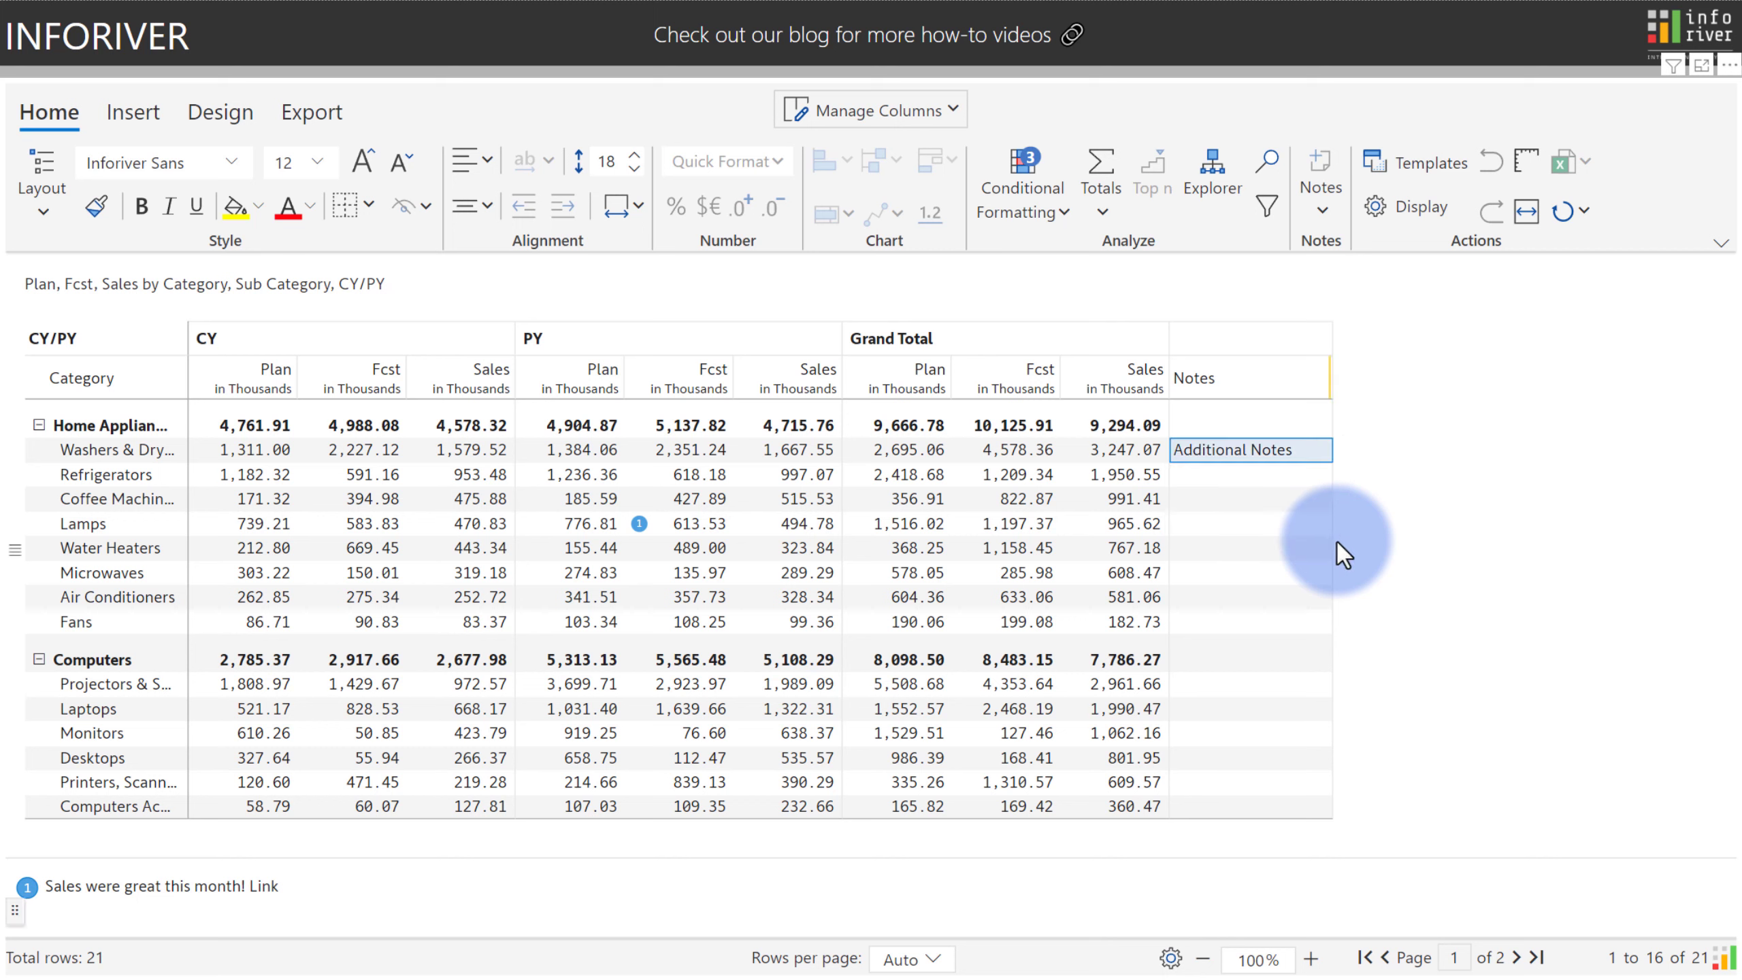
click(897, 368)
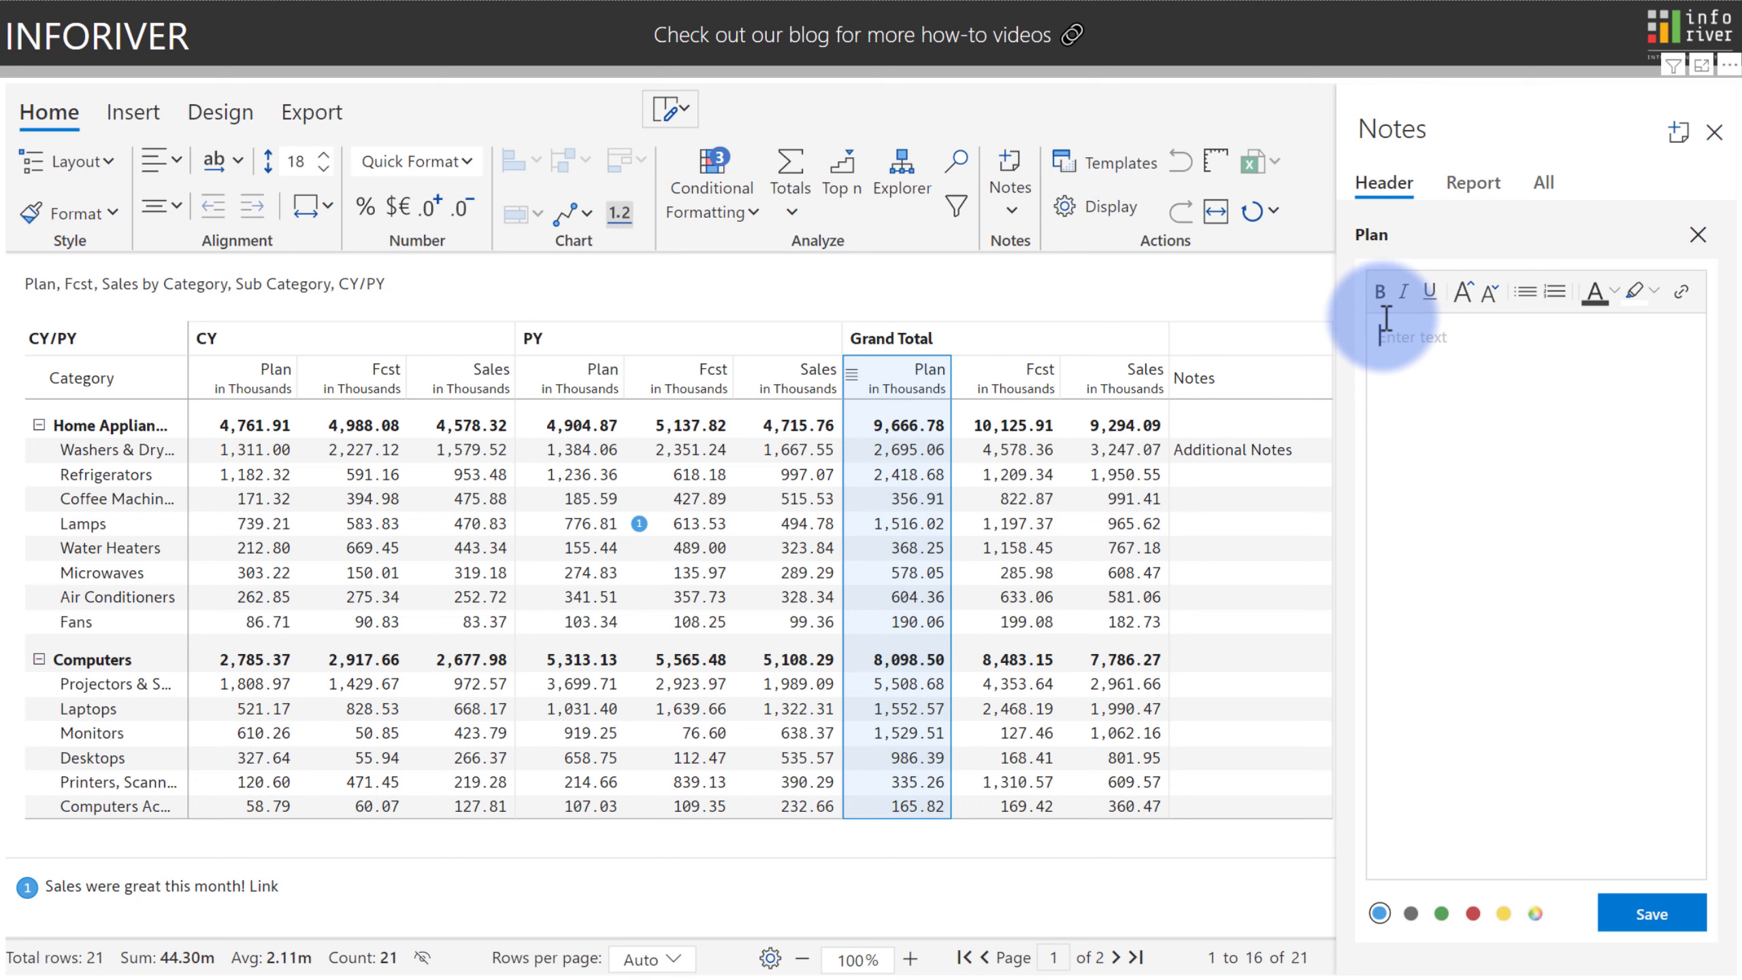
mouse_move(1504, 309)
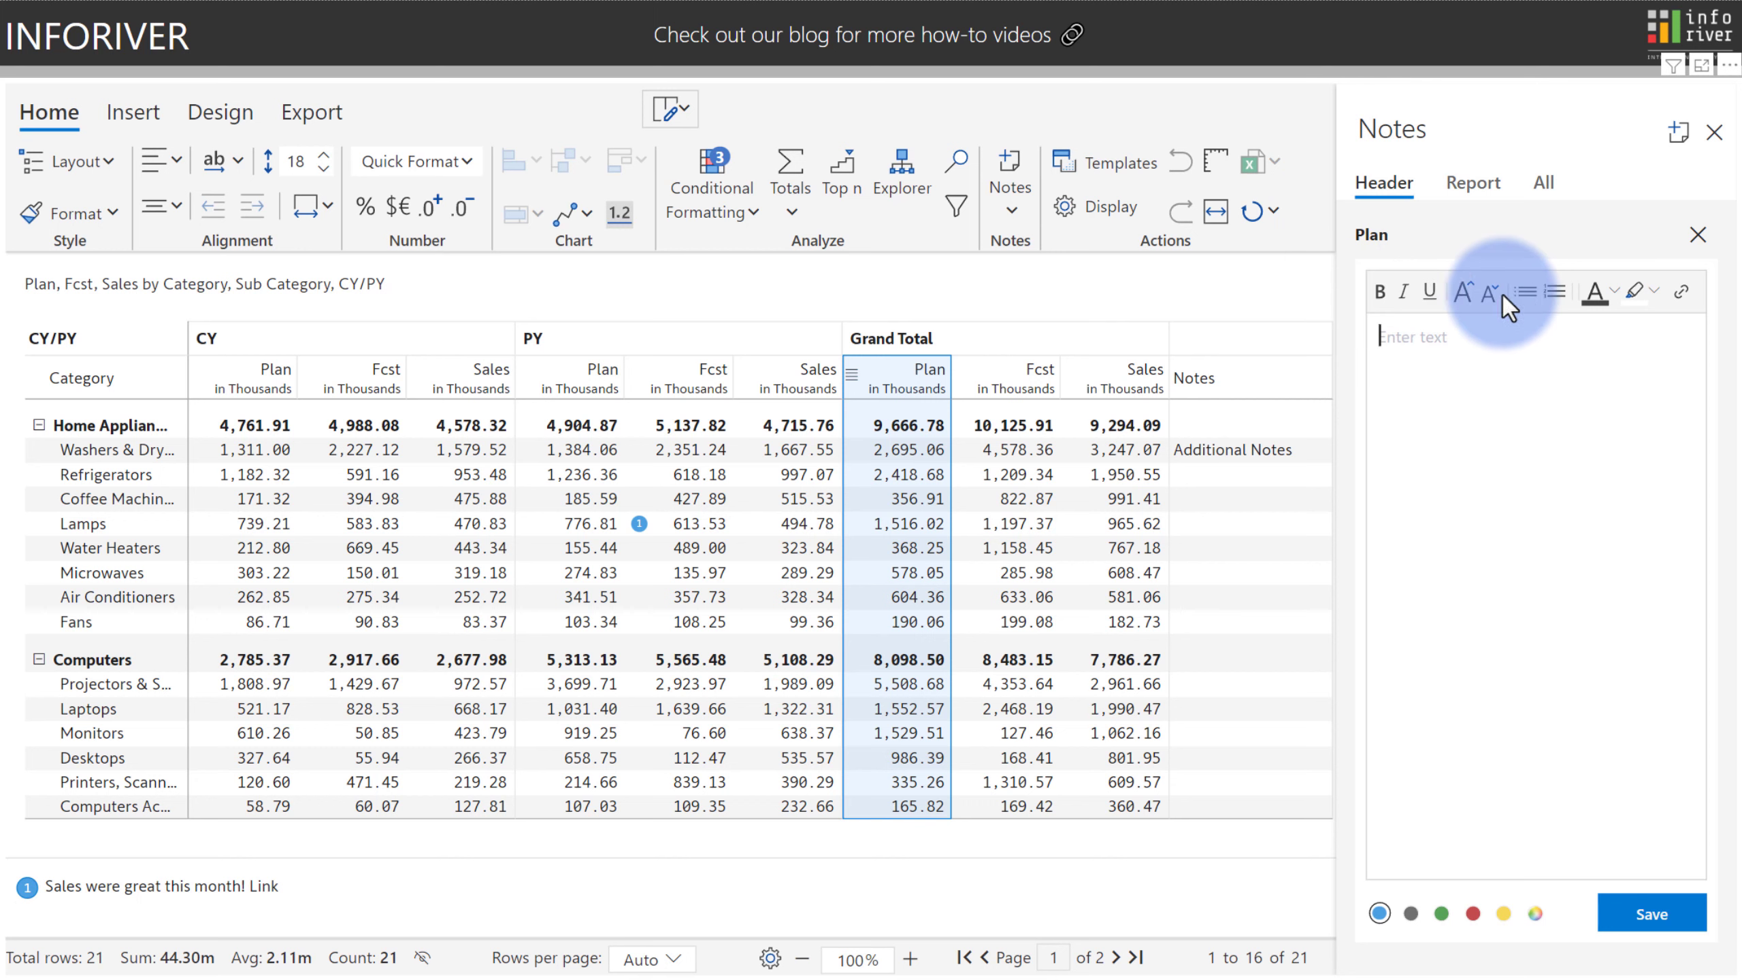
mouse_move(1524, 291)
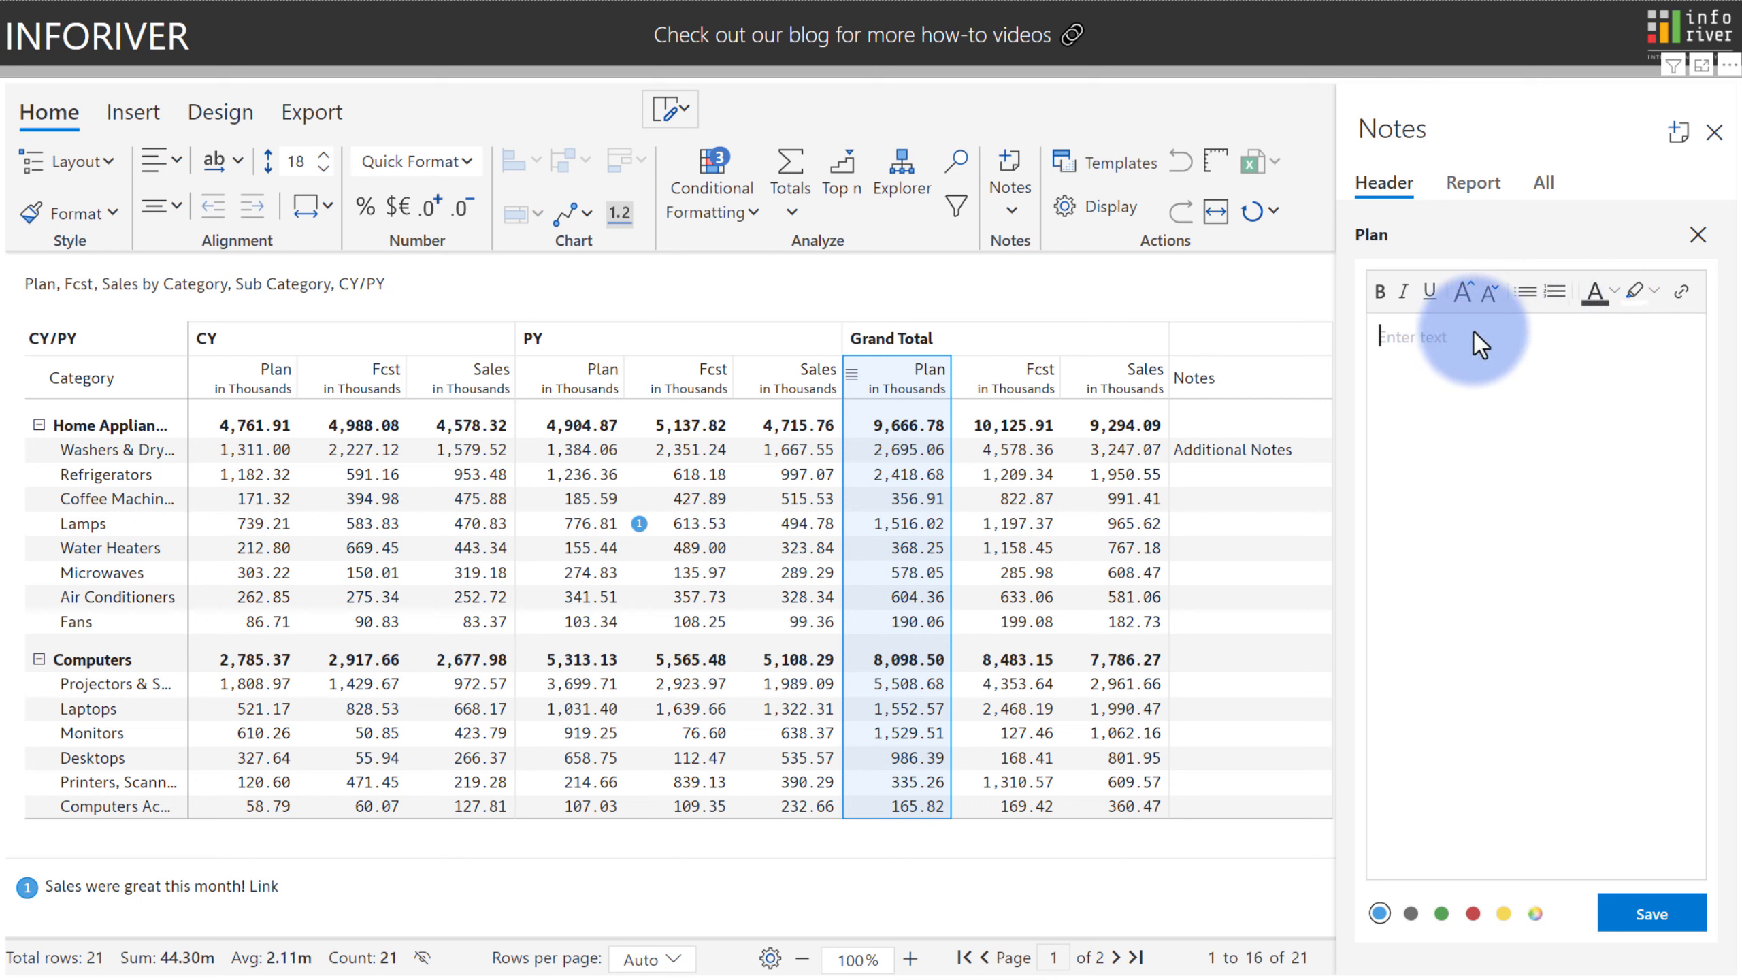
Save the Grand Total Plan header note 'Plan is performing above average'
text(Plan is performing above average)
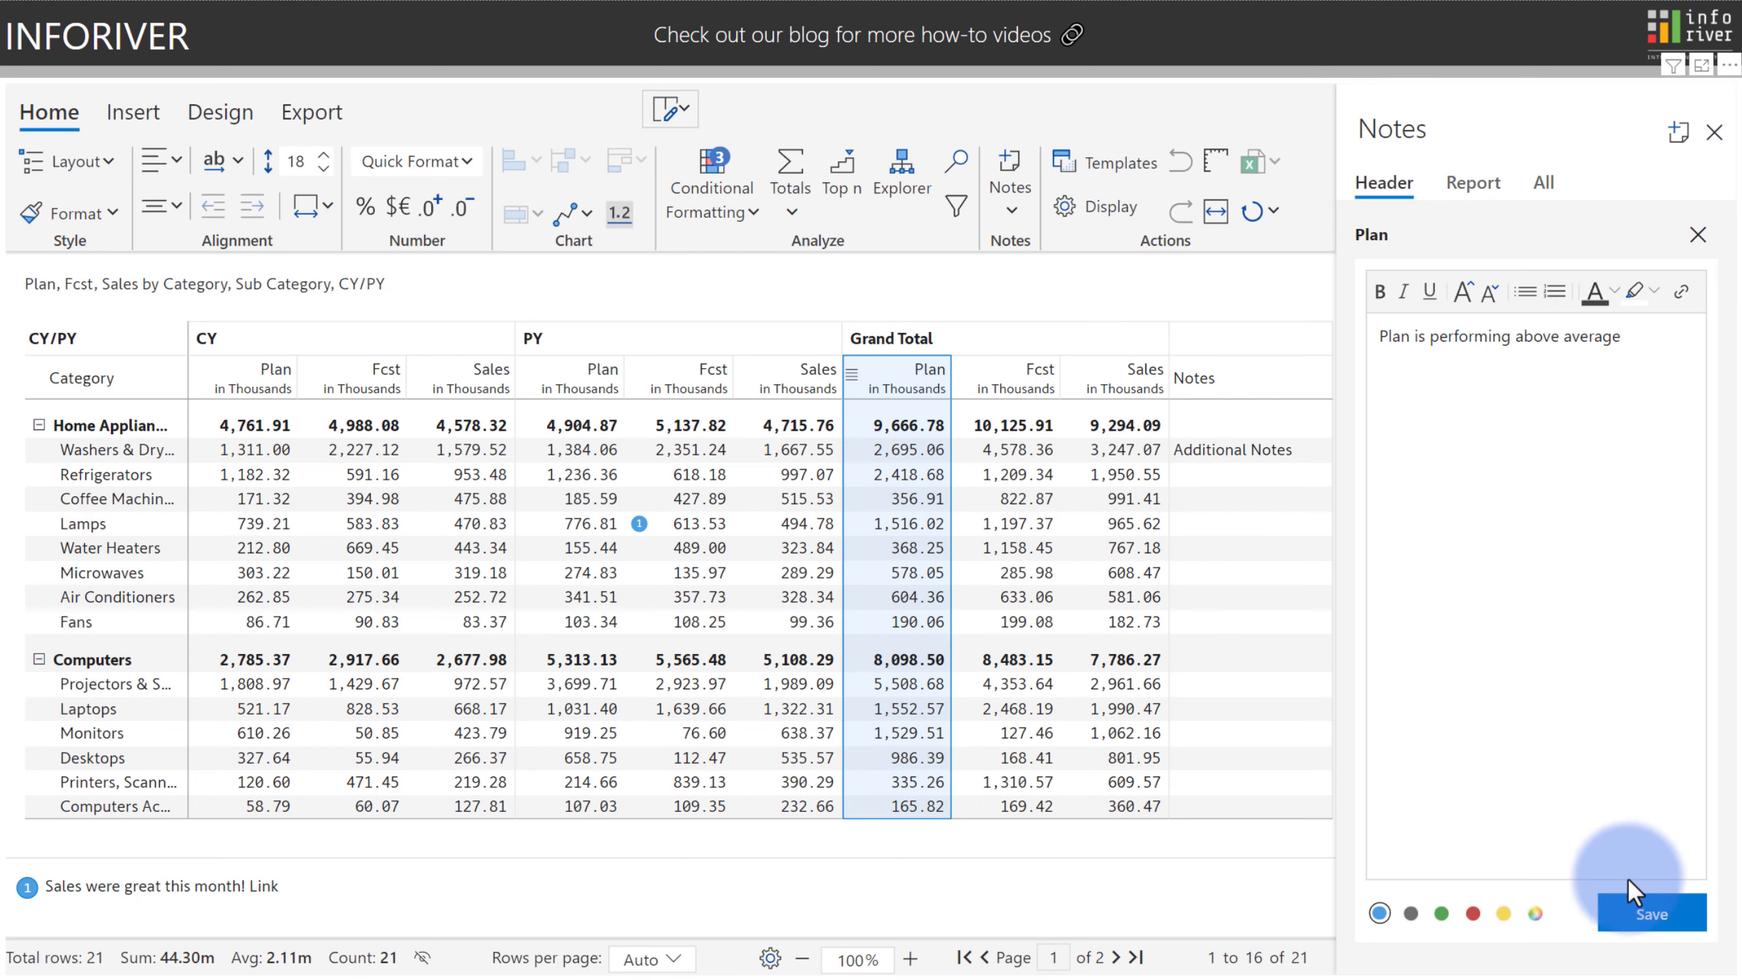
click(1650, 913)
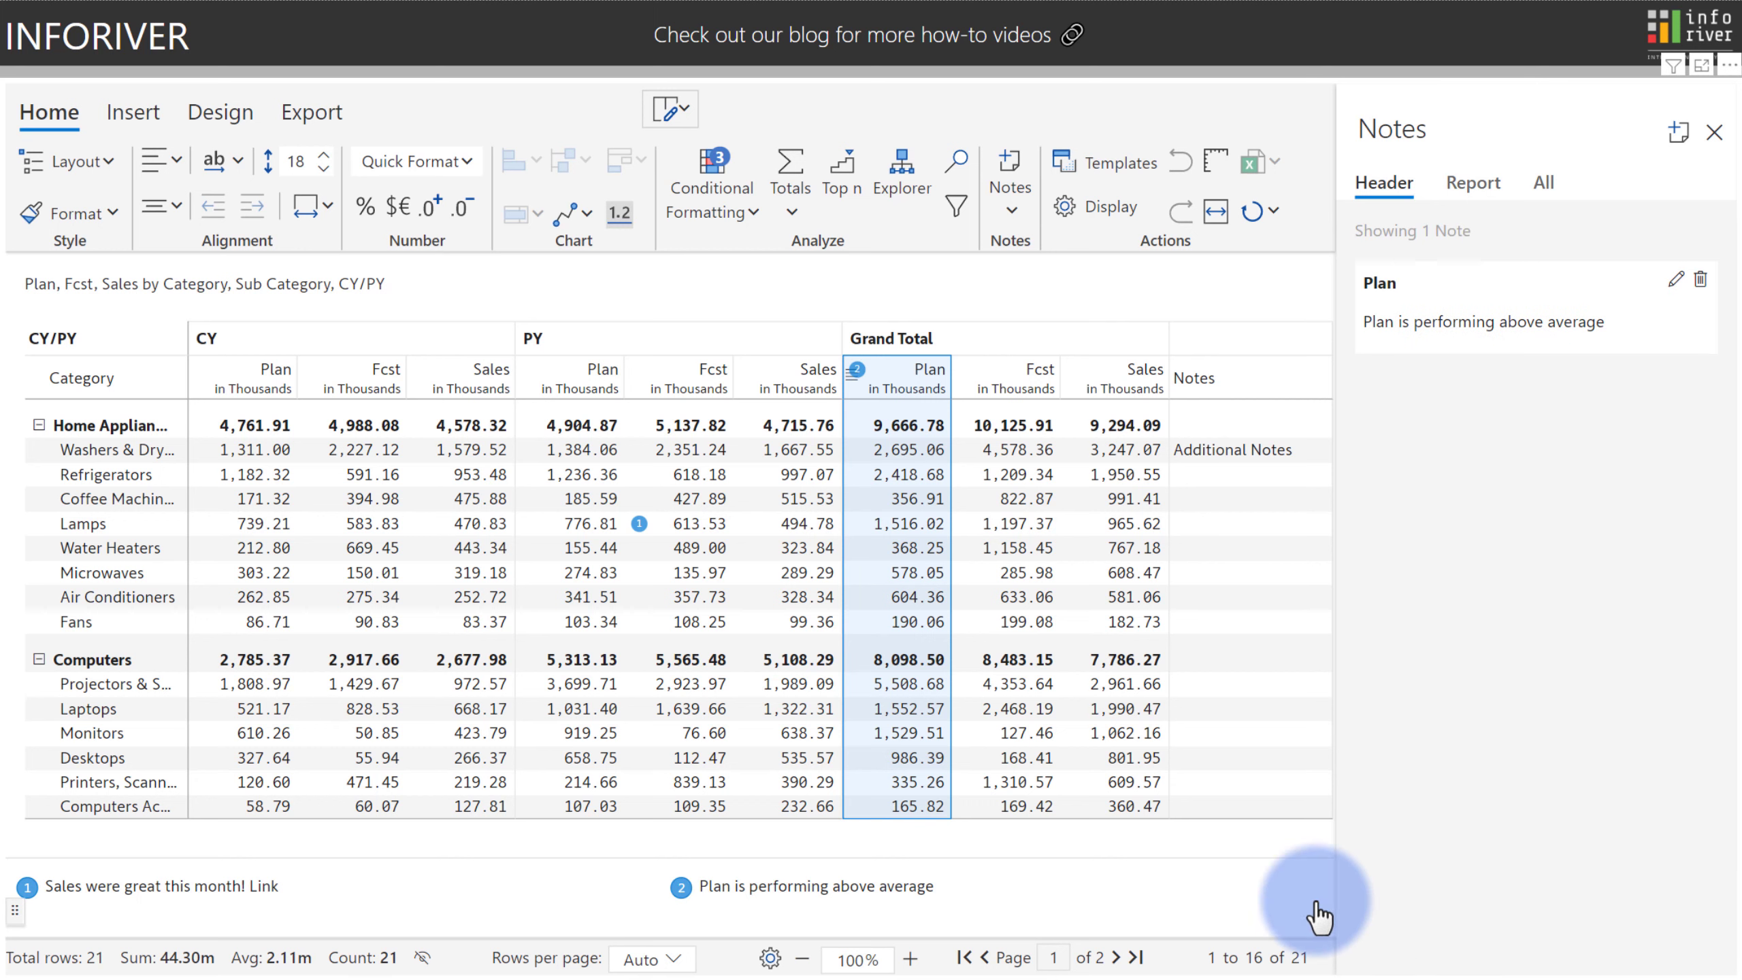
mouse_move(909, 897)
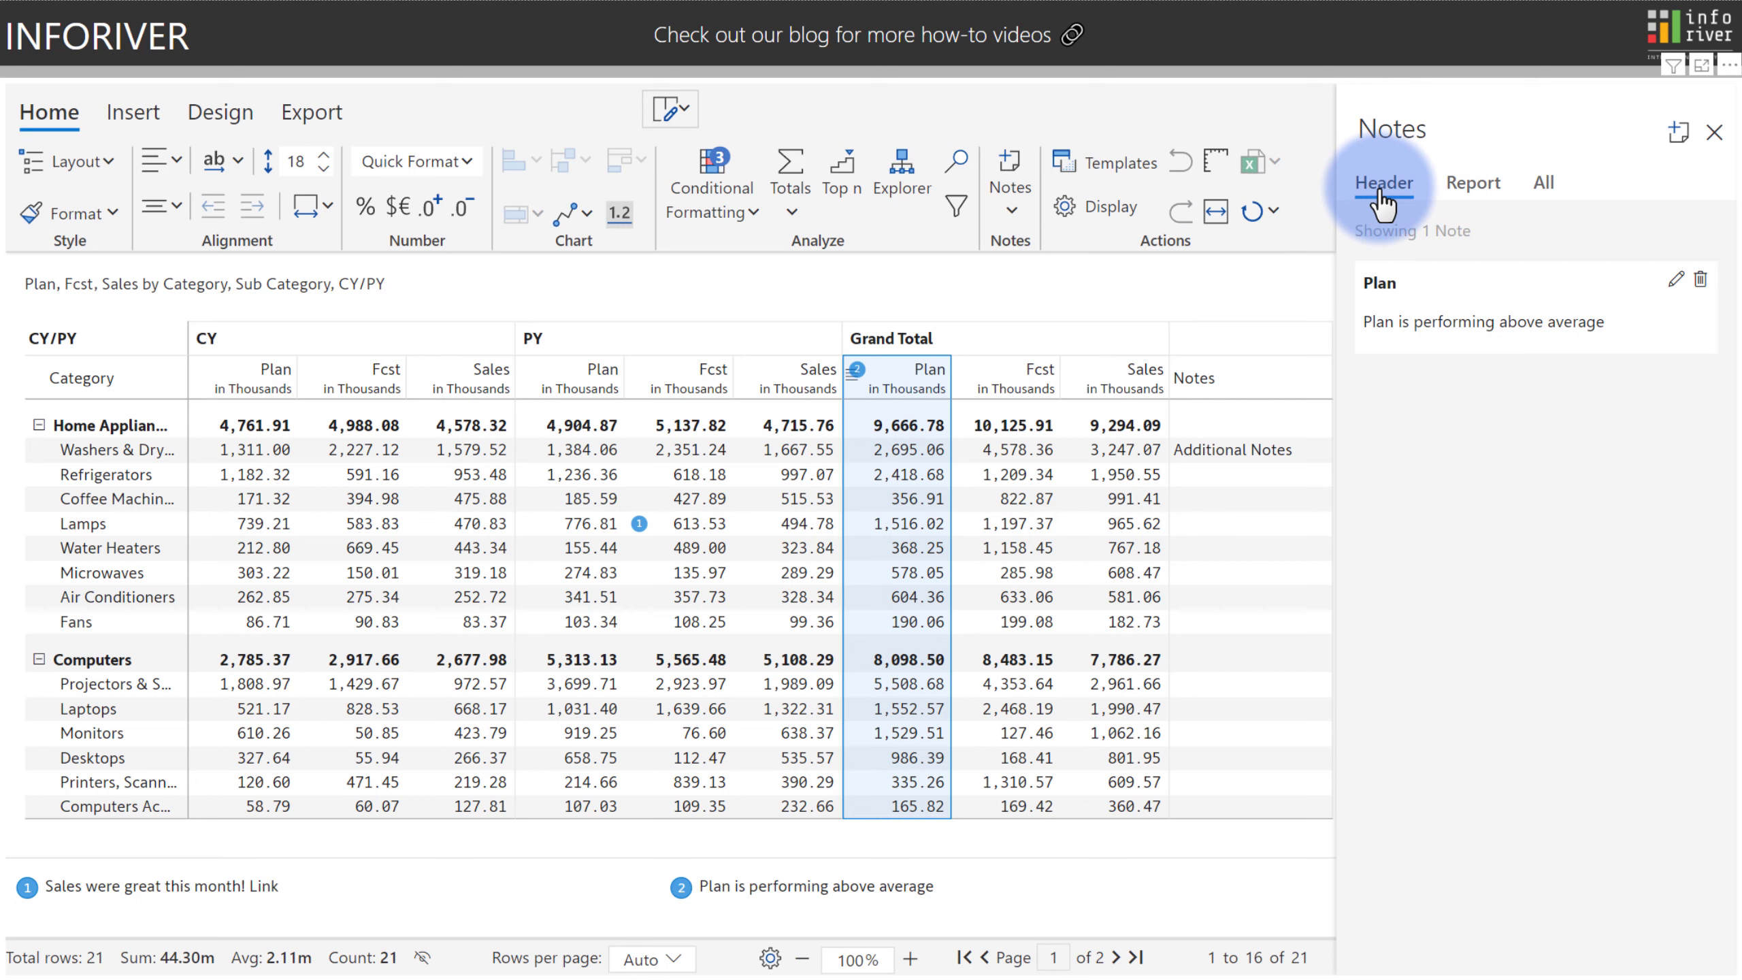
Browse the Report and All note lists, open the Lamps, Washers & Dryers and Plan notes, then close
click(1473, 183)
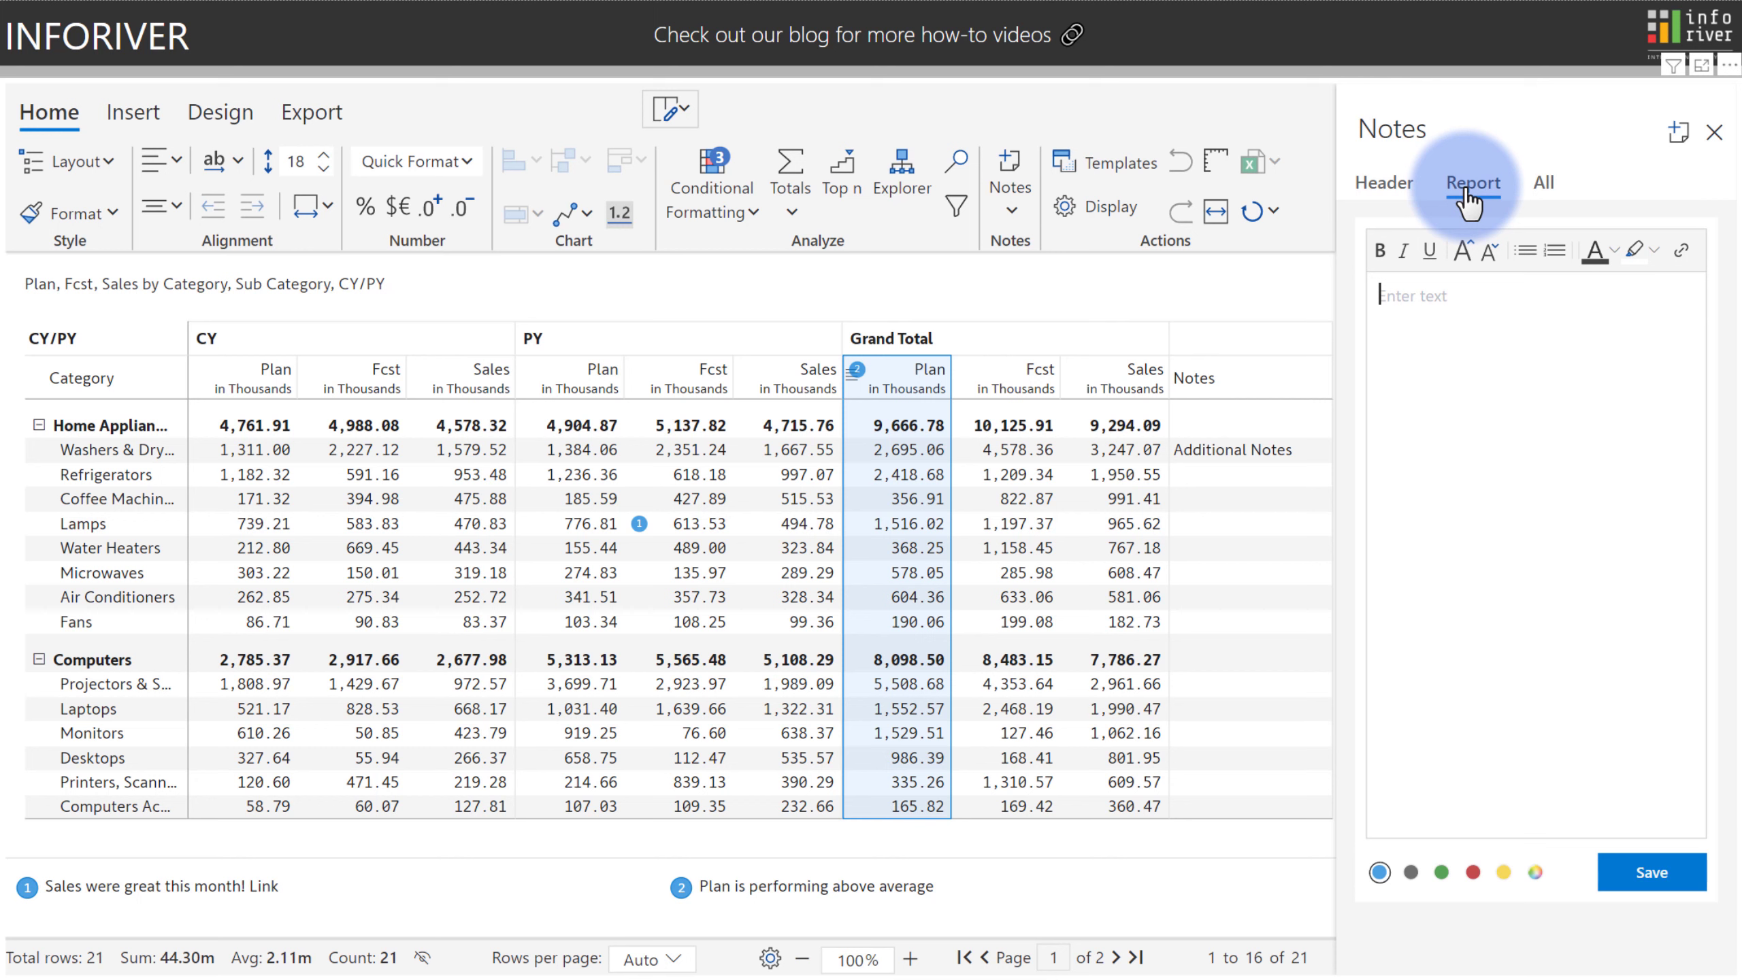
click(1543, 182)
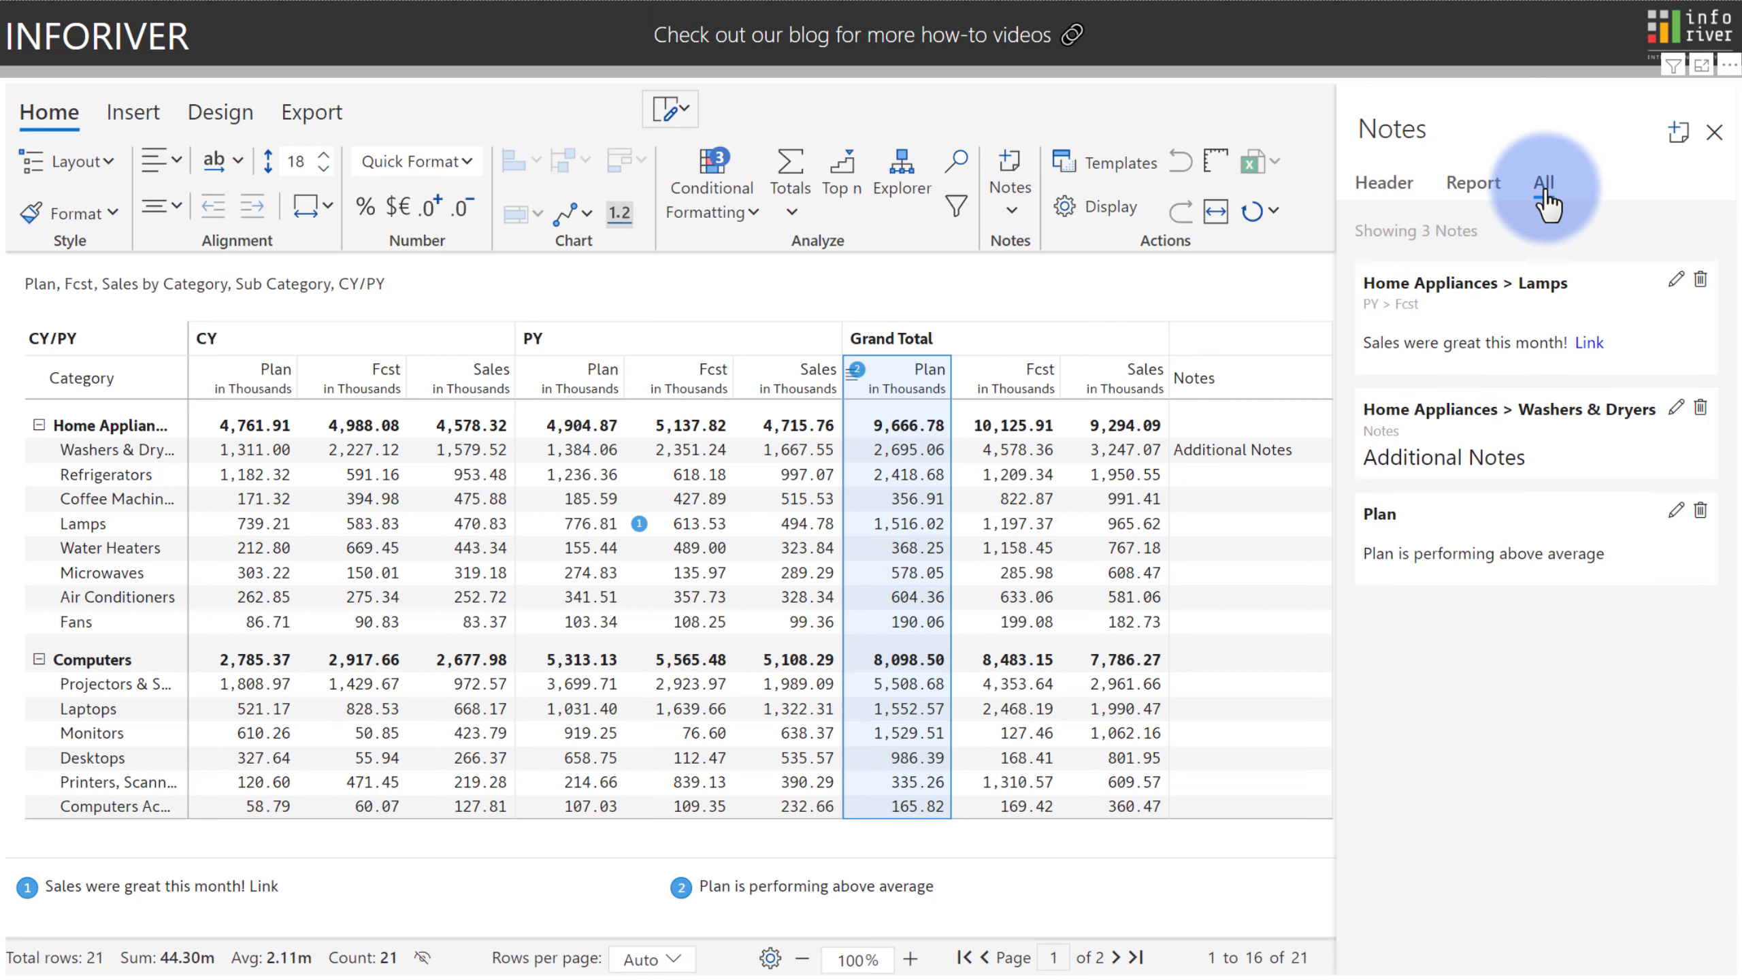
mouse_move(1471, 233)
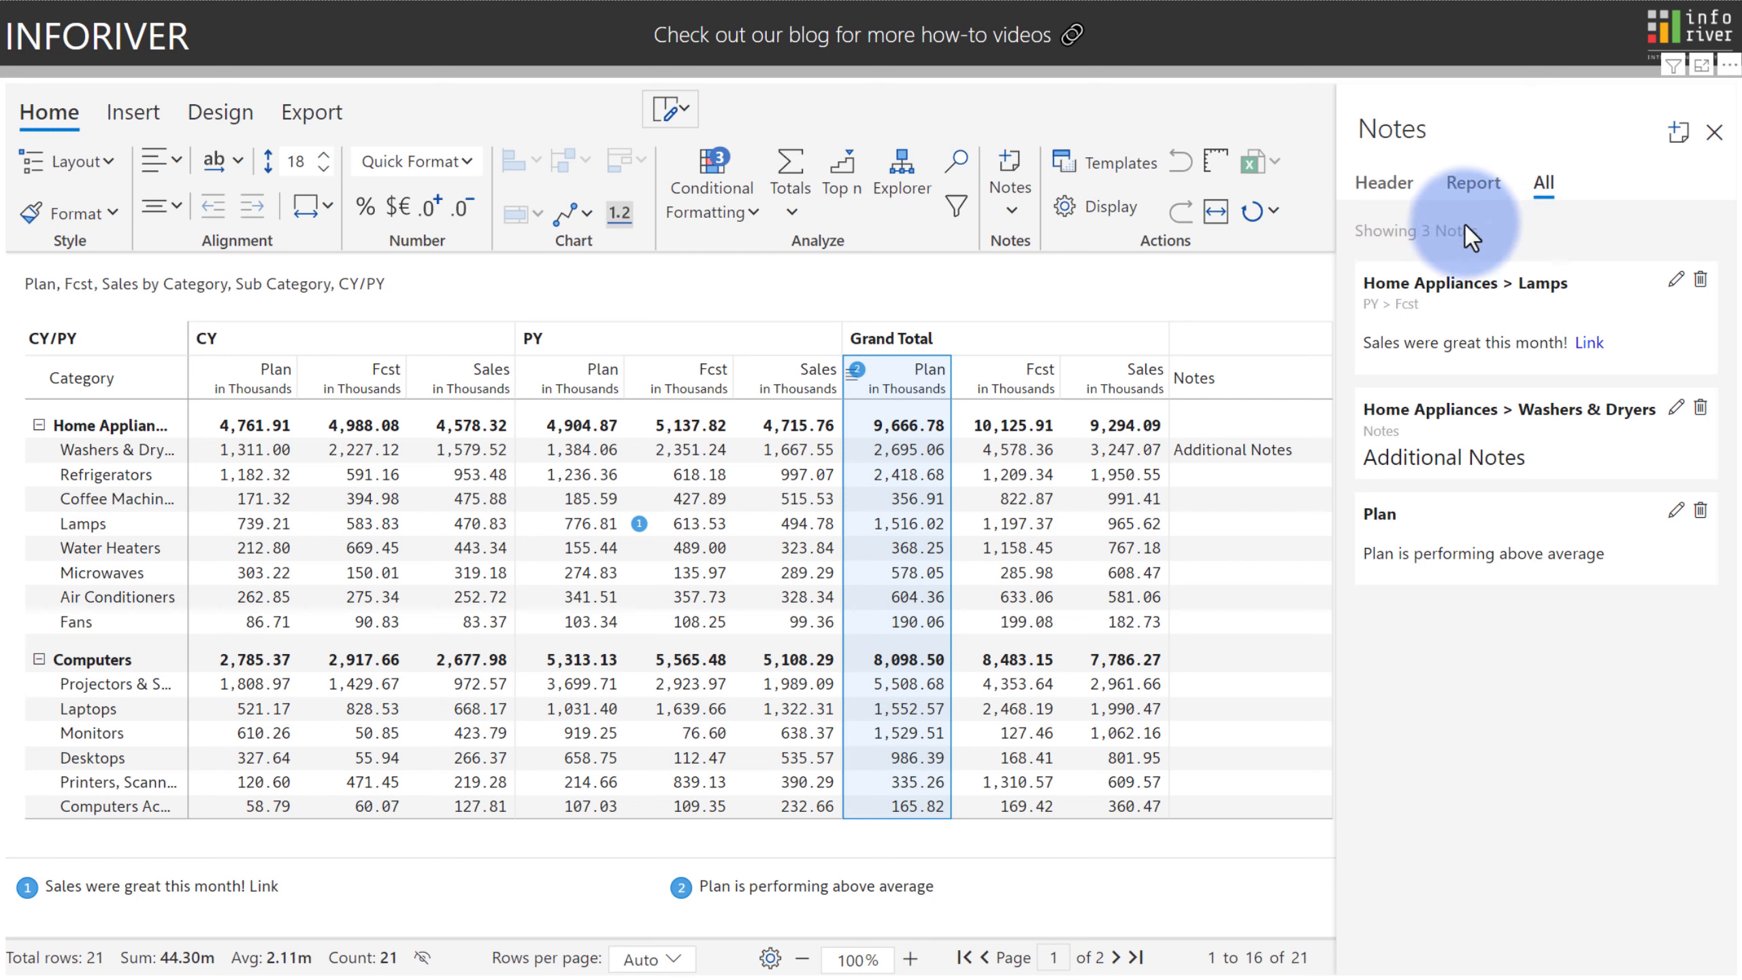
mouse_move(1422, 289)
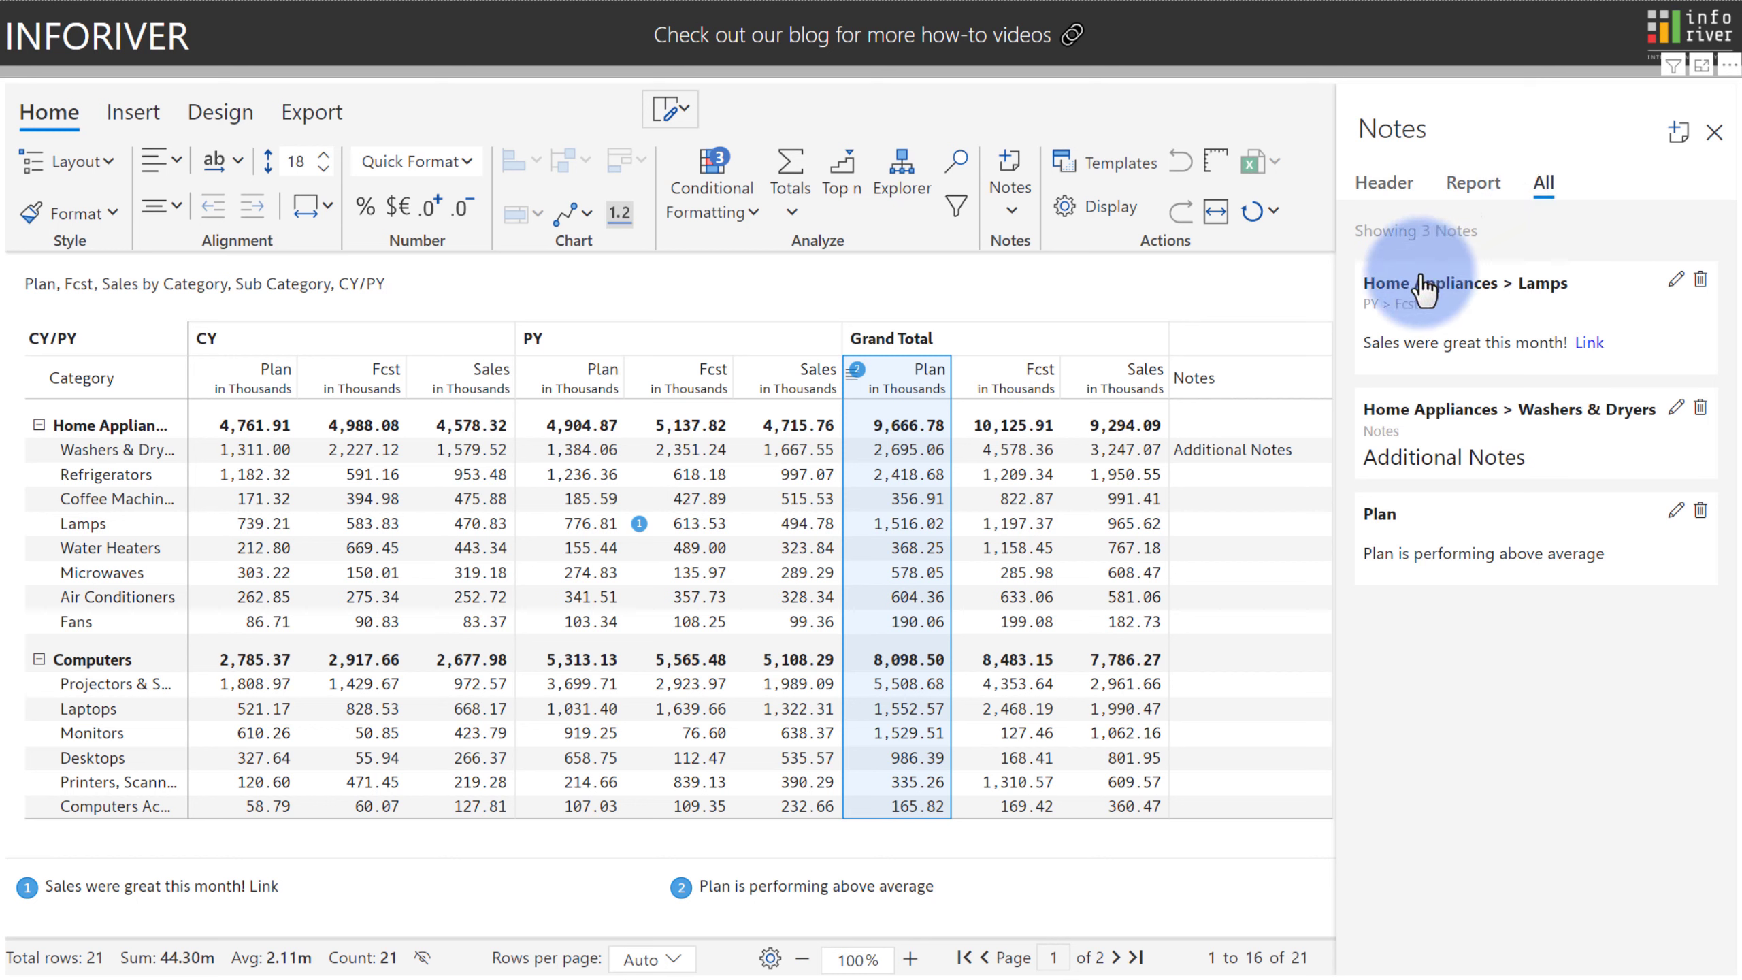
click(1464, 282)
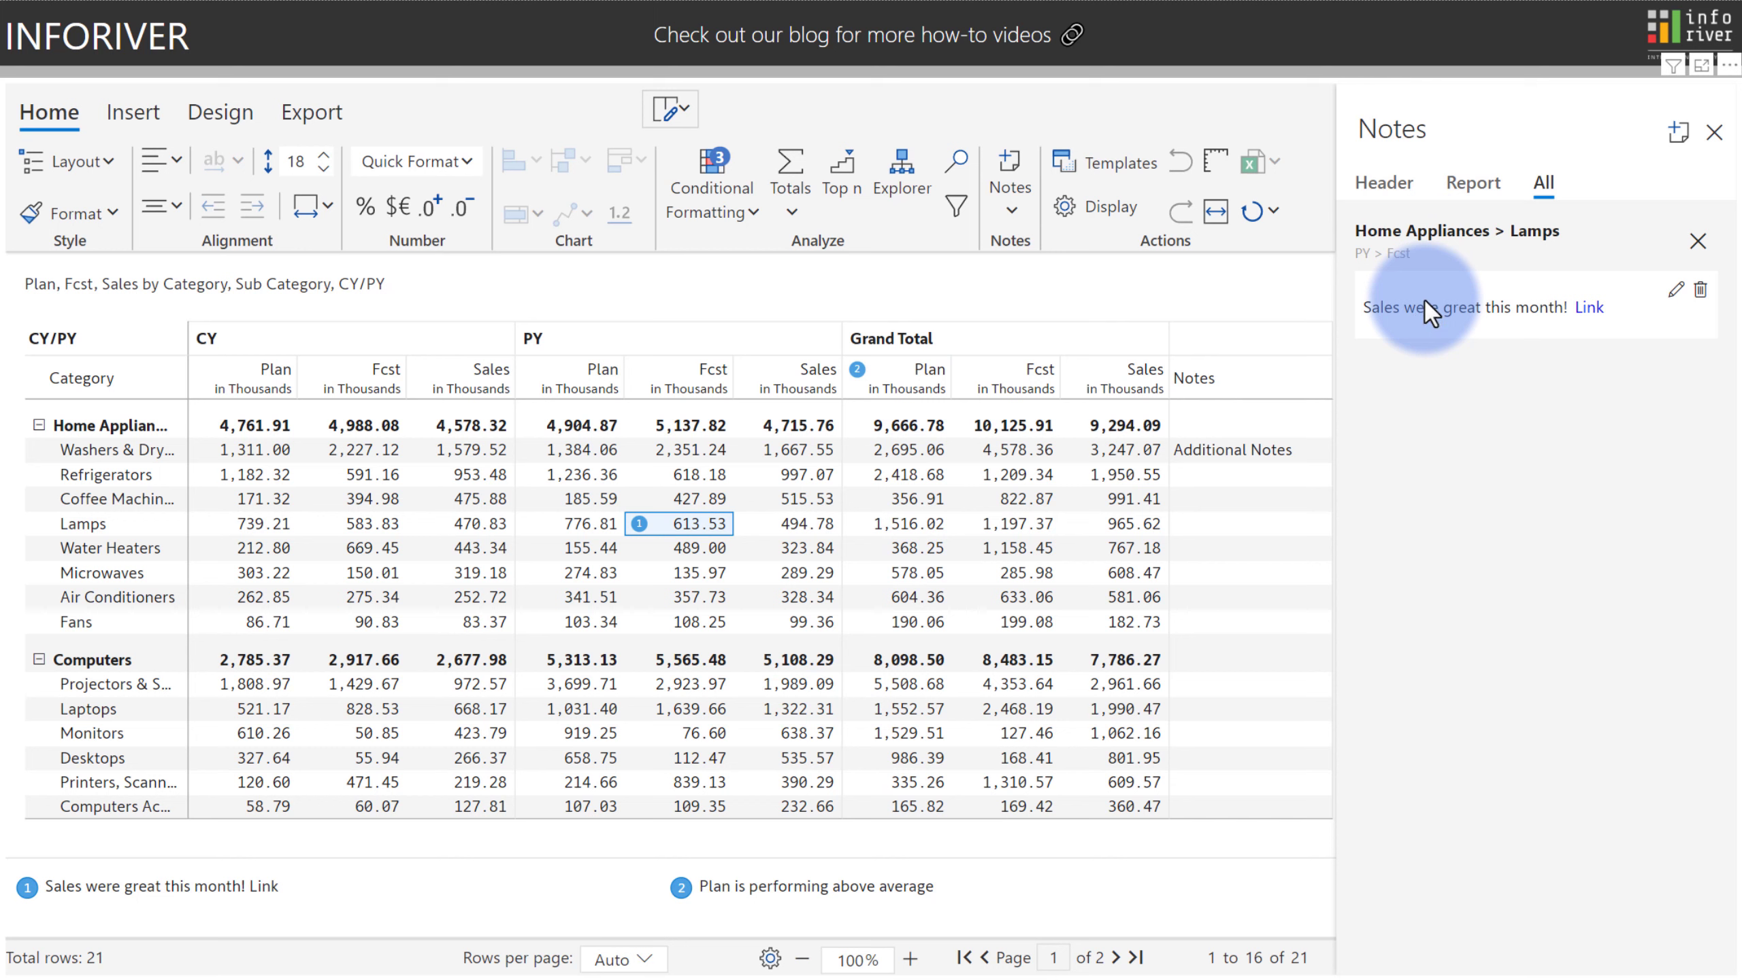
click(1232, 450)
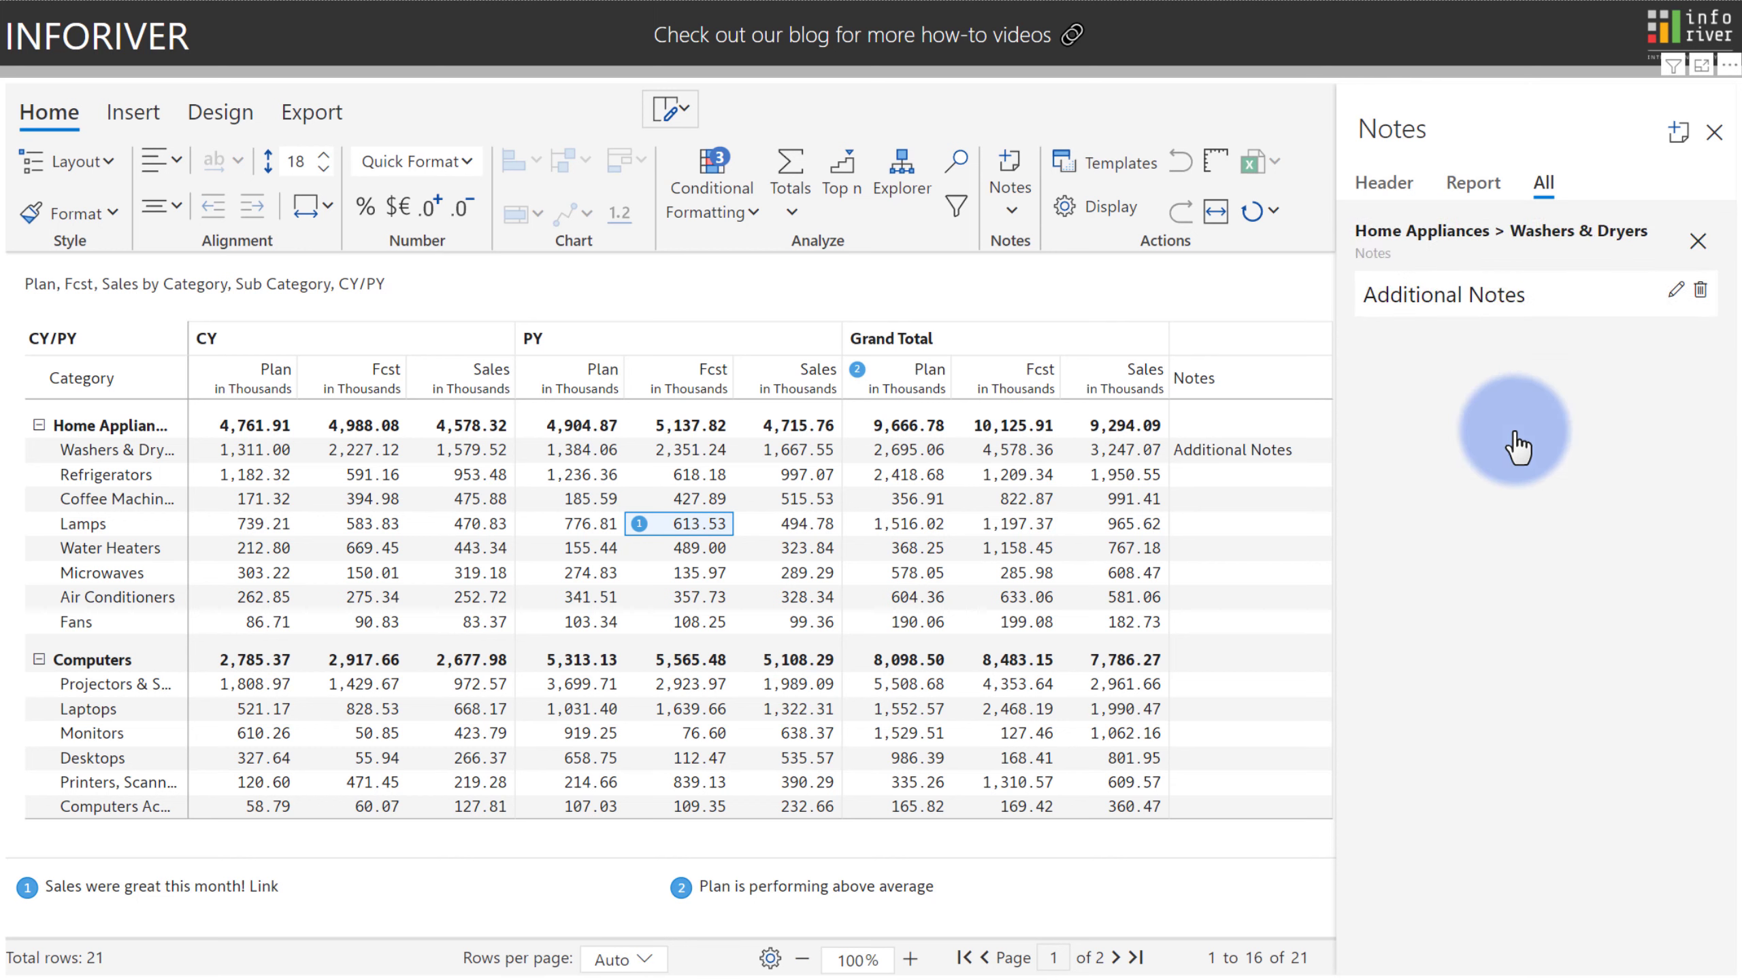
click(1249, 449)
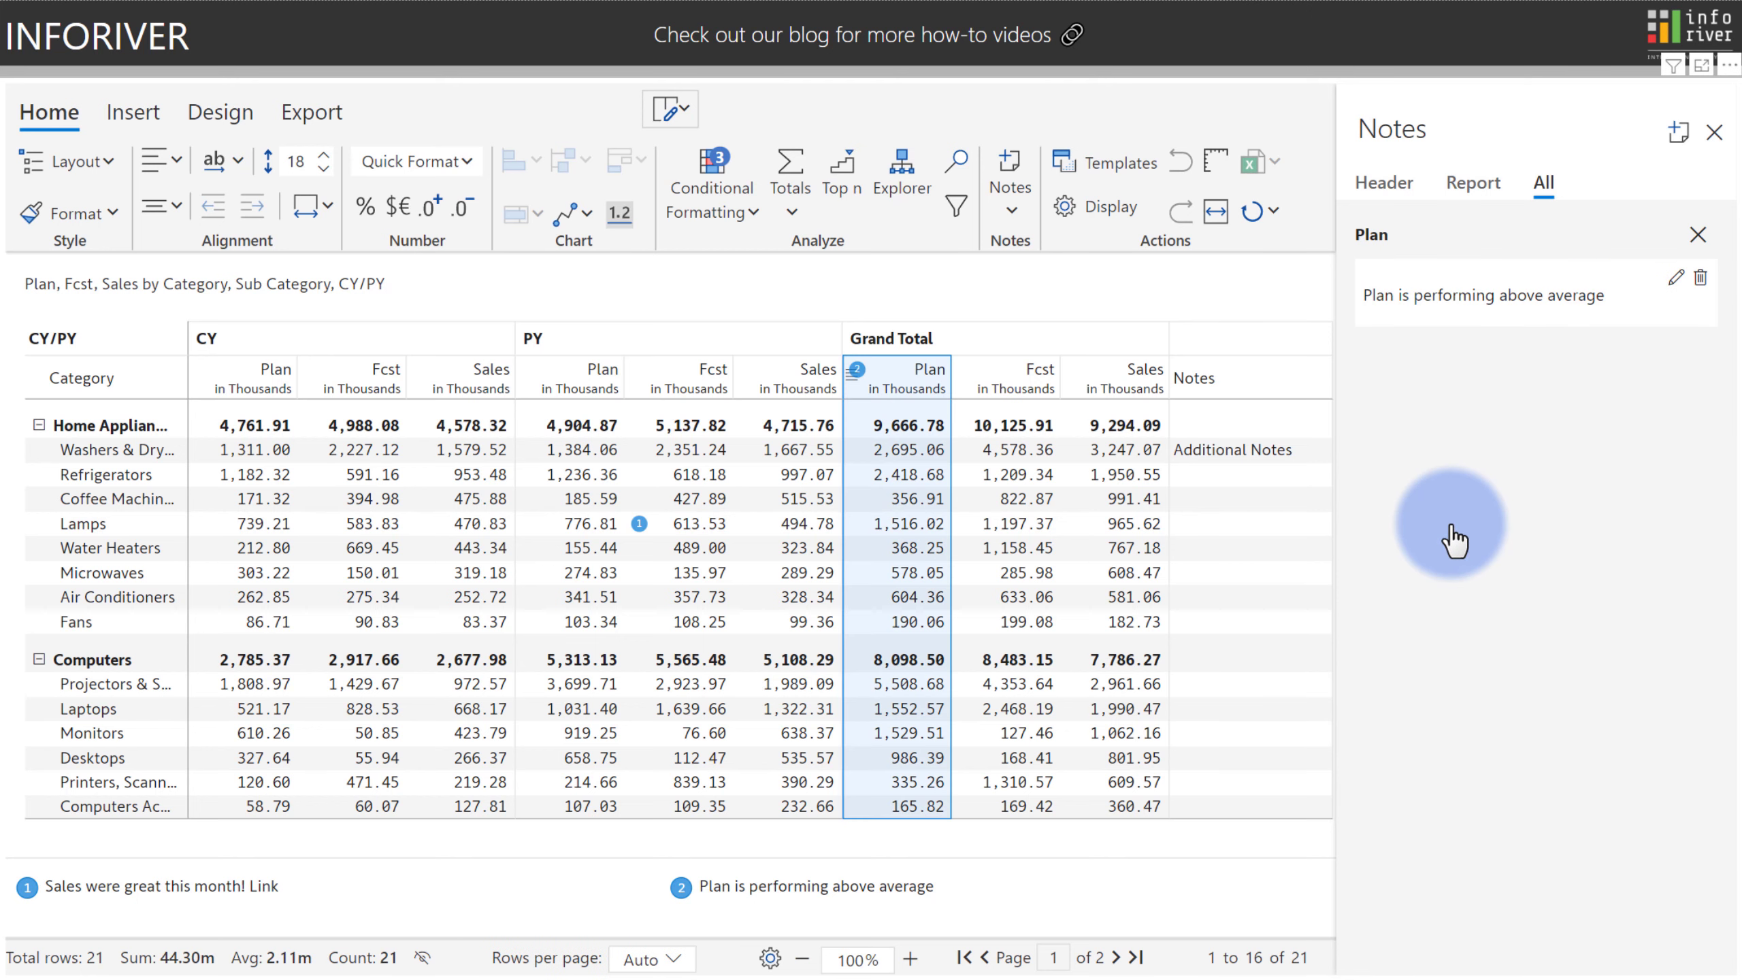
mouse_move(1694, 241)
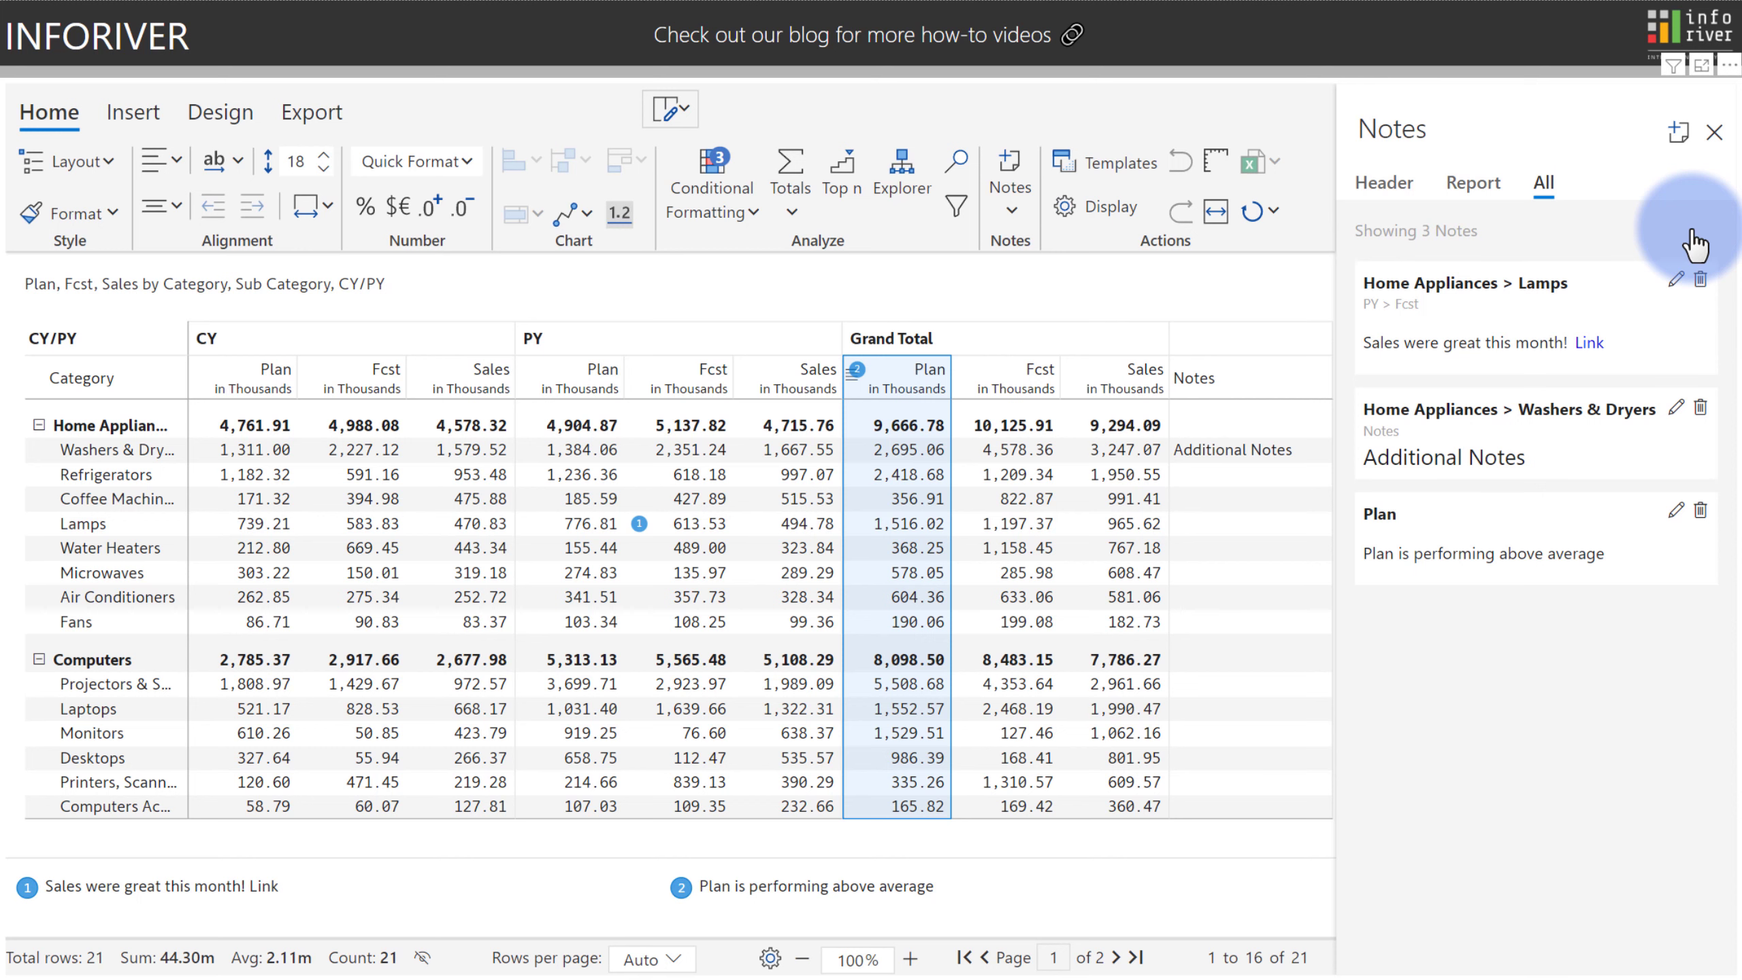
mouse_move(1688, 247)
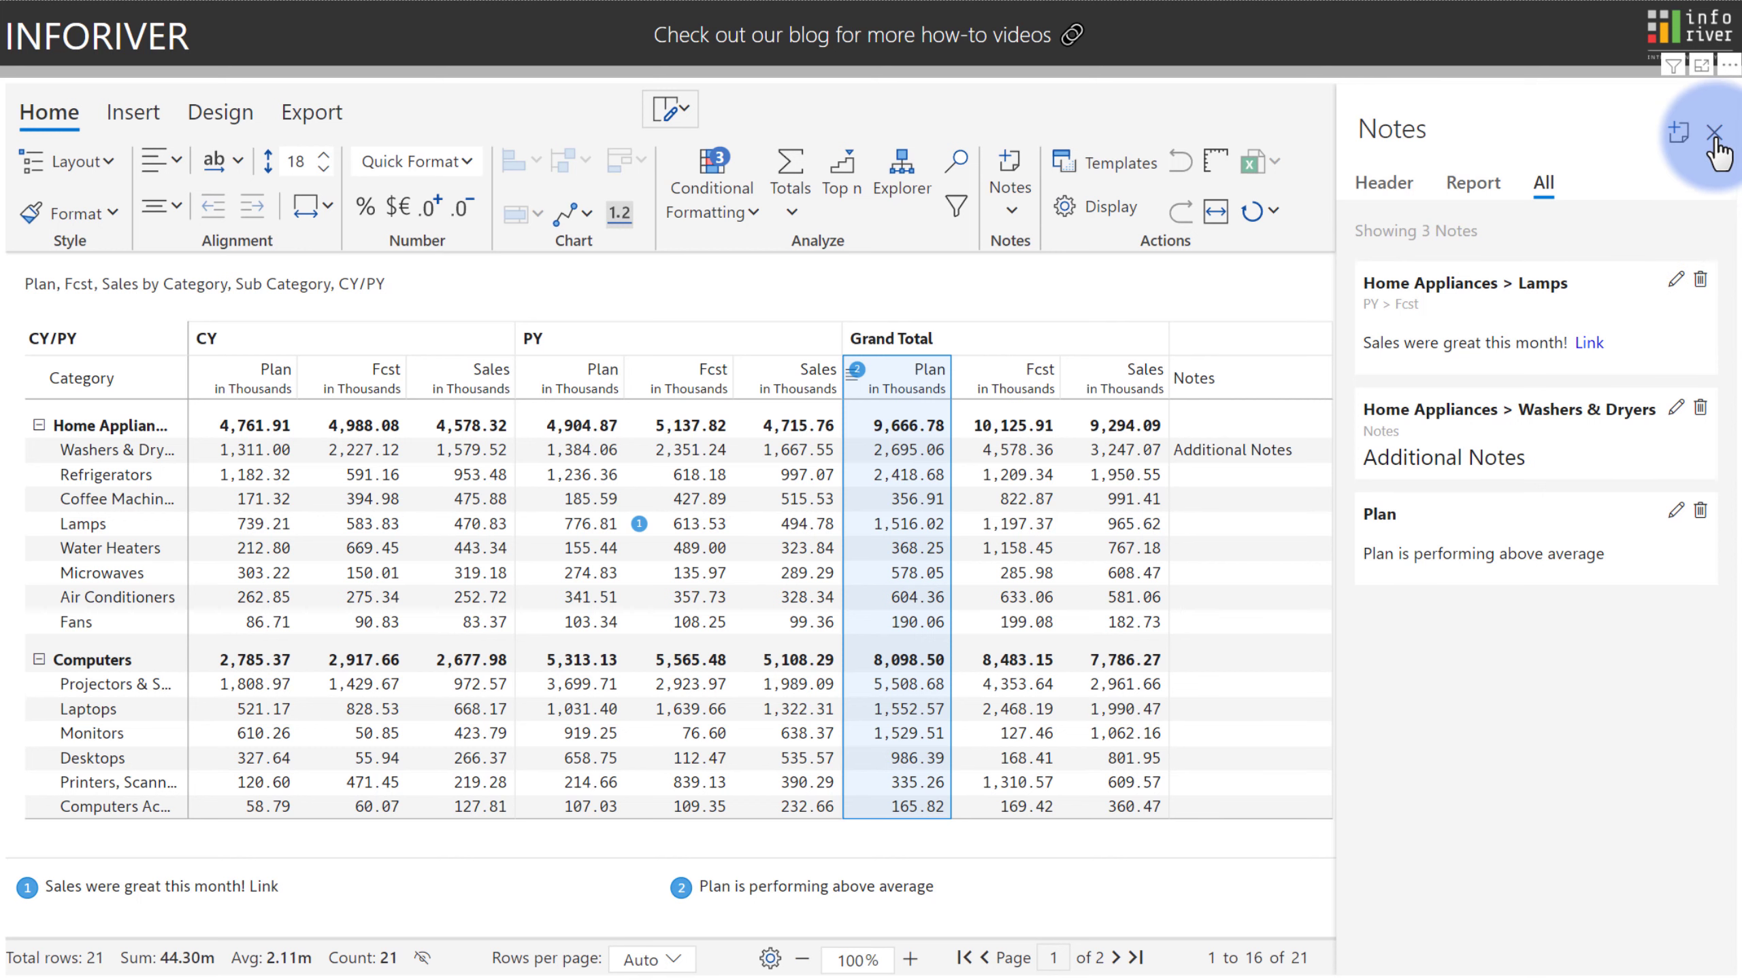
click(1715, 131)
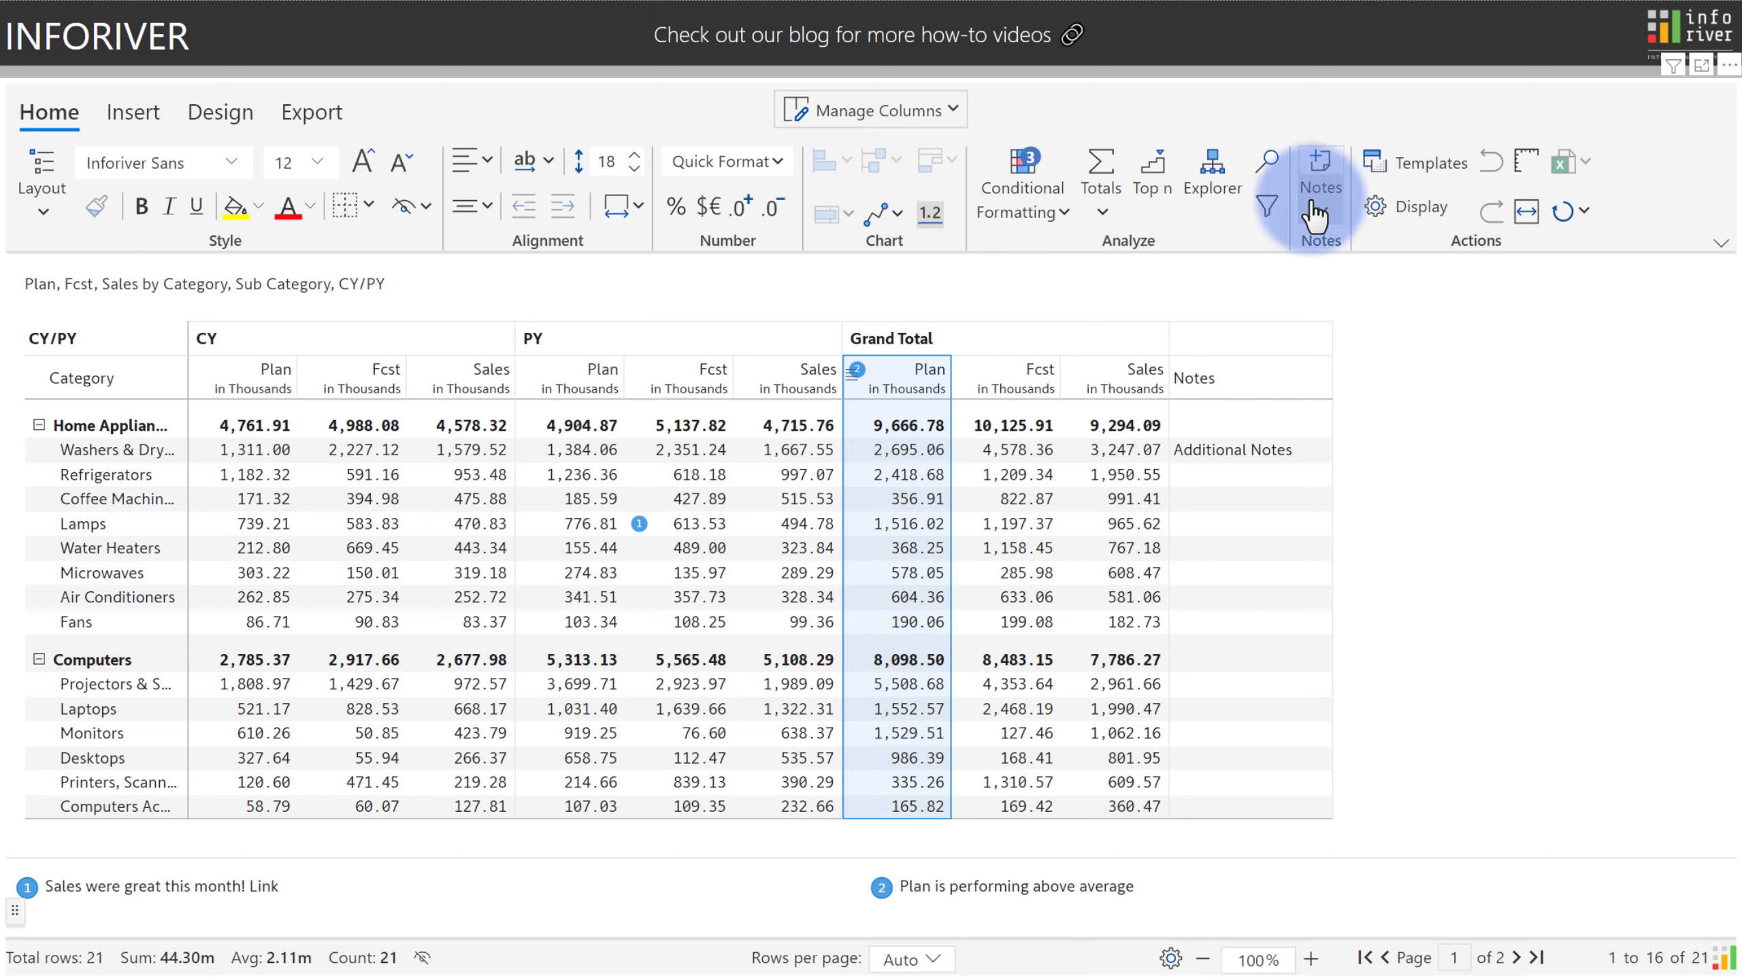